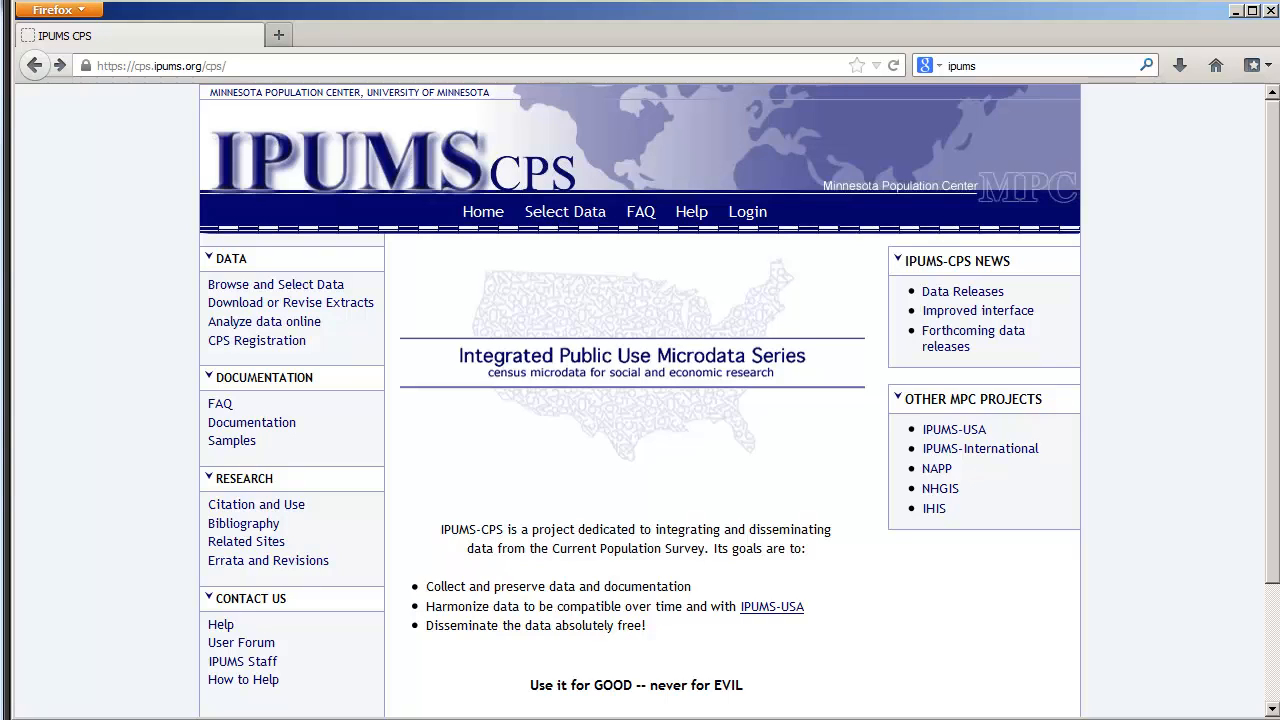
{"action": "mouse_move", "coordinate": [1092, 530]}
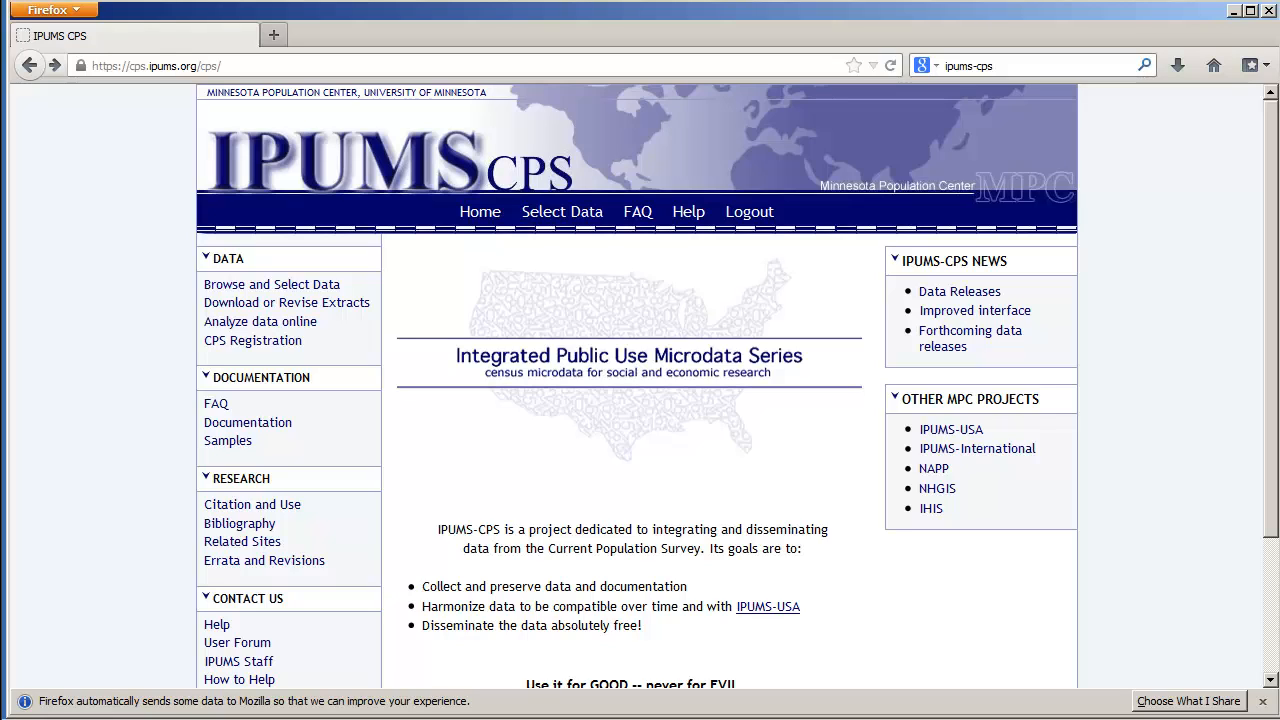
- Sign in with email and password and bring up the My data extracts list
{"action": "left_click", "coordinate": [748, 212]}
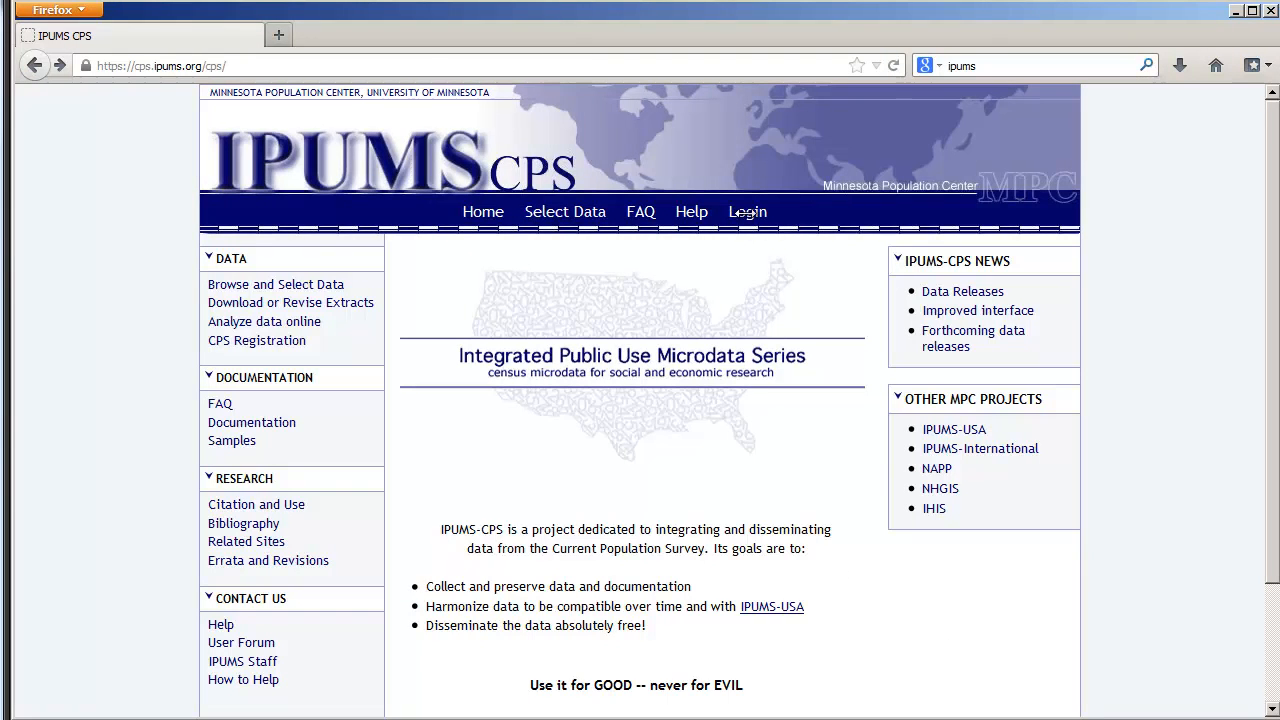
{"action": "mouse_move", "coordinate": [748, 212]}
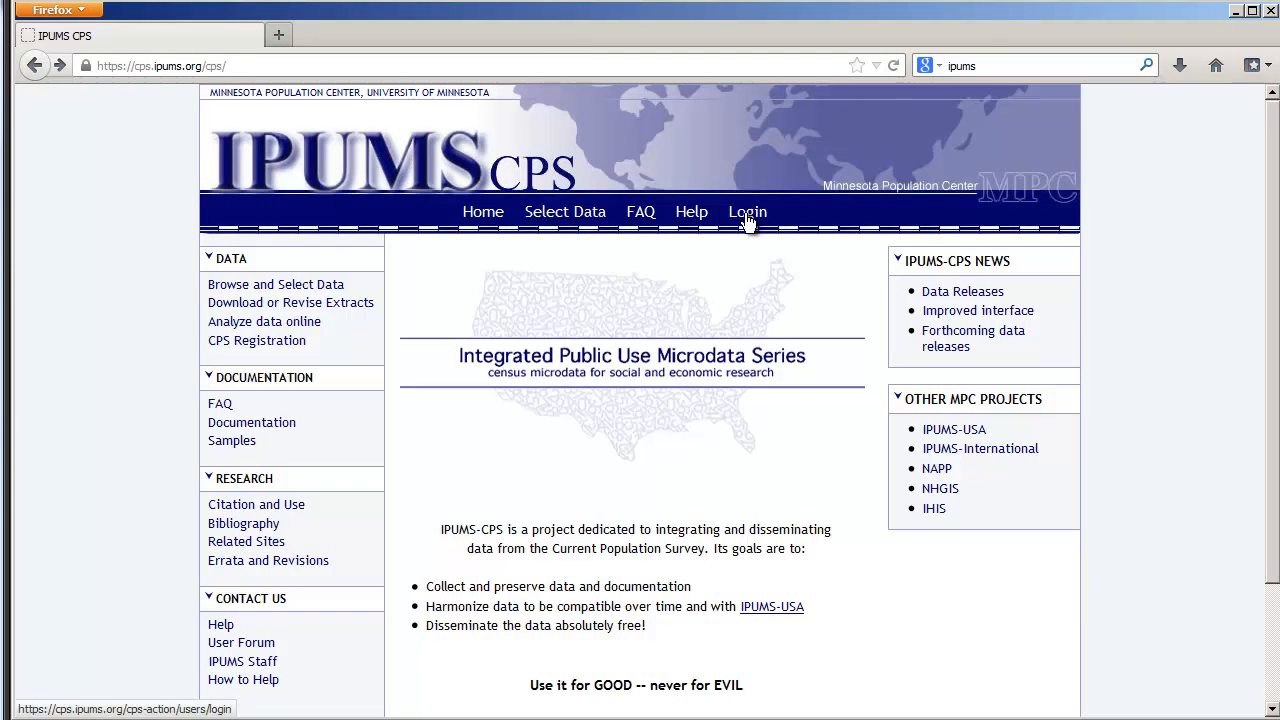
{"action": "left_click", "coordinate": [748, 212]}
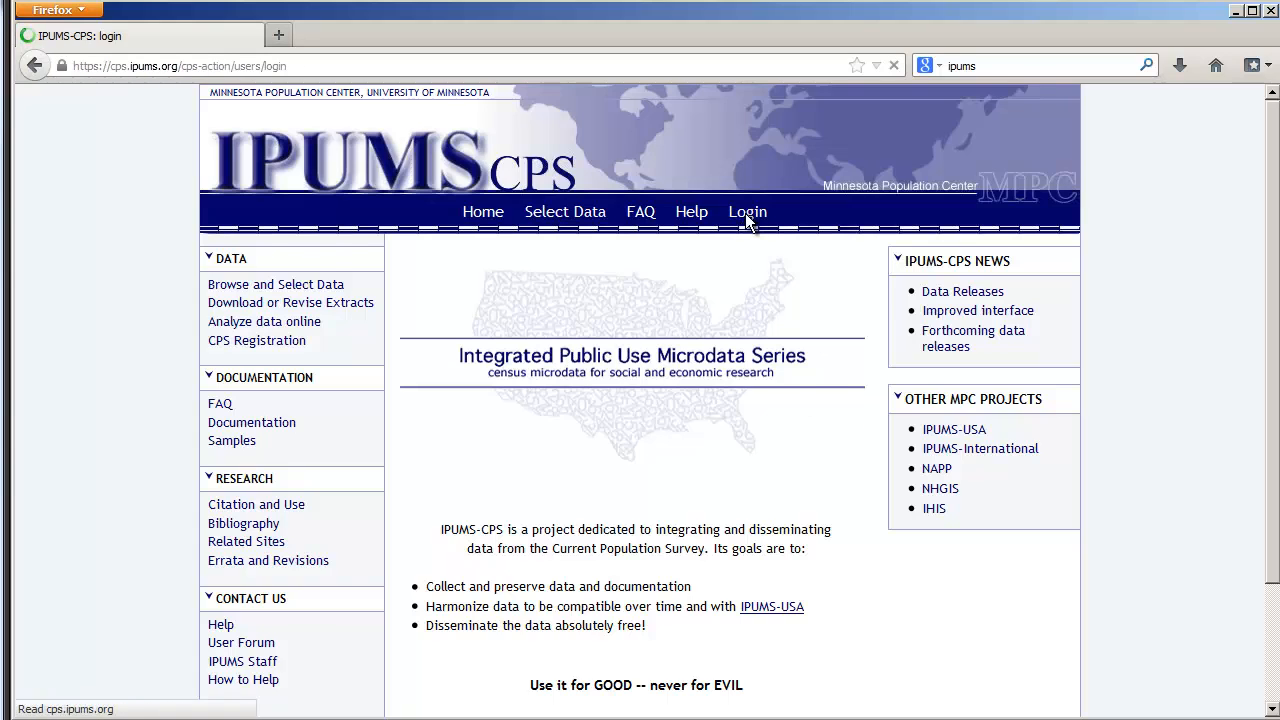
{"action": "left_click", "coordinate": [748, 212]}
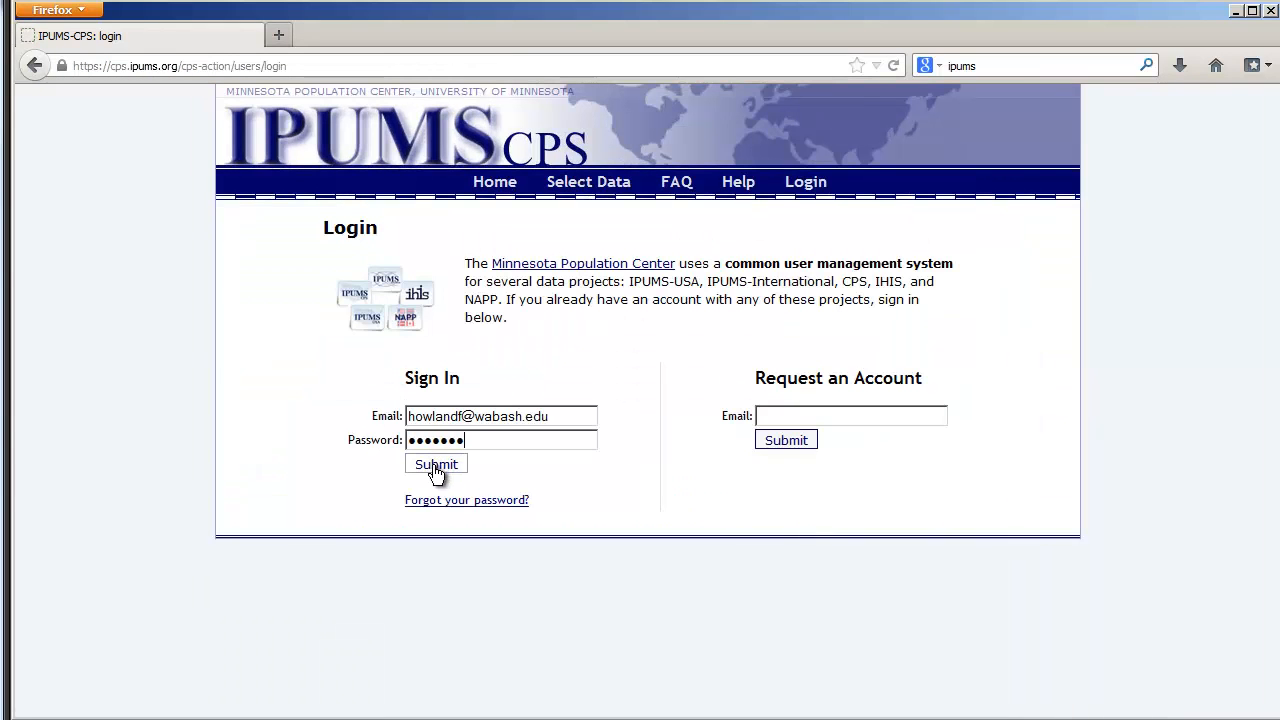
{"action": "left_click", "coordinate": [436, 464]}
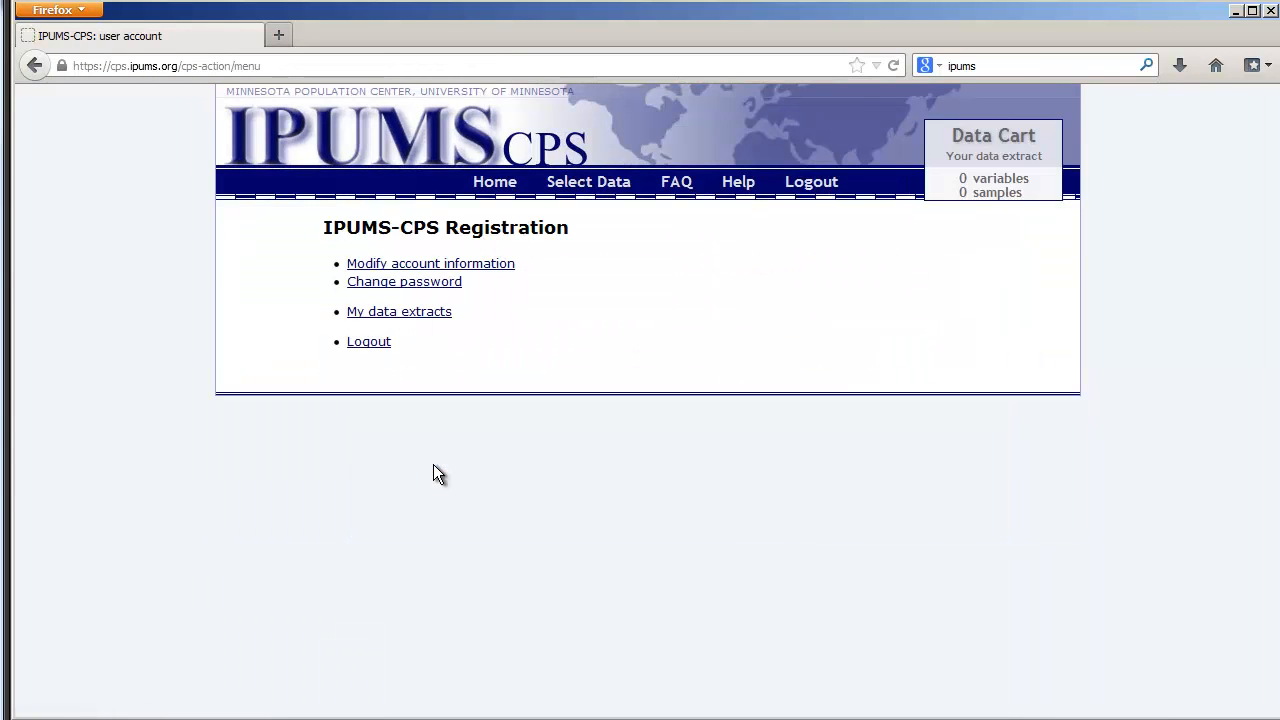
{"action": "left_click", "coordinate": [400, 312]}
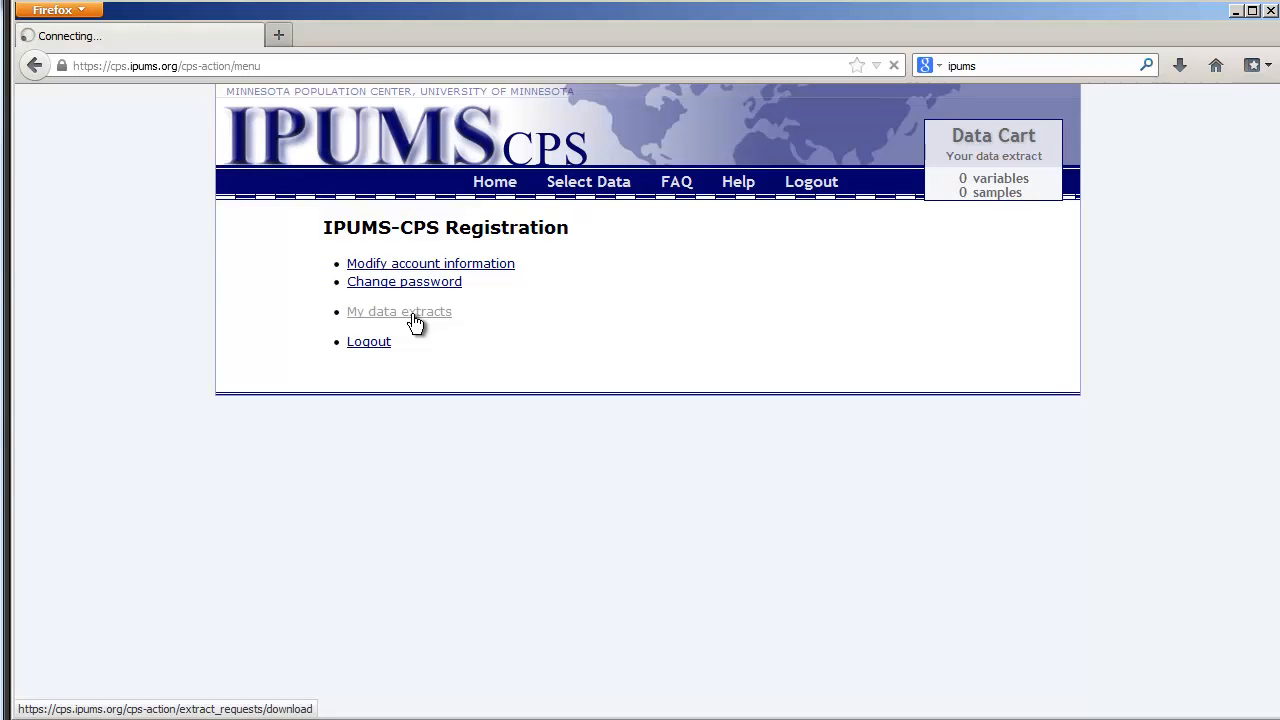
{"action": "left_click", "coordinate": [398, 312]}
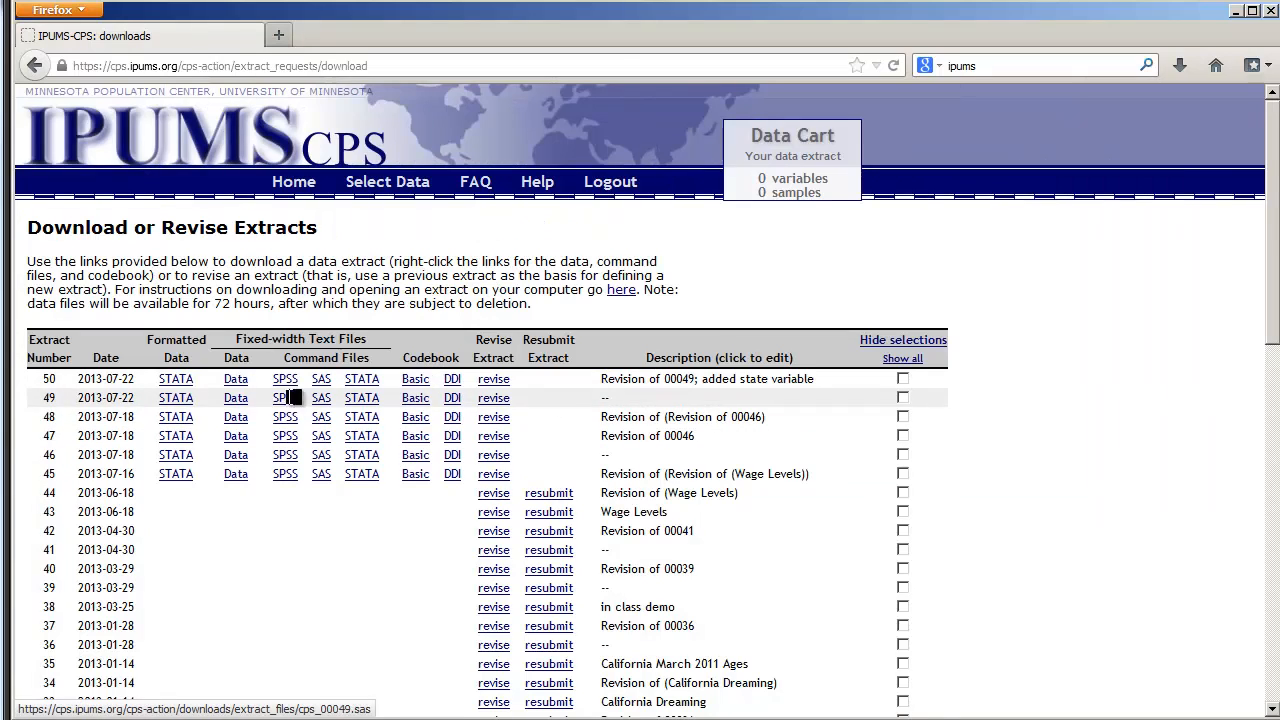
{"action": "mouse_move", "coordinate": [492, 398]}
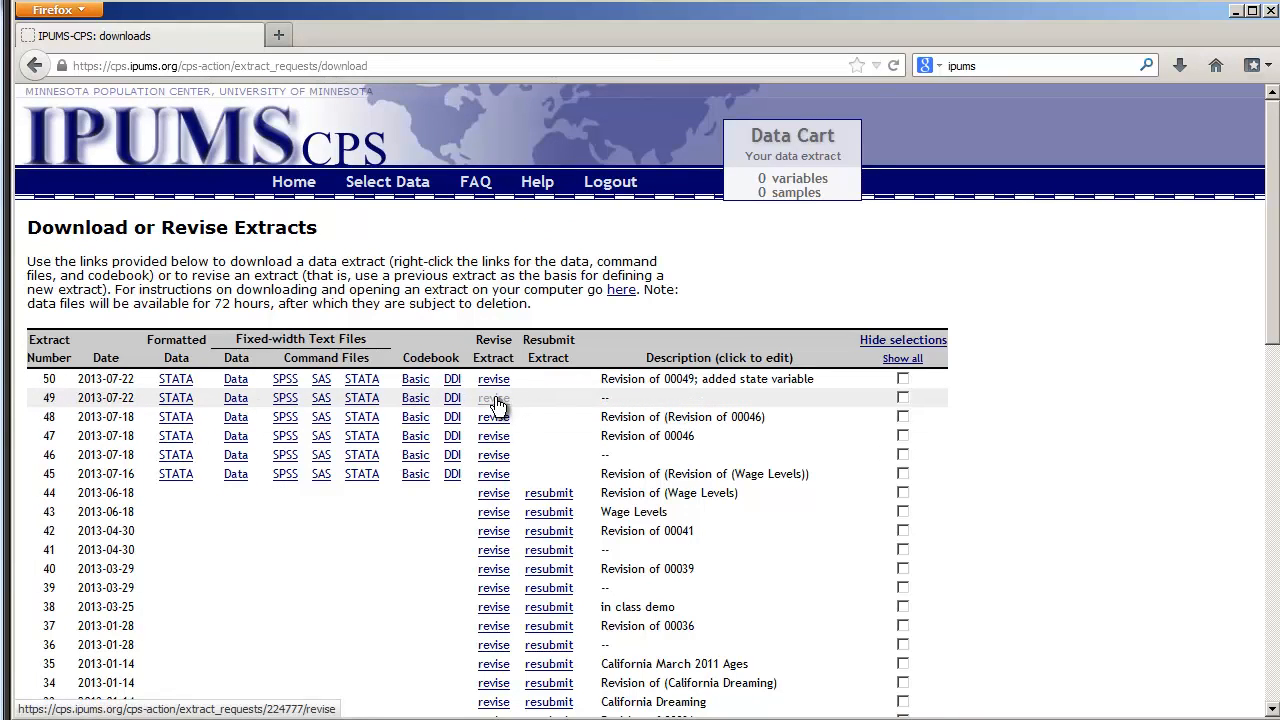
- Revise extract 49, change its Variables and review the nine variables in the Data Cart
{"action": "left_click", "coordinate": [492, 398]}
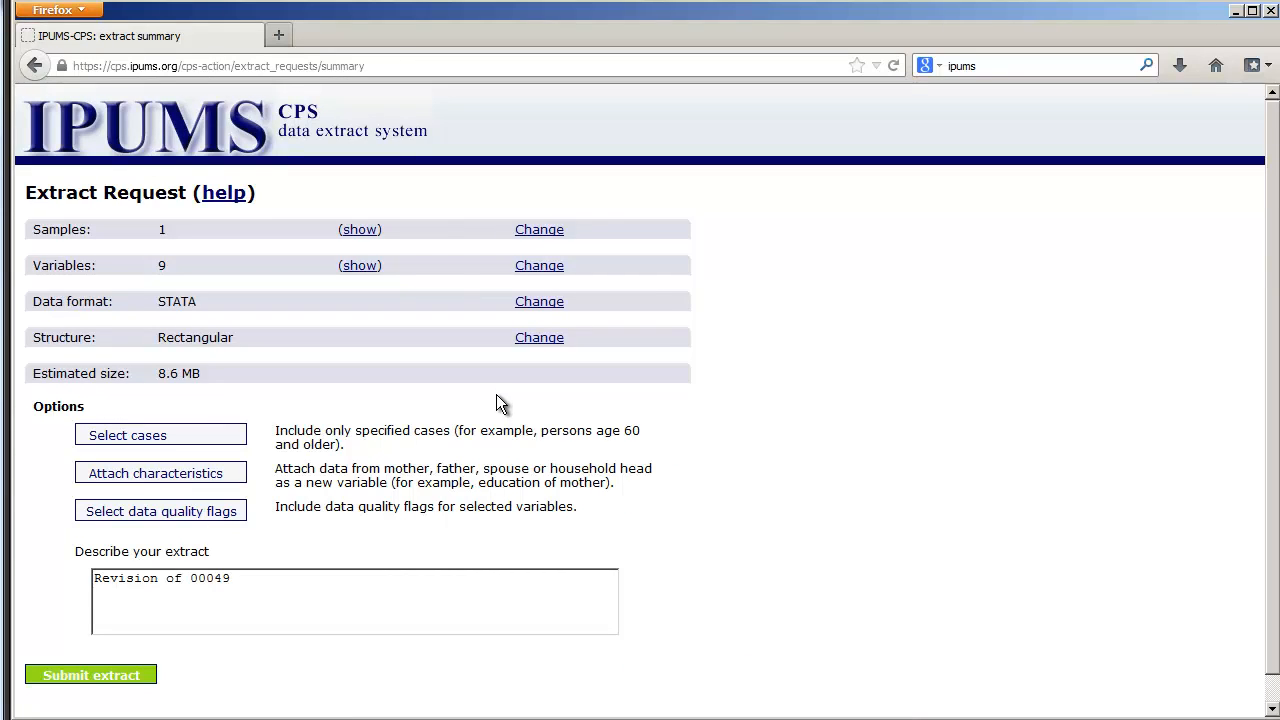
{"action": "mouse_move", "coordinate": [540, 264]}
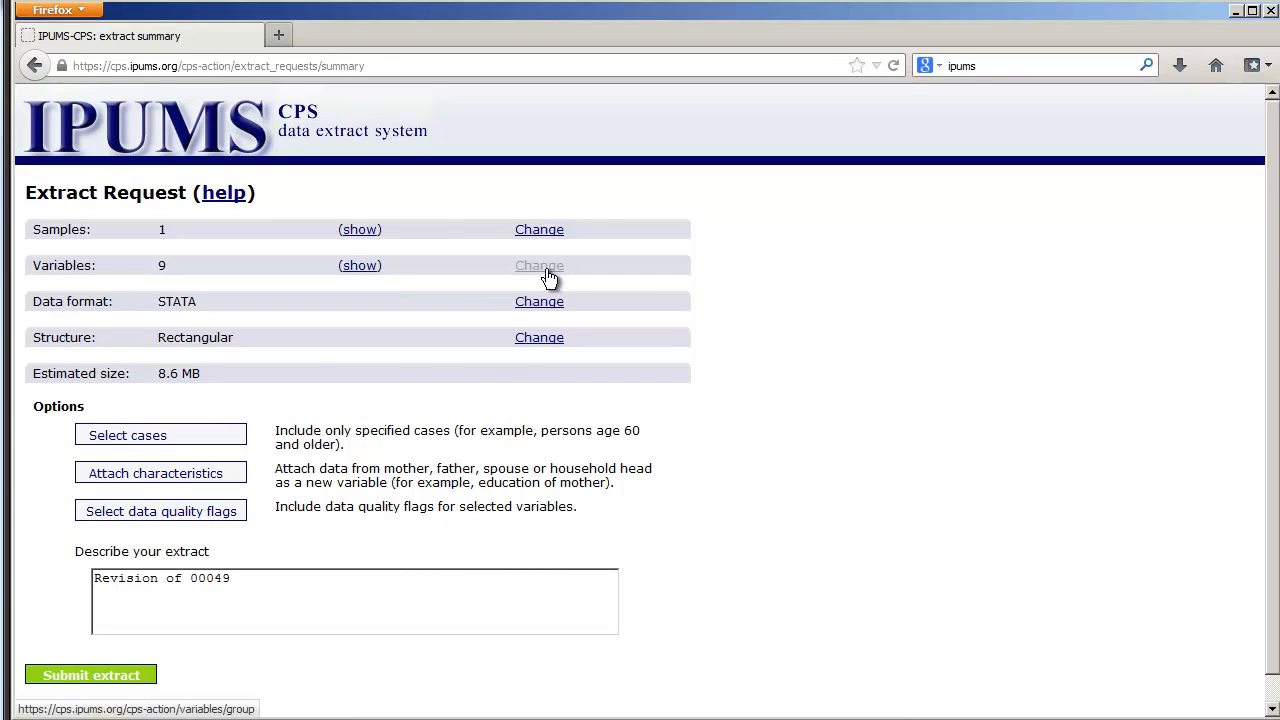
{"action": "left_click", "coordinate": [540, 264]}
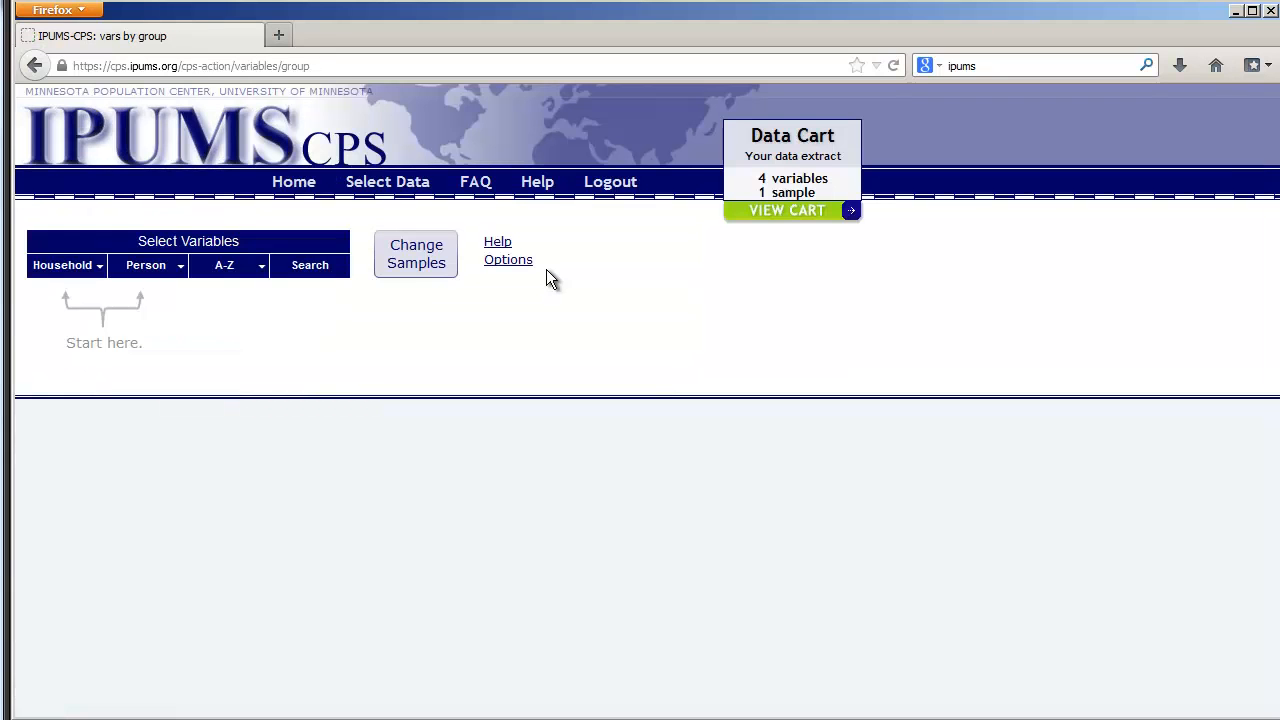
{"action": "mouse_move", "coordinate": [788, 210]}
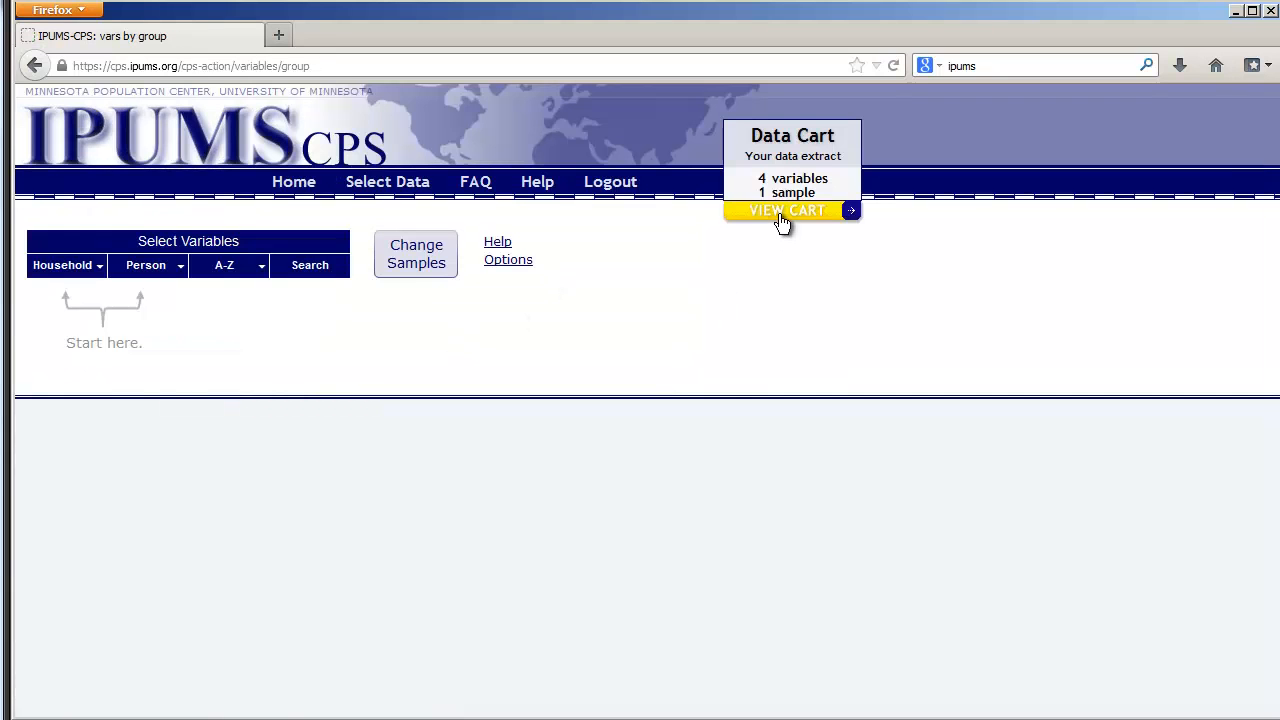
{"action": "left_click", "coordinate": [786, 210]}
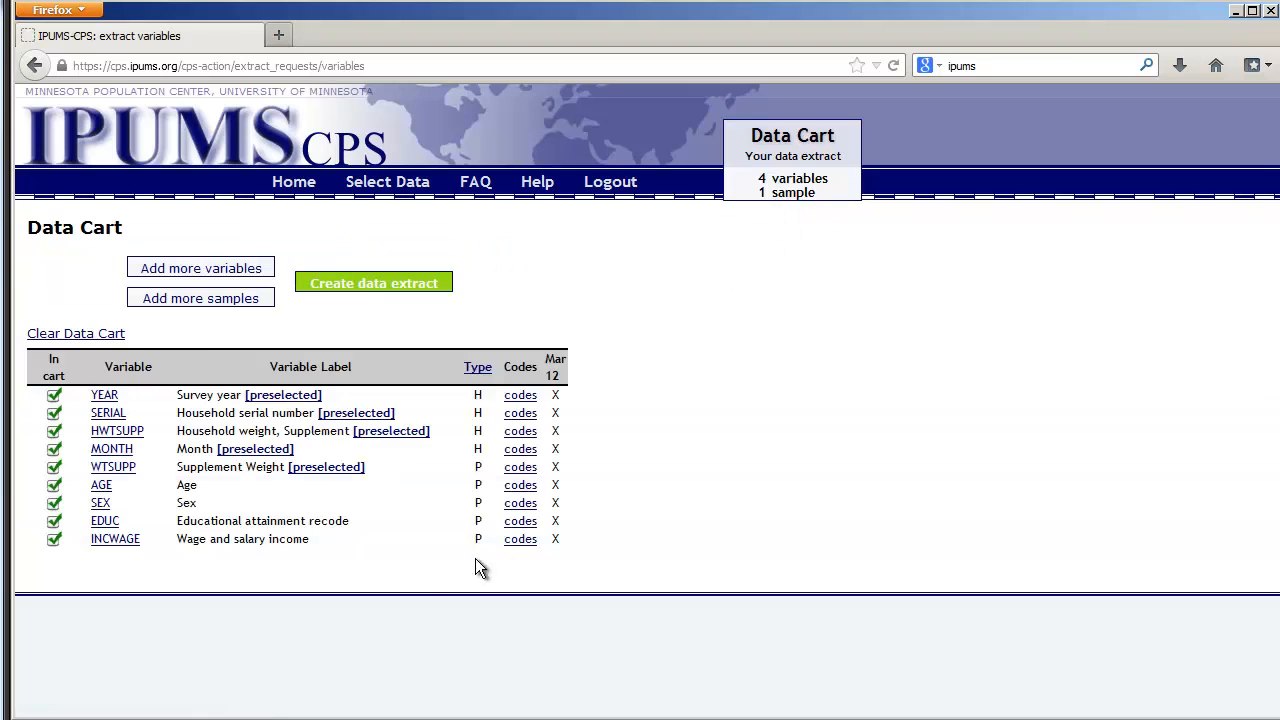
{"action": "mouse_move", "coordinate": [116, 538]}
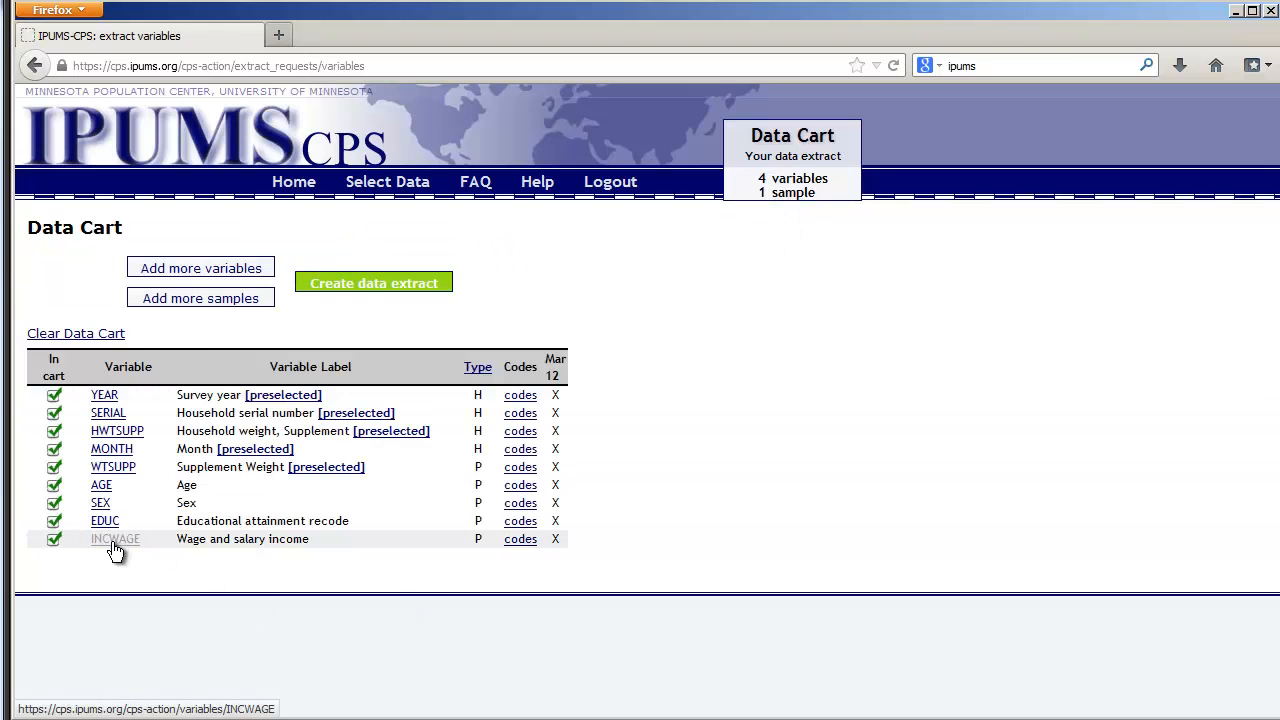
{"action": "mouse_move", "coordinate": [100, 502]}
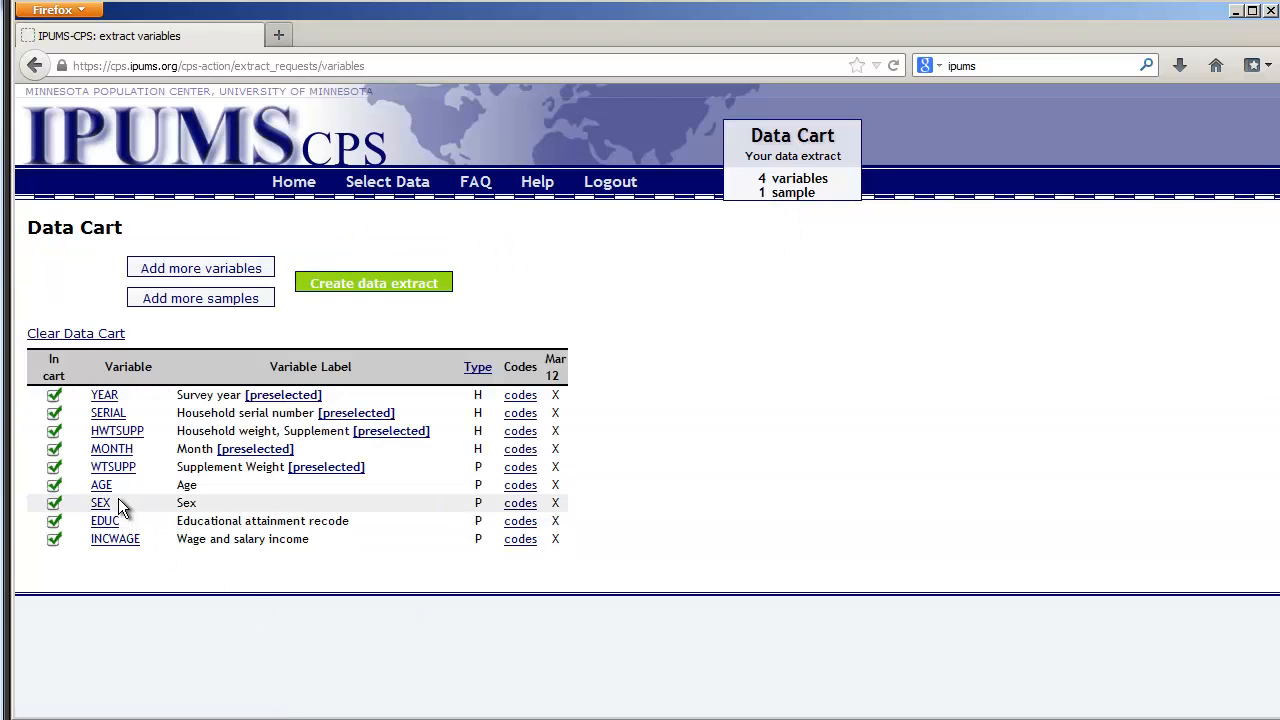
{"action": "mouse_move", "coordinate": [100, 486]}
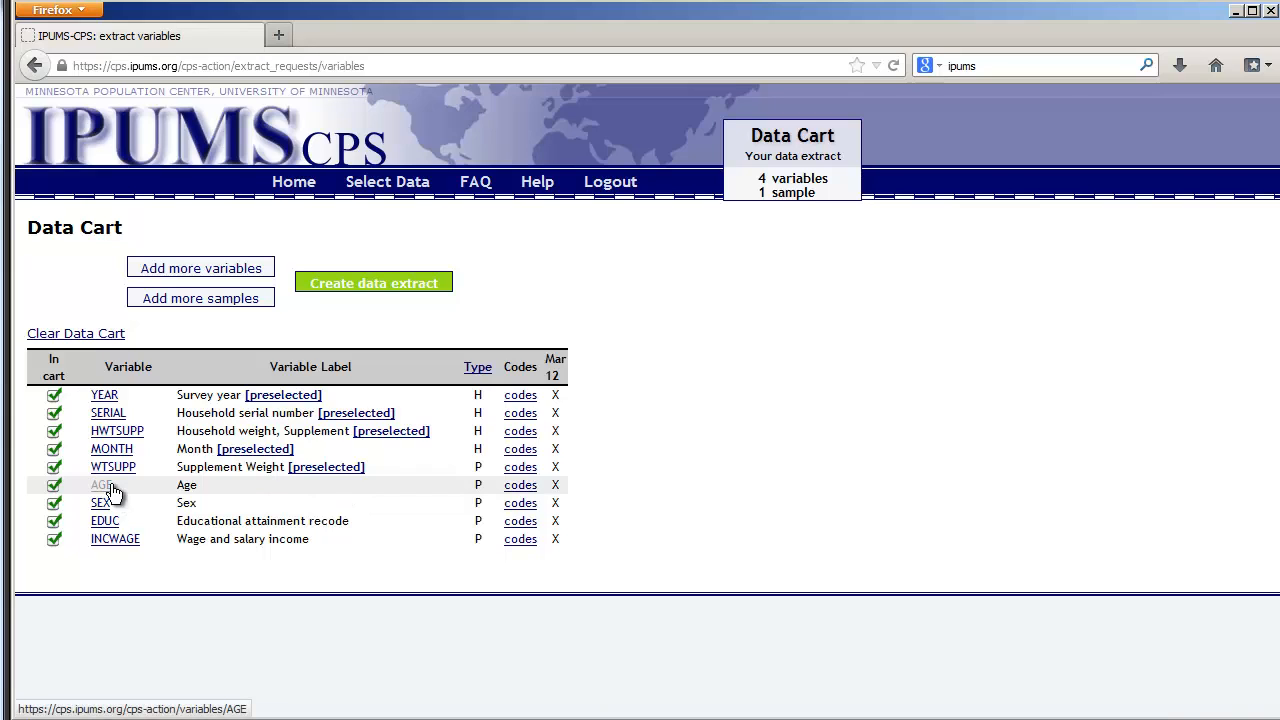
{"action": "mouse_move", "coordinate": [104, 496]}
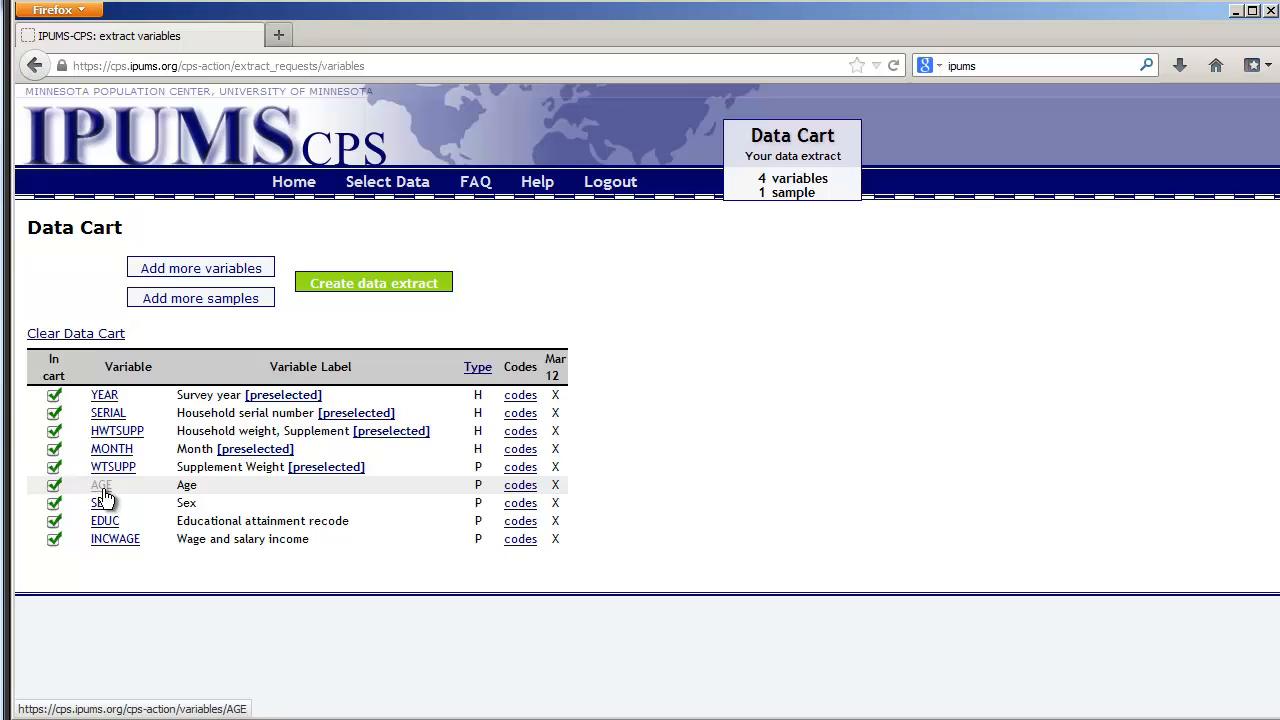
{"action": "mouse_move", "coordinate": [388, 180]}
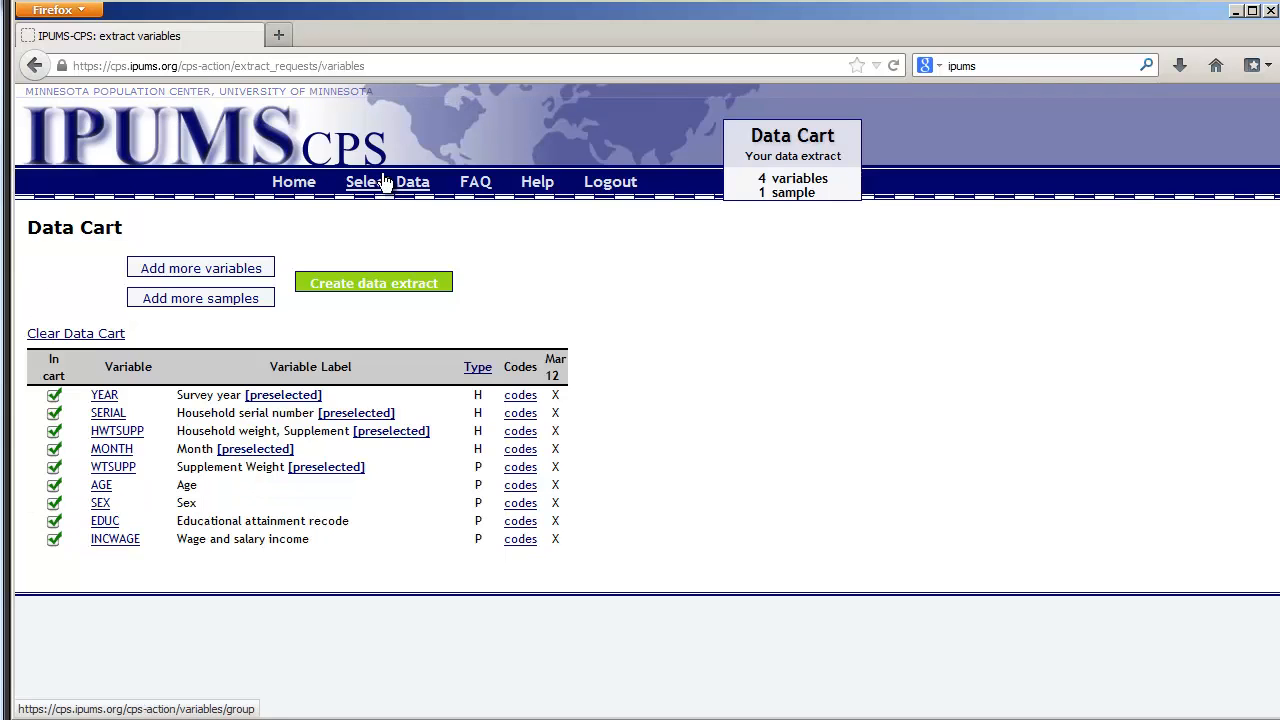
{"action": "mouse_move", "coordinate": [200, 268]}
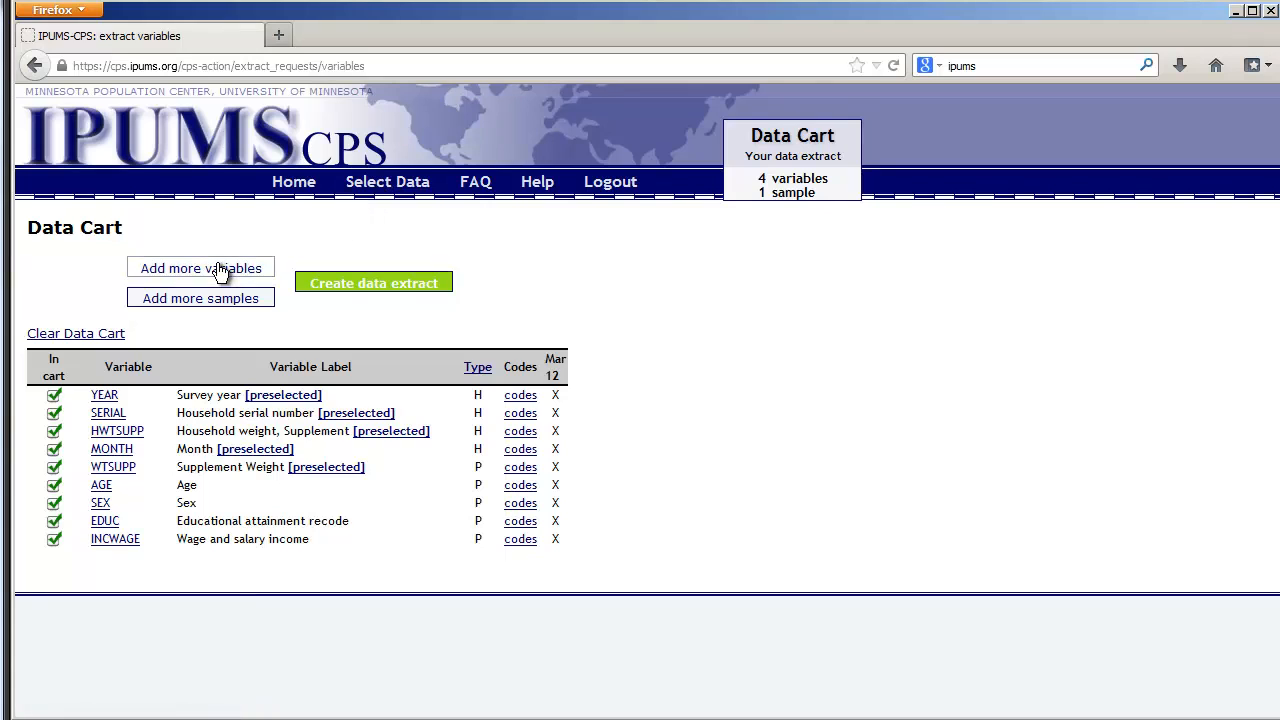
- Add STATEFIP from Household > Geographic, bringing the Data Cart to ten variables
{"action": "left_click", "coordinate": [200, 268]}
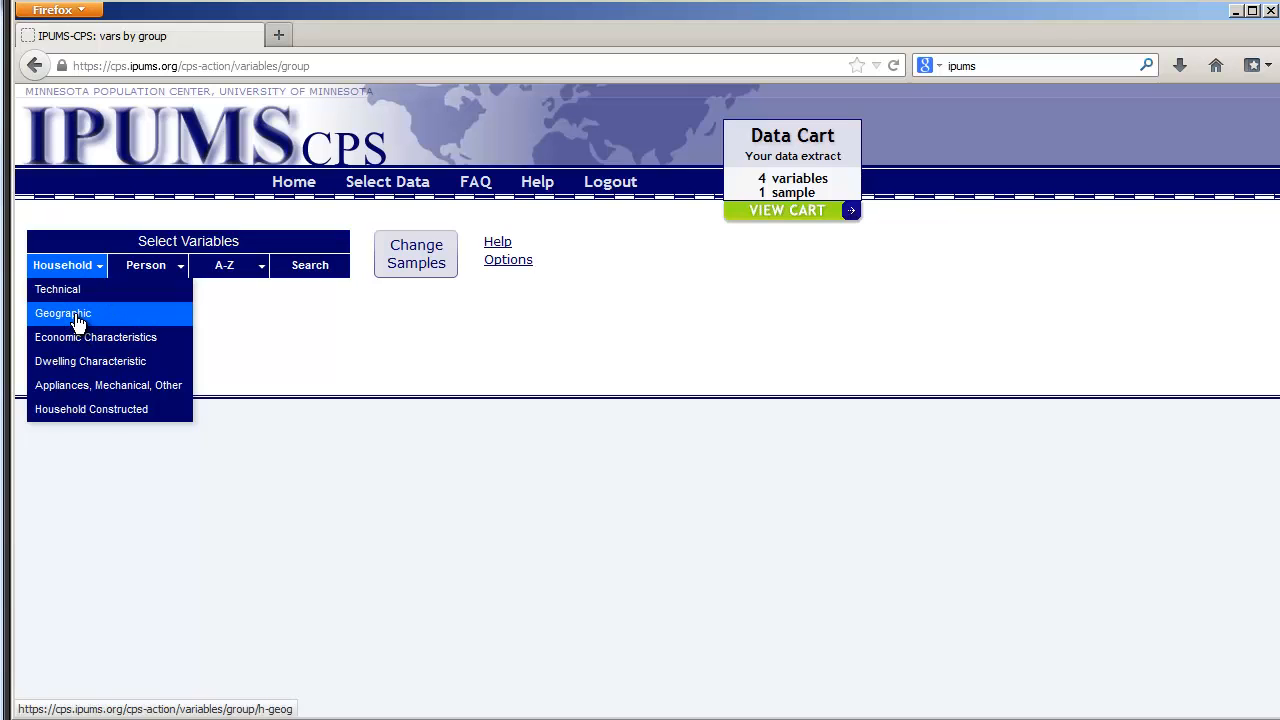
{"action": "left_click", "coordinate": [62, 312]}
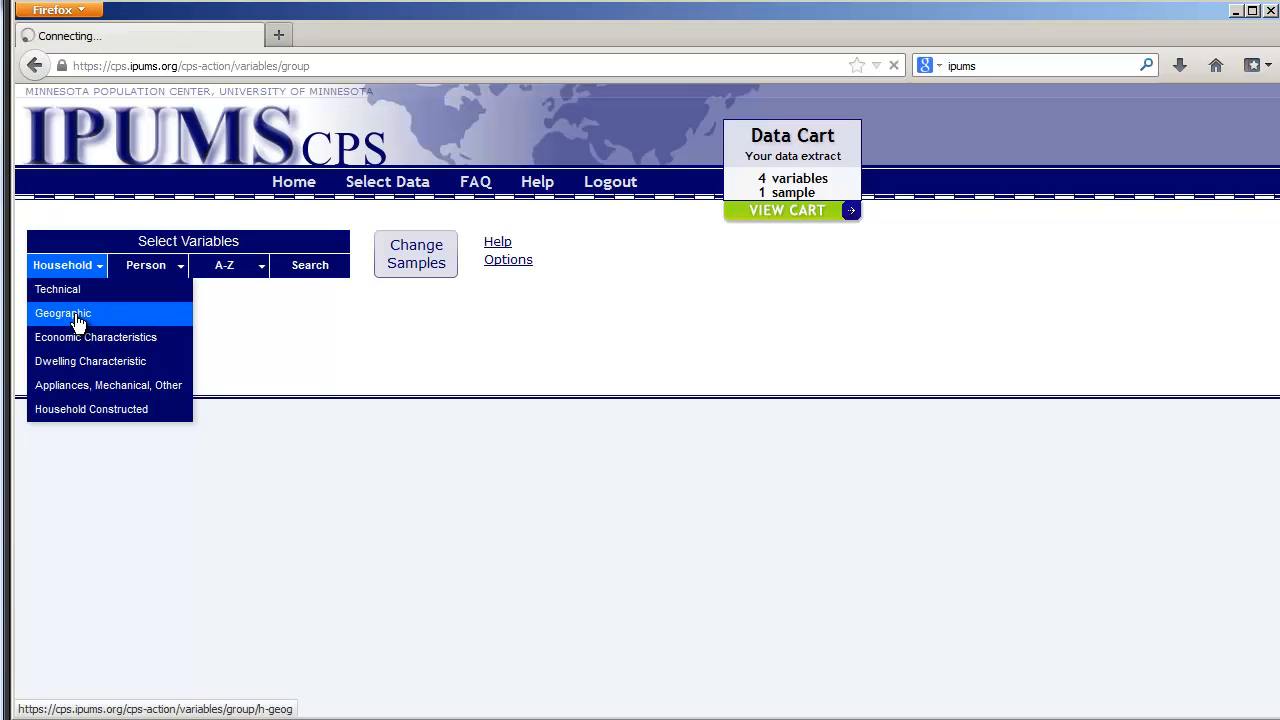
{"action": "left_click", "coordinate": [62, 312]}
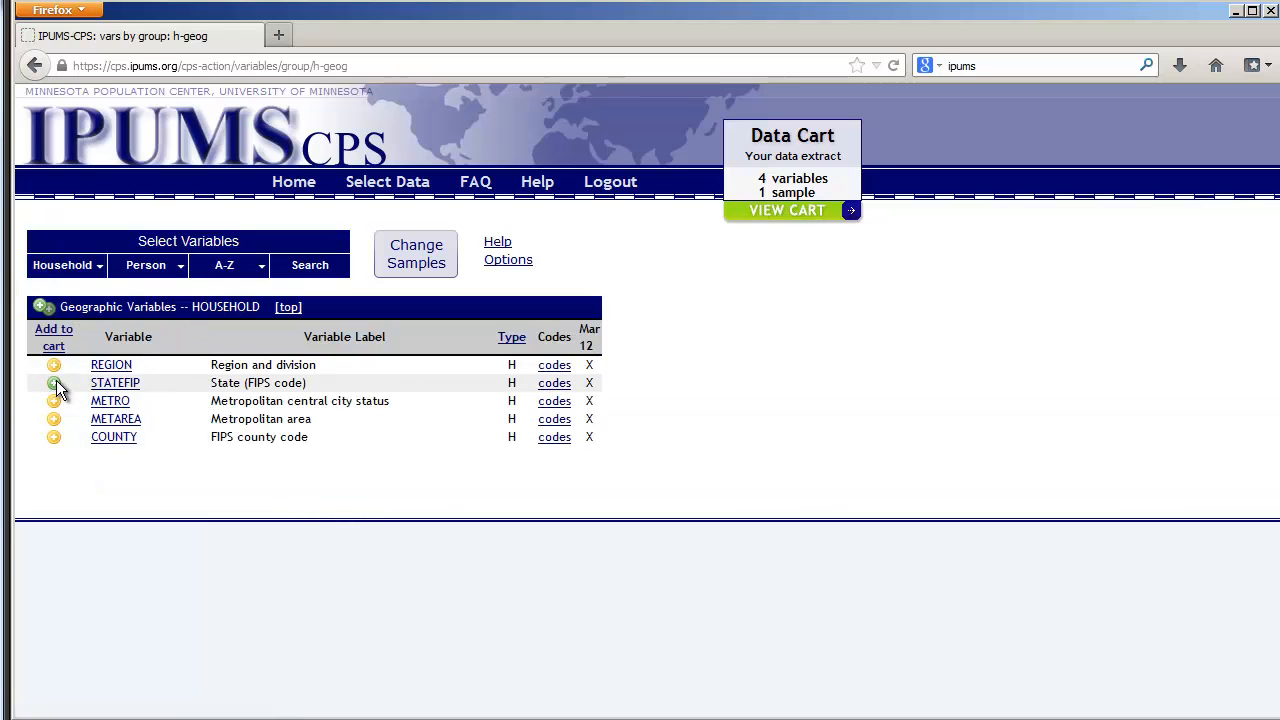
{"action": "left_click", "coordinate": [54, 384]}
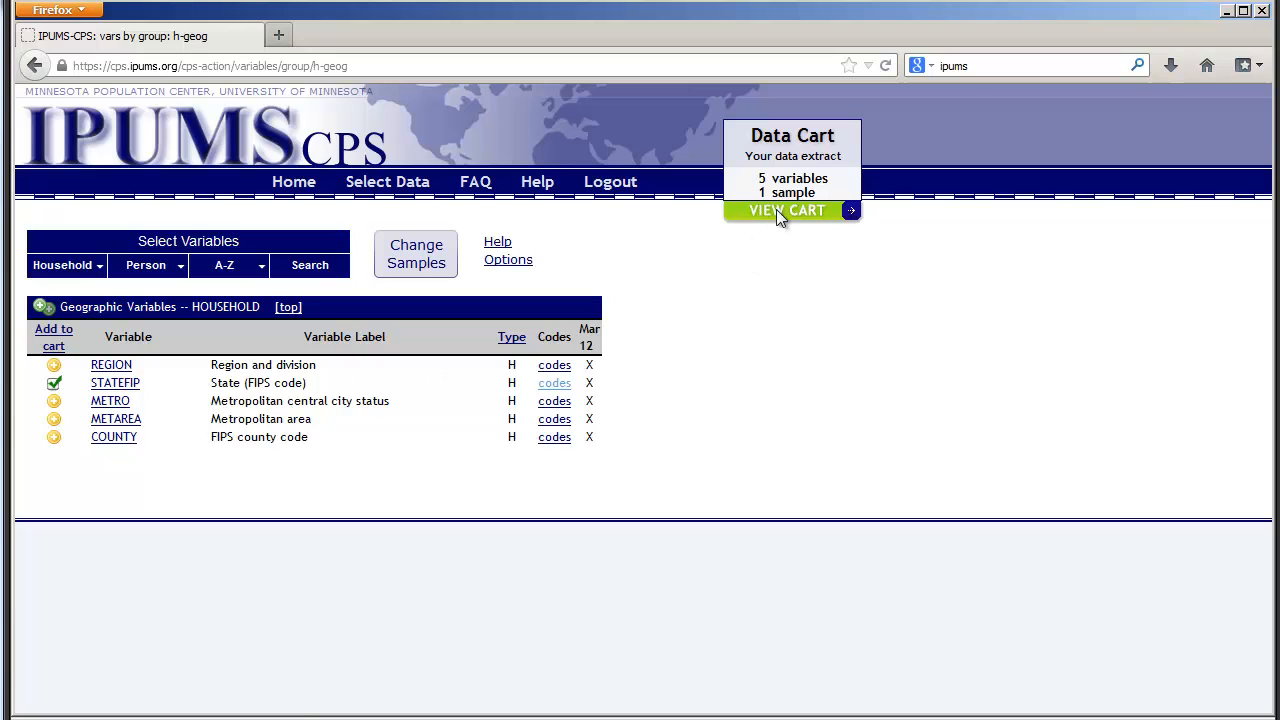
{"action": "left_click", "coordinate": [788, 210]}
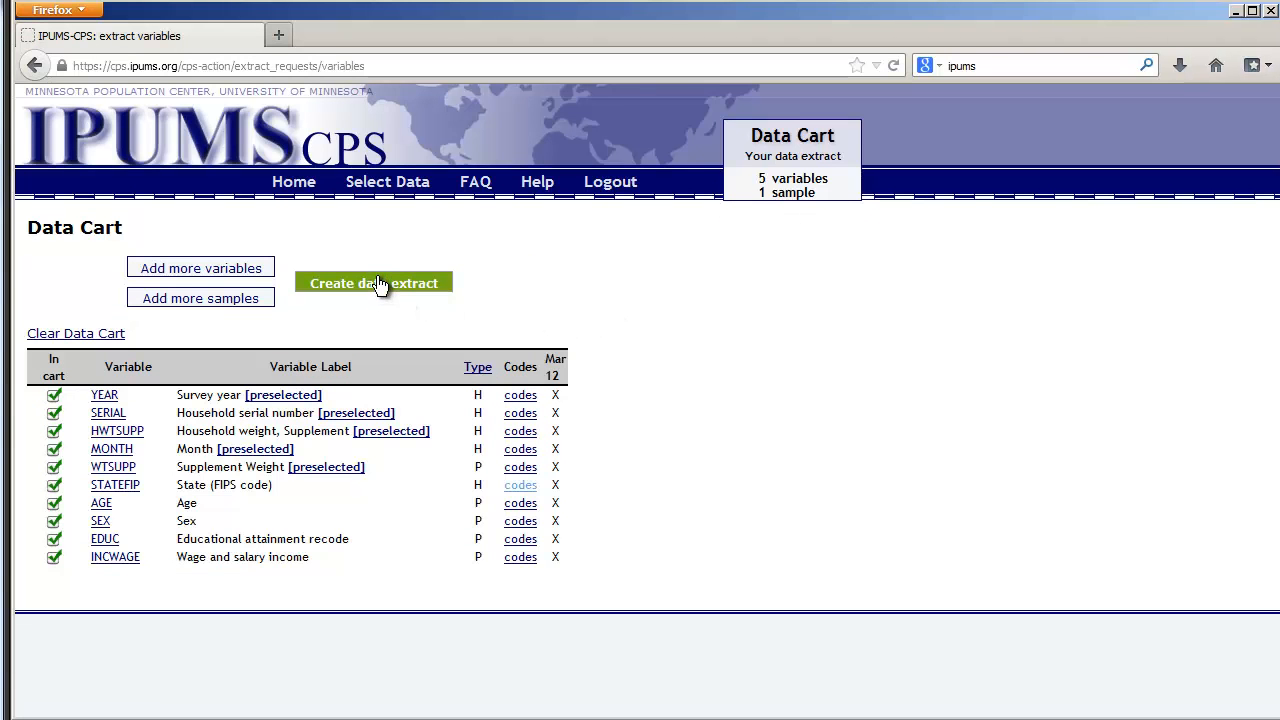
- Submit the extract with '-- added state information.' appended to its description, creating request 51
{"action": "left_click", "coordinate": [372, 284]}
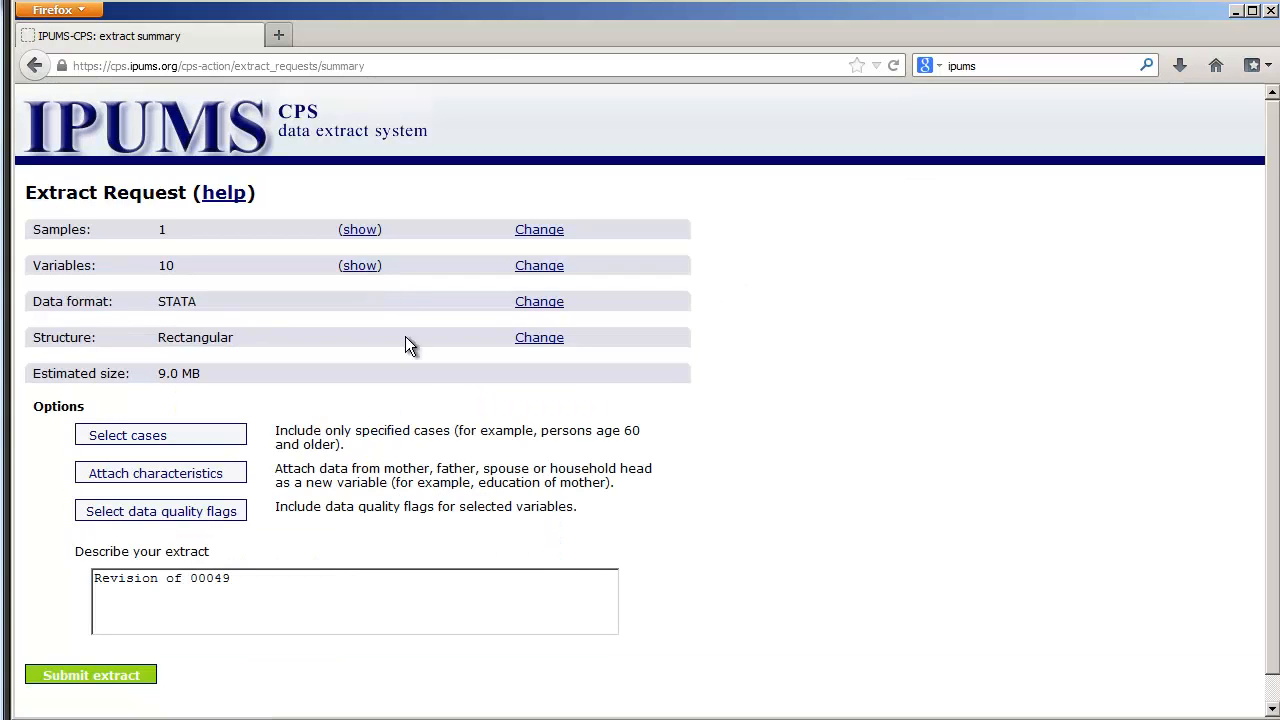
{"action": "left_click", "coordinate": [350, 600]}
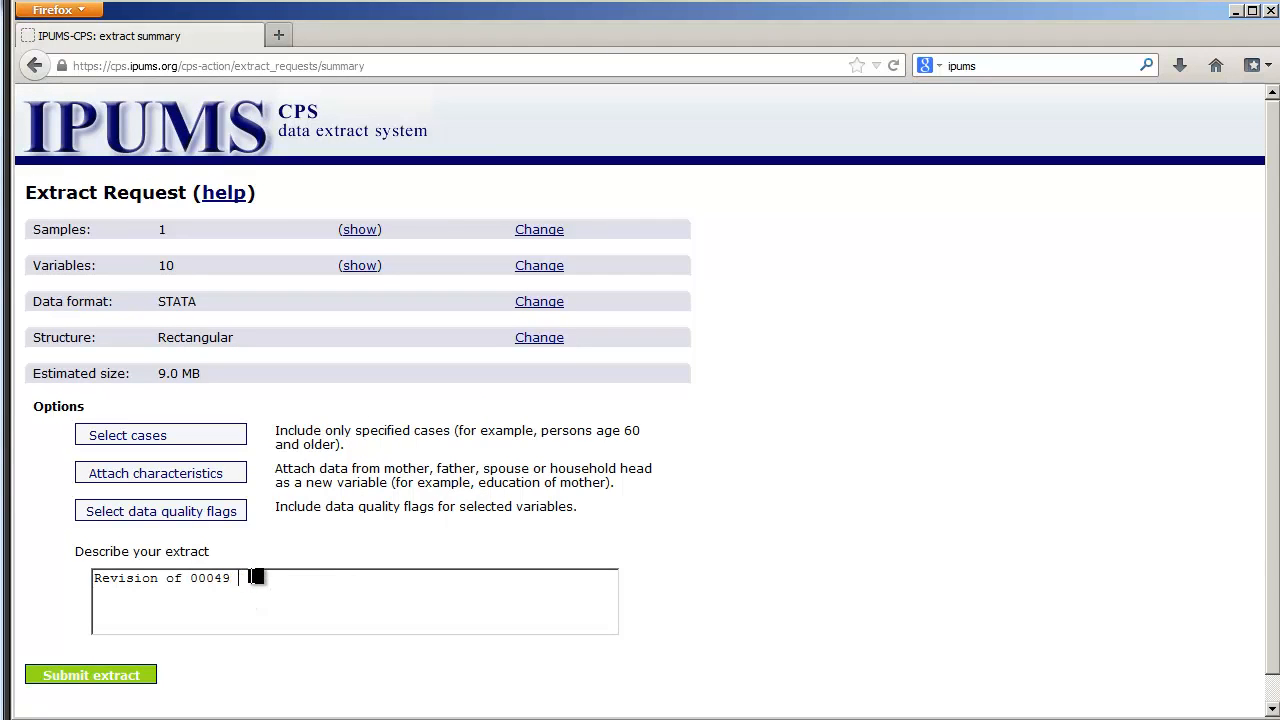
{"action": "type", "text": "-- added state information."}
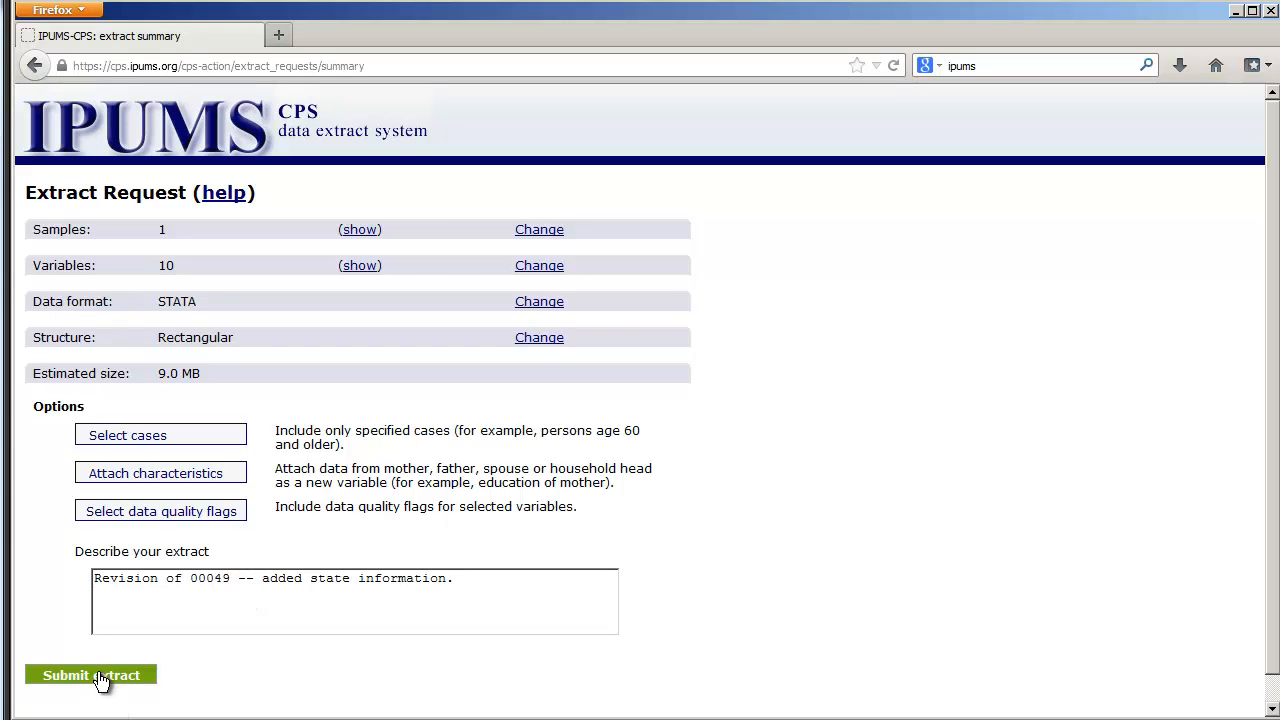
{"action": "left_click", "coordinate": [90, 676]}
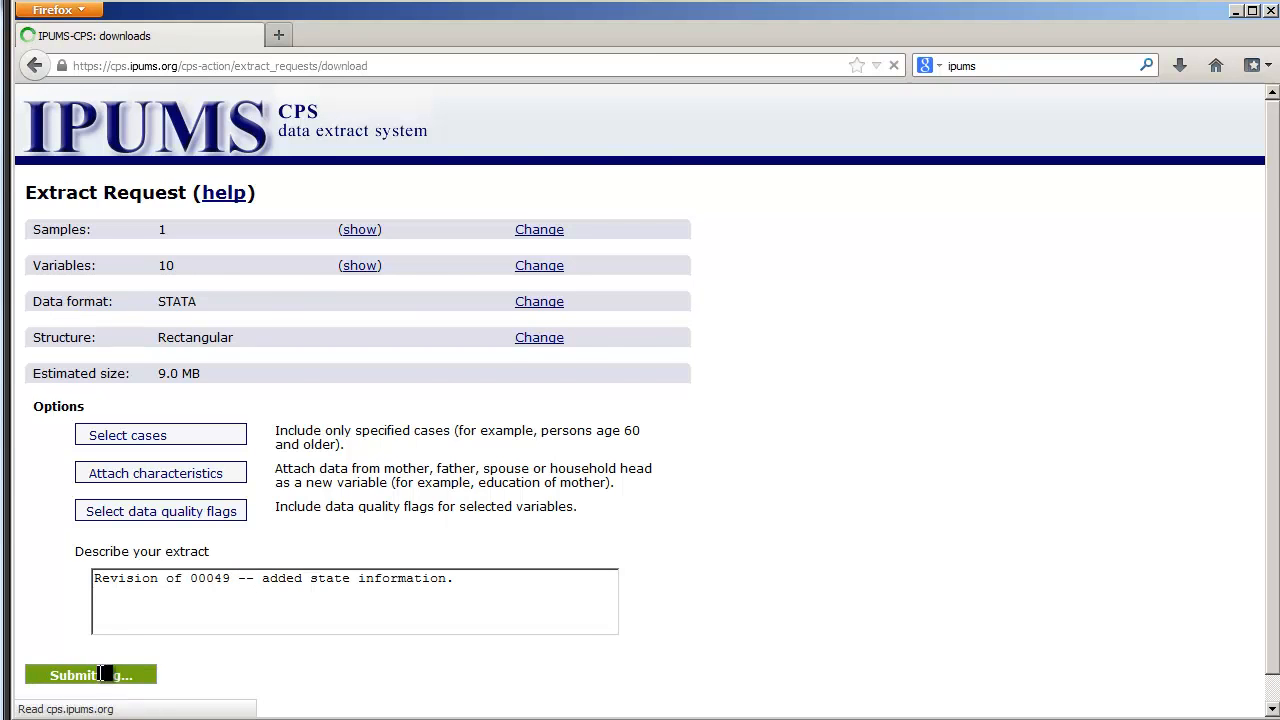
{"action": "left_click", "coordinate": [90, 676]}
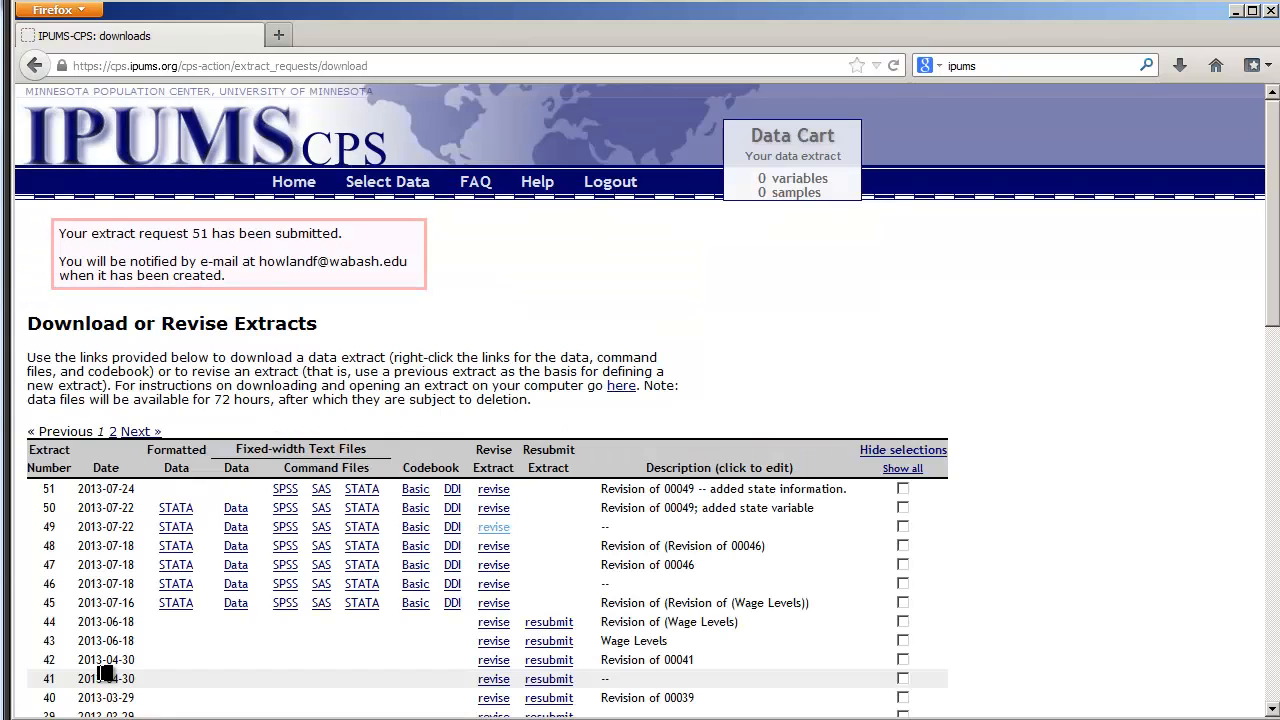
{"action": "mouse_move", "coordinate": [418, 632]}
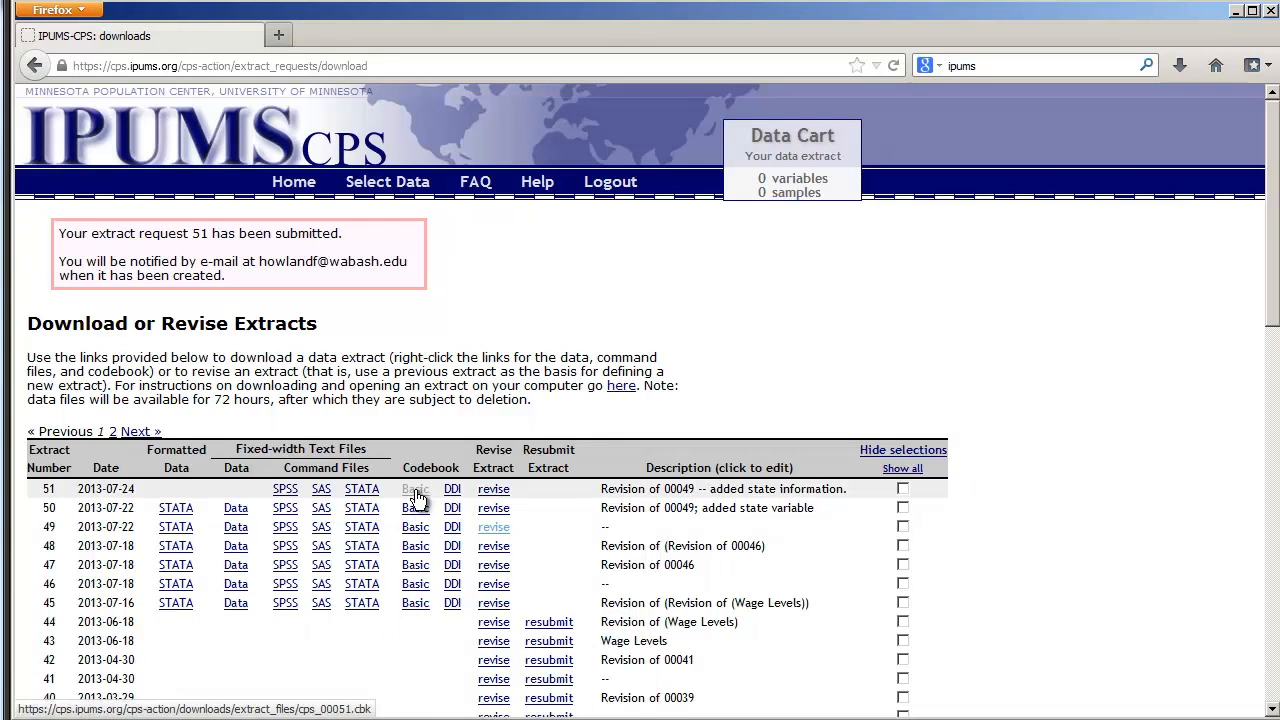
- Browse the cps_00051.cbk codebook down to the STATEFIP state codes and back up
{"action": "left_click", "coordinate": [416, 488]}
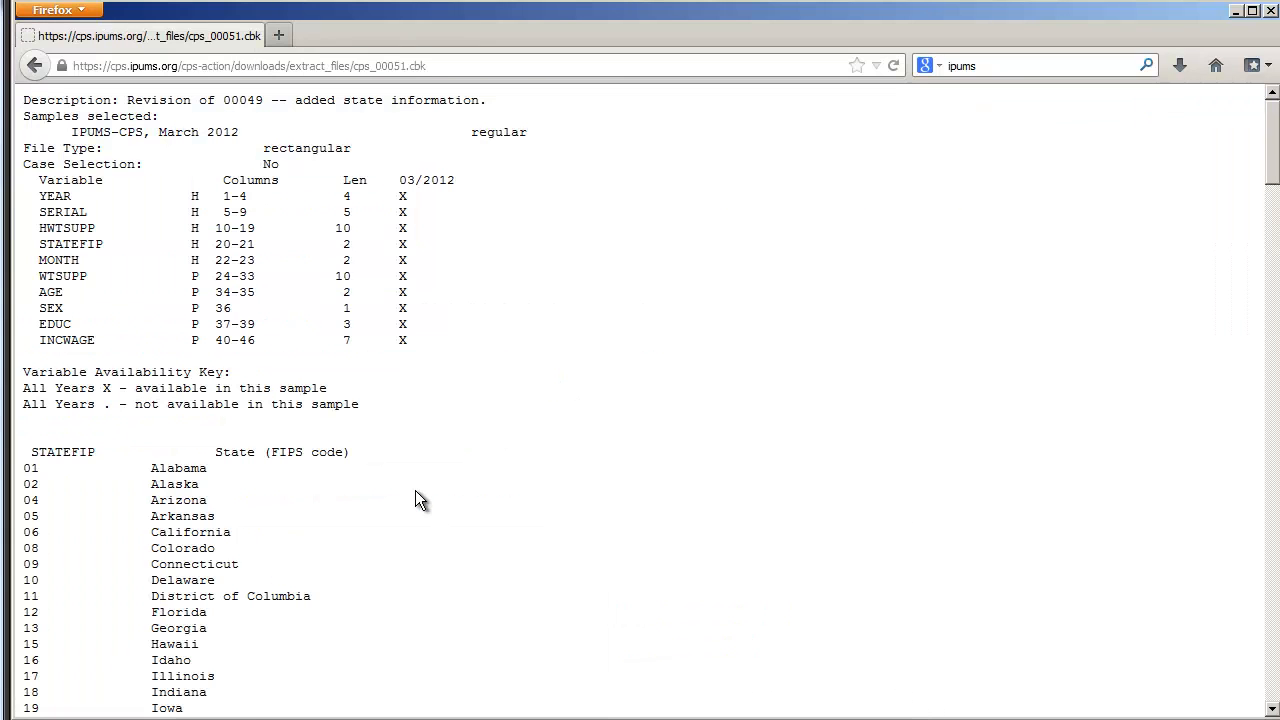
{"action": "scroll", "scroll_direction": "down", "scroll_amount": 3}
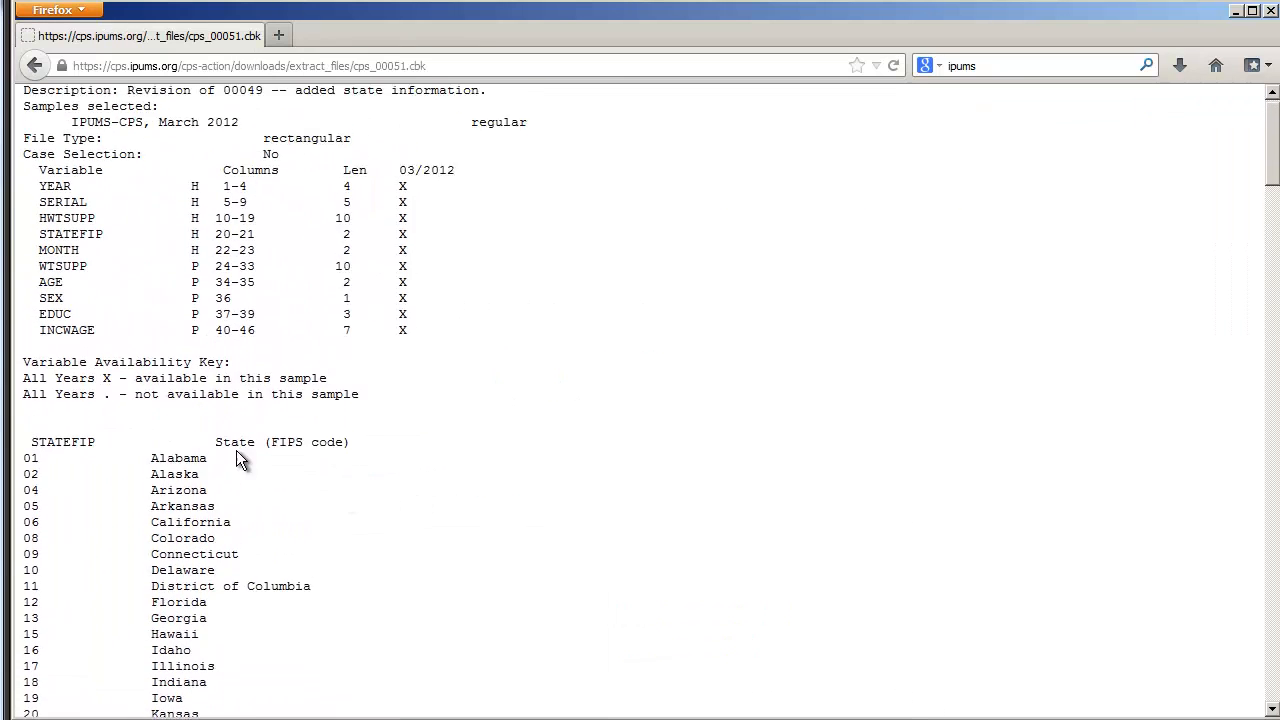
{"action": "scroll", "scroll_direction": "down", "scroll_amount": 3}
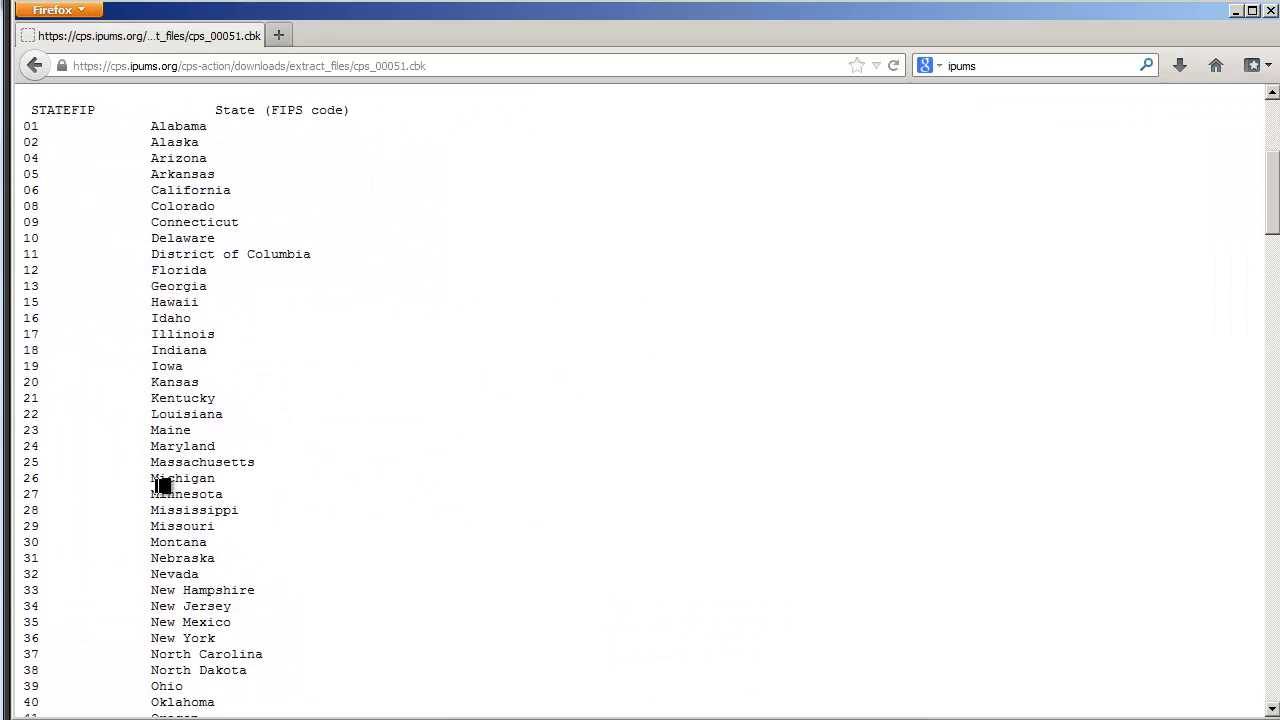
{"action": "mouse_move", "coordinate": [84, 652]}
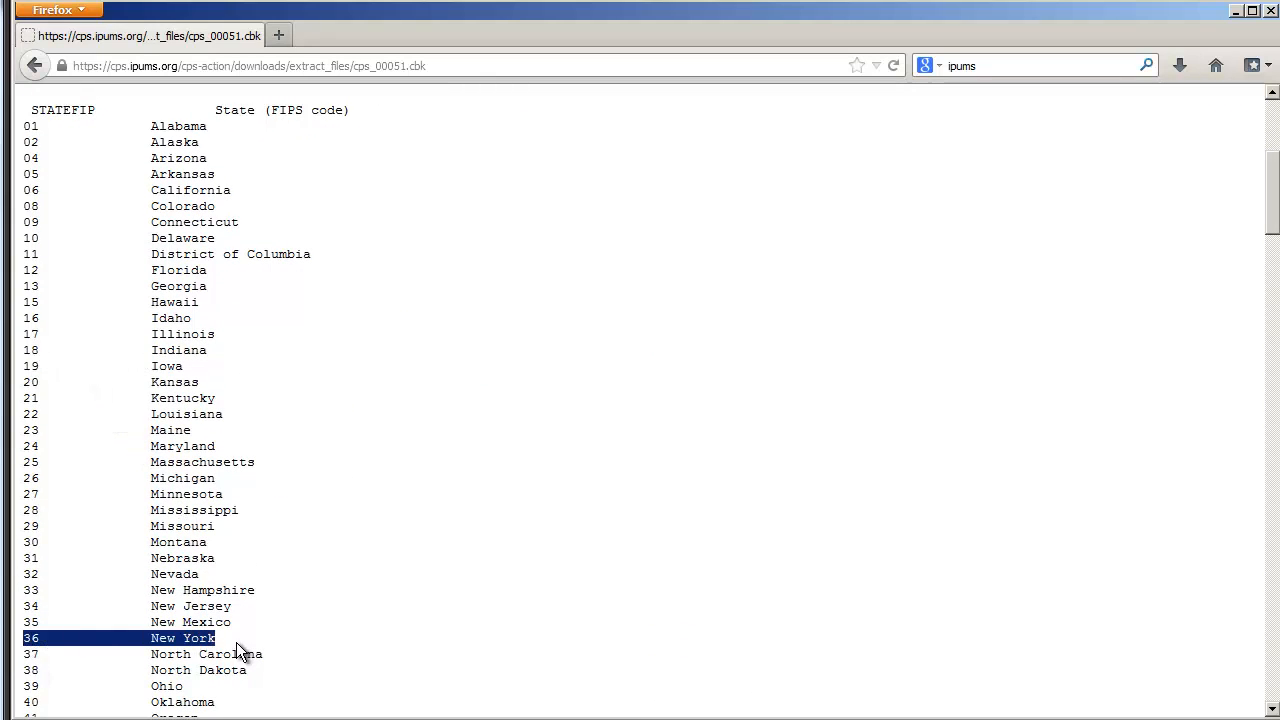
{"action": "scroll", "scroll_direction": "up", "scroll_amount": 3}
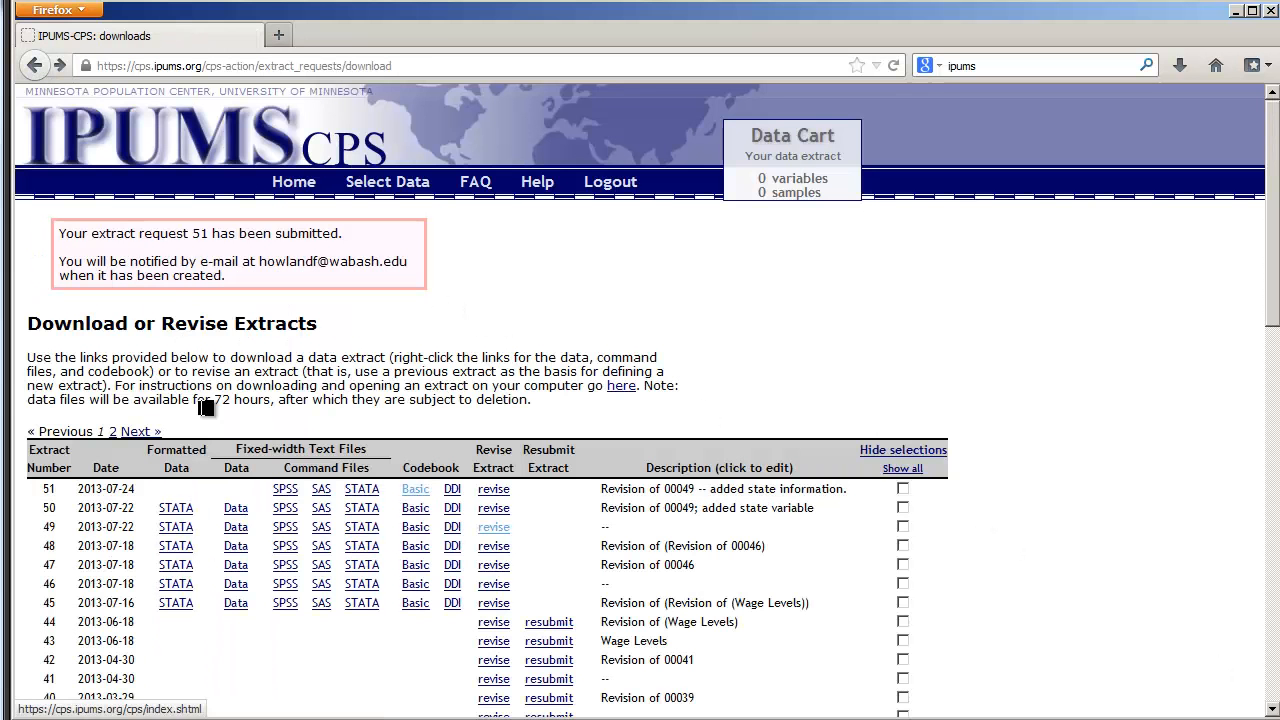
{"action": "mouse_move", "coordinate": [516, 328]}
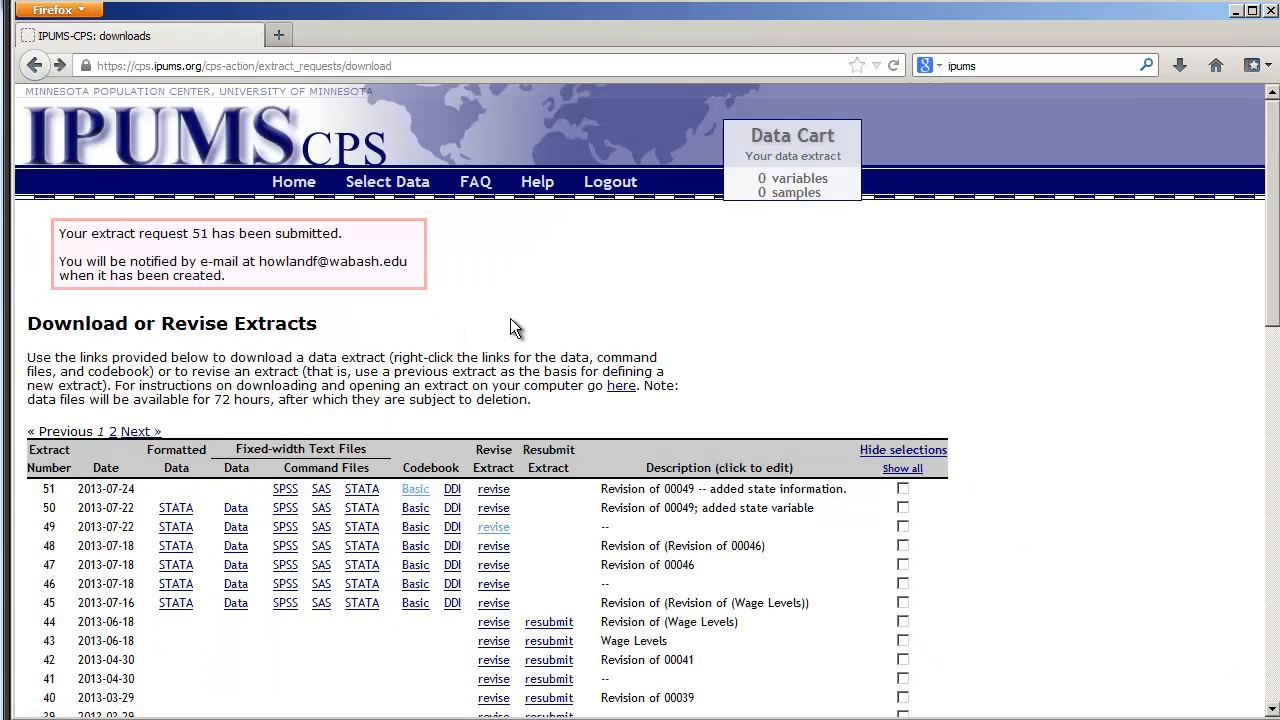
- Scroll the reloaded Download or Revise Extracts page past the extract table
{"action": "scroll", "scroll_direction": "down", "scroll_amount": 3}
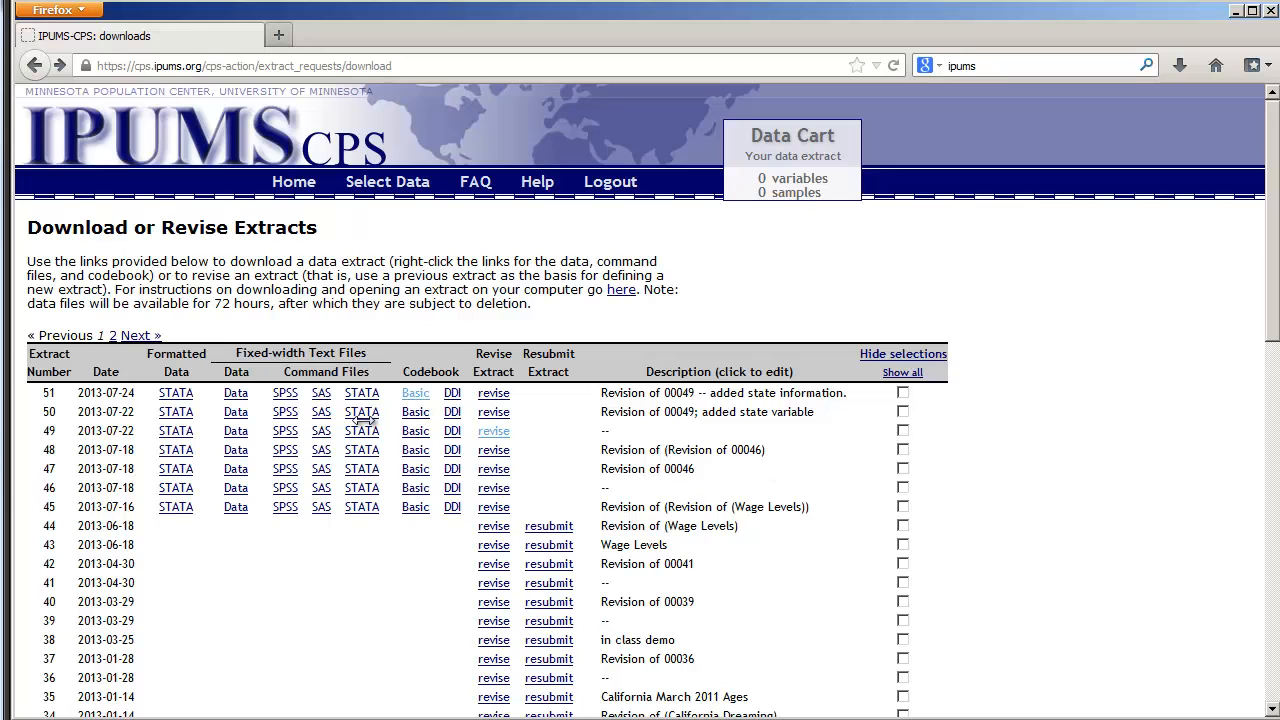
{"action": "mouse_move", "coordinate": [176, 392]}
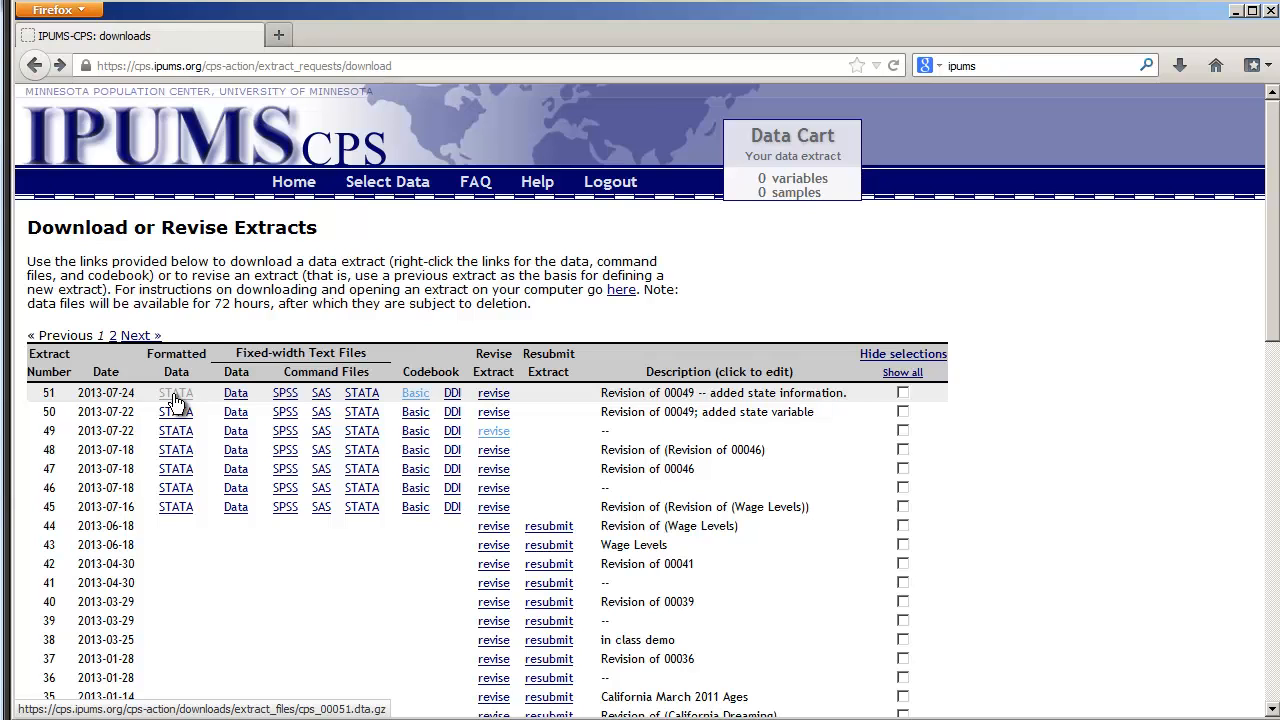
- Save extract 51's cps_00051.dta.gz Stata file into Desktop > Stata Demo
{"action": "left_click", "coordinate": [176, 392]}
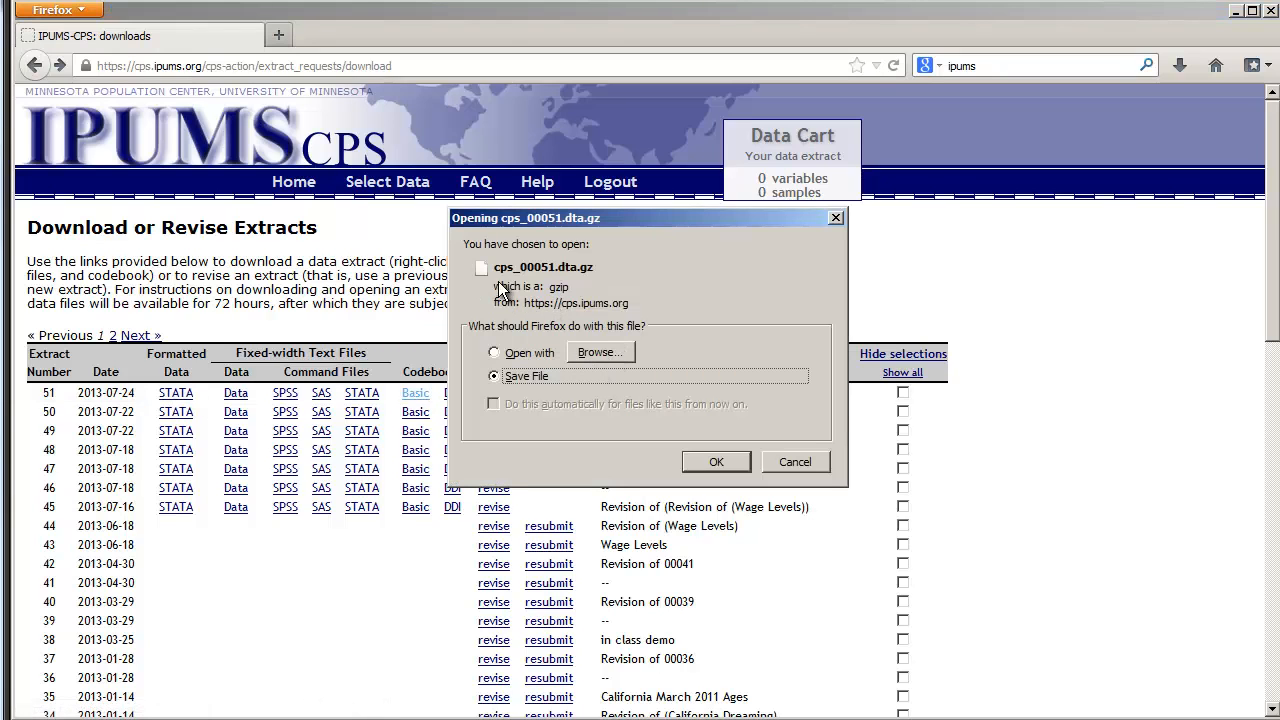
{"action": "mouse_move", "coordinate": [580, 280]}
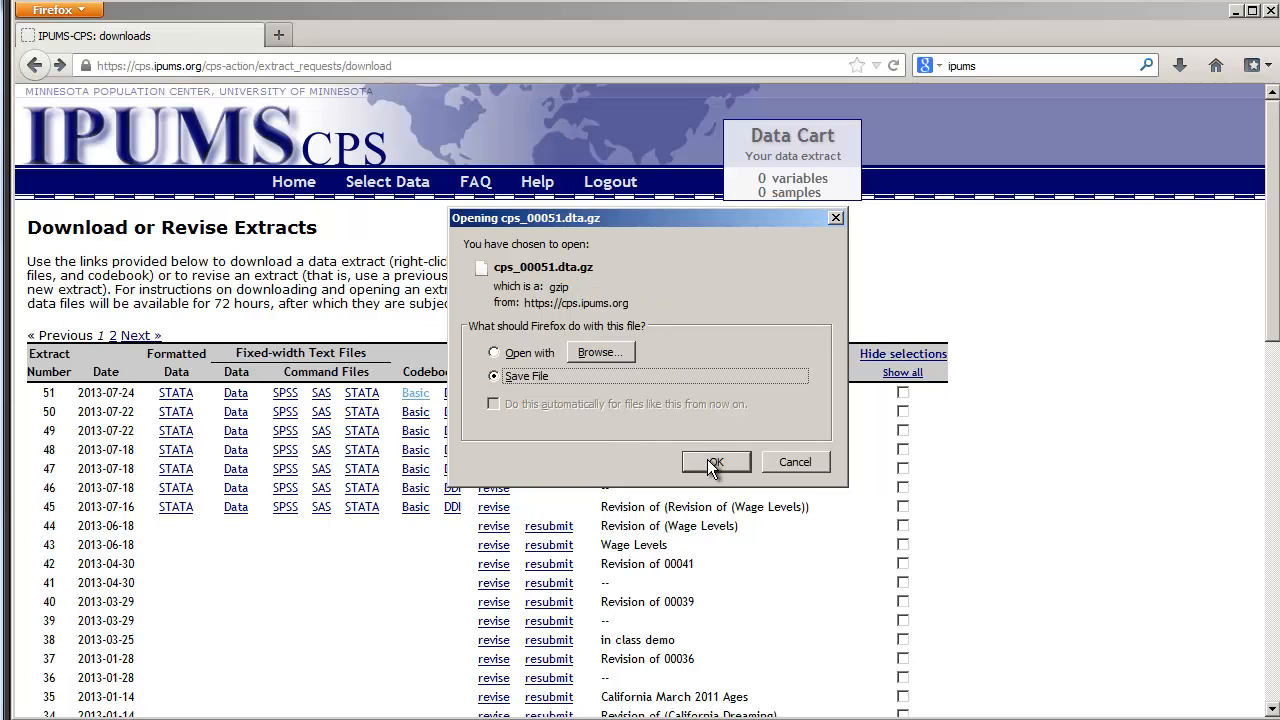
{"action": "left_click", "coordinate": [716, 462]}
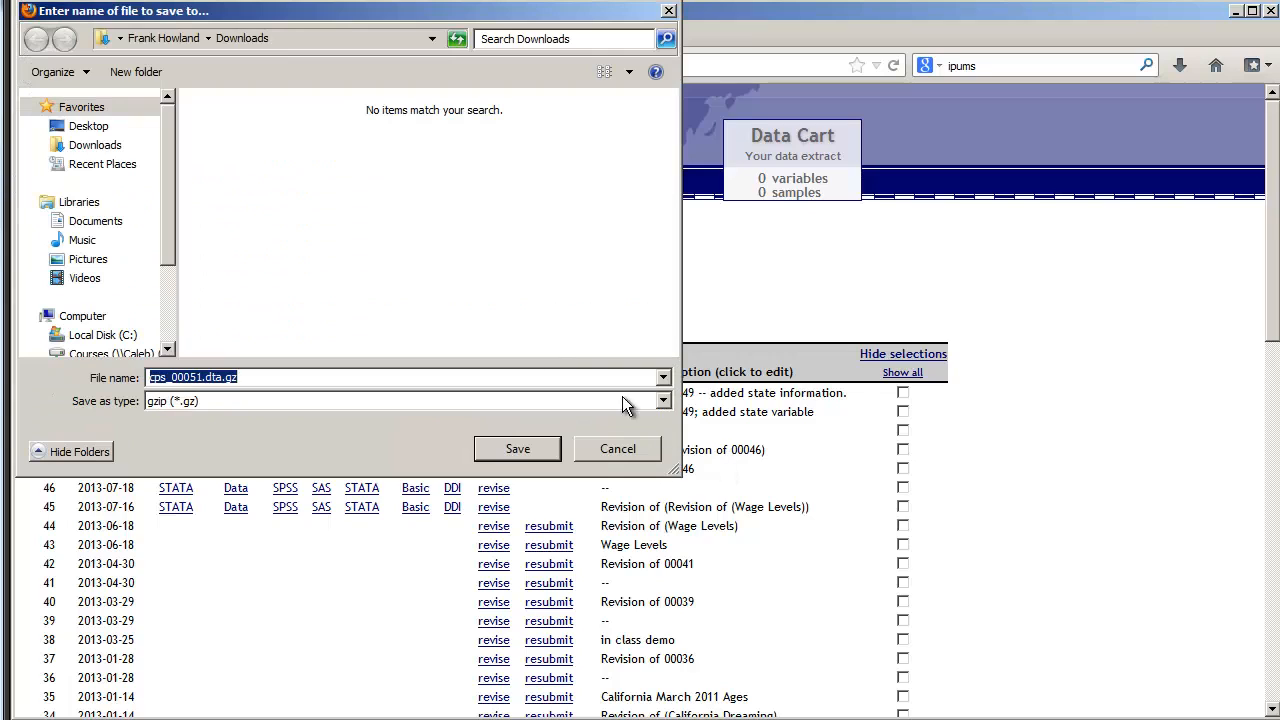
{"action": "left_click", "coordinate": [88, 124]}
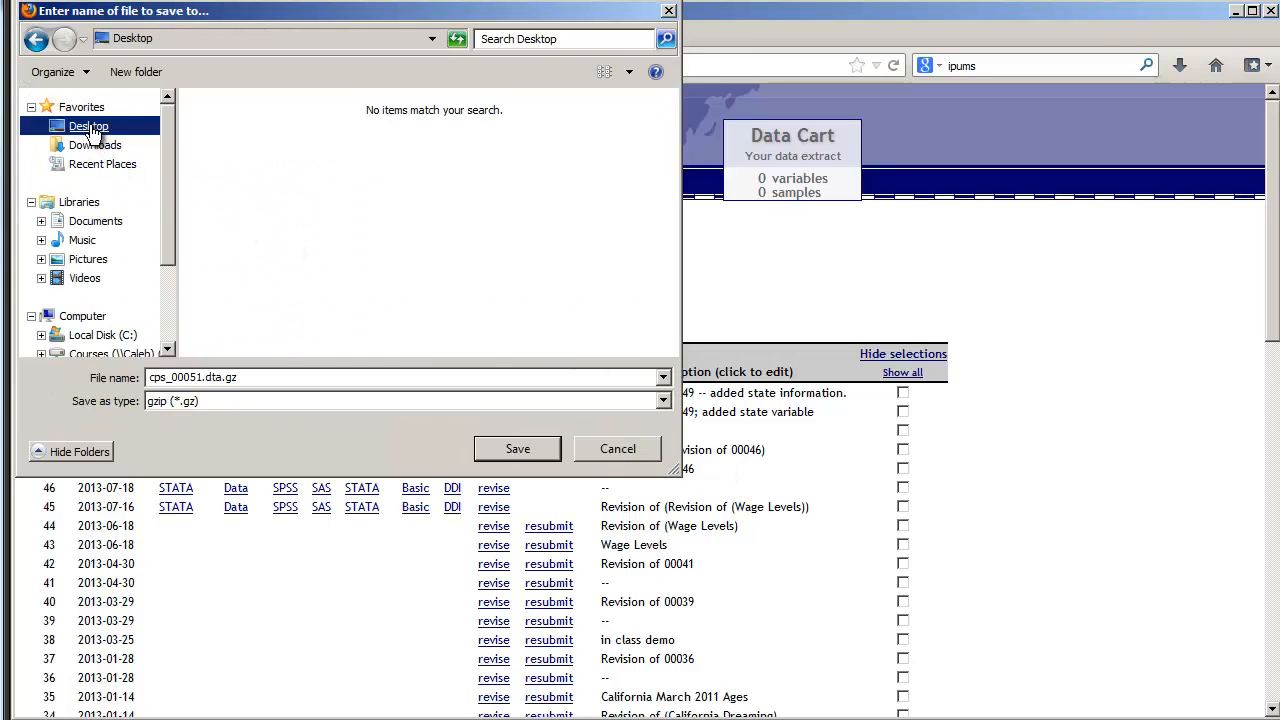
{"action": "left_click", "coordinate": [88, 124]}
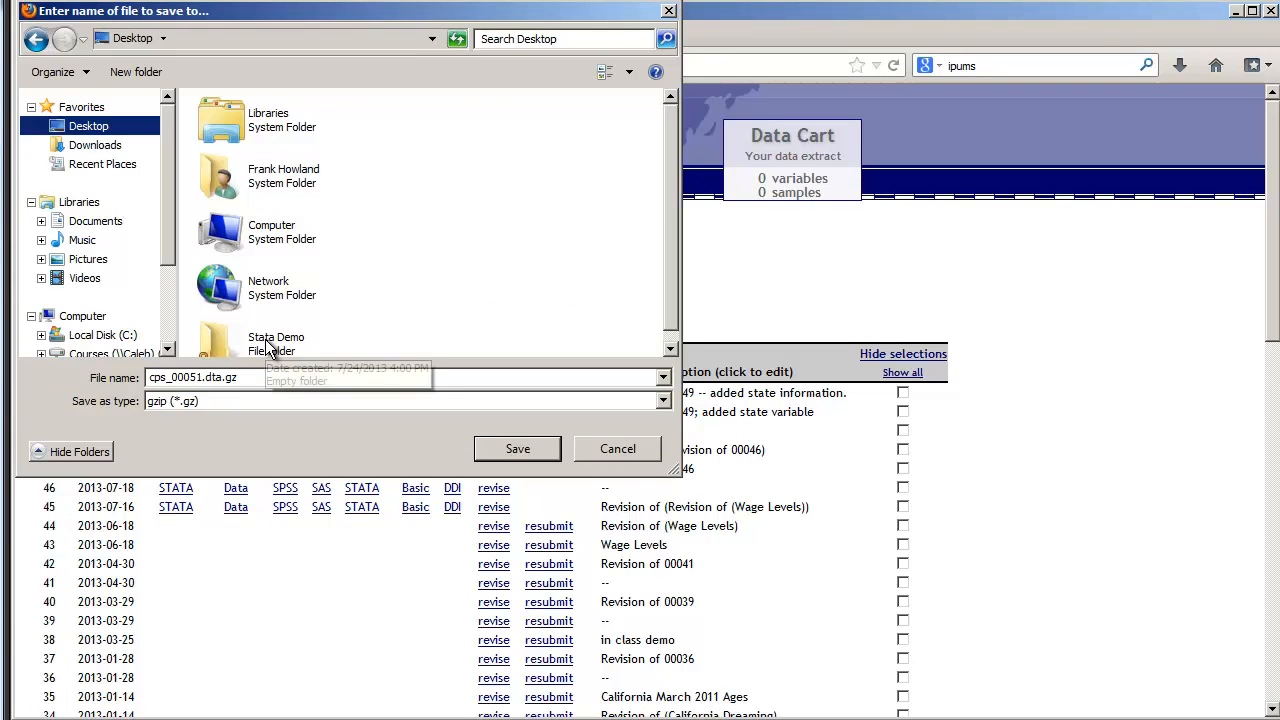
{"action": "double_click", "coordinate": [276, 344]}
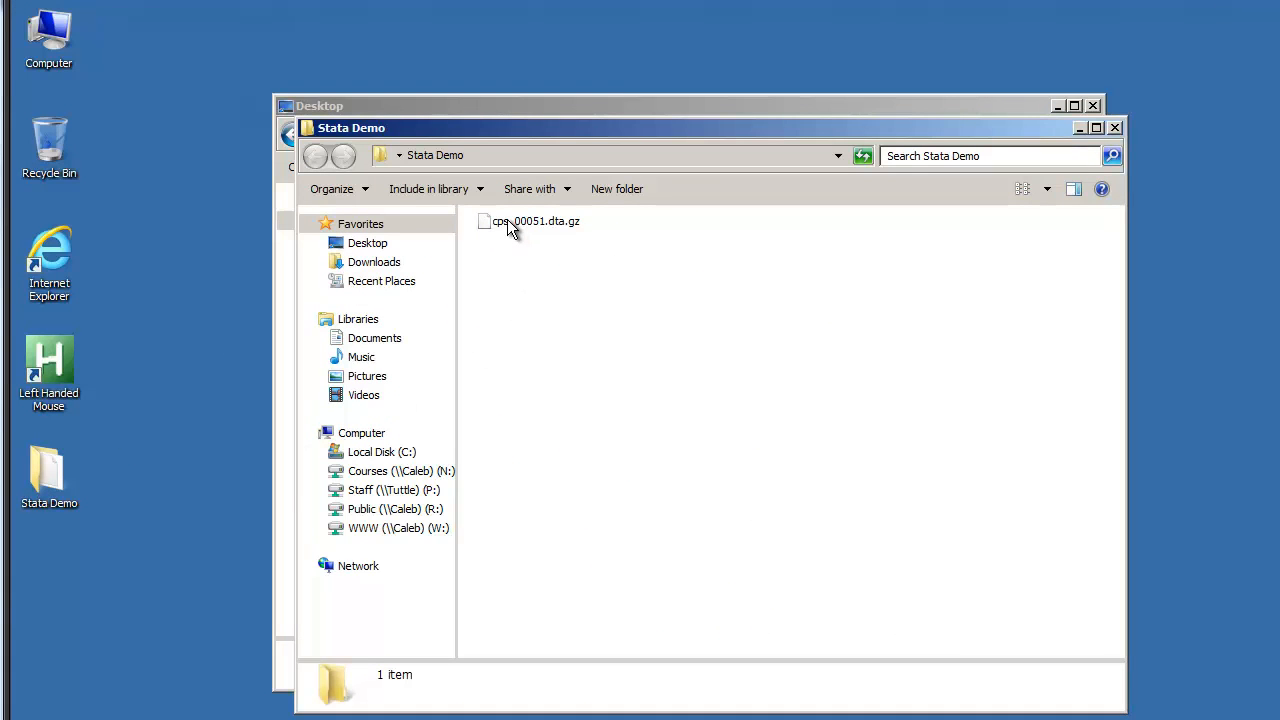
- Select cps_00051.dta.gz in Stata Demo to confirm it is a 1.68 MB GZ file
{"action": "left_click", "coordinate": [536, 220]}
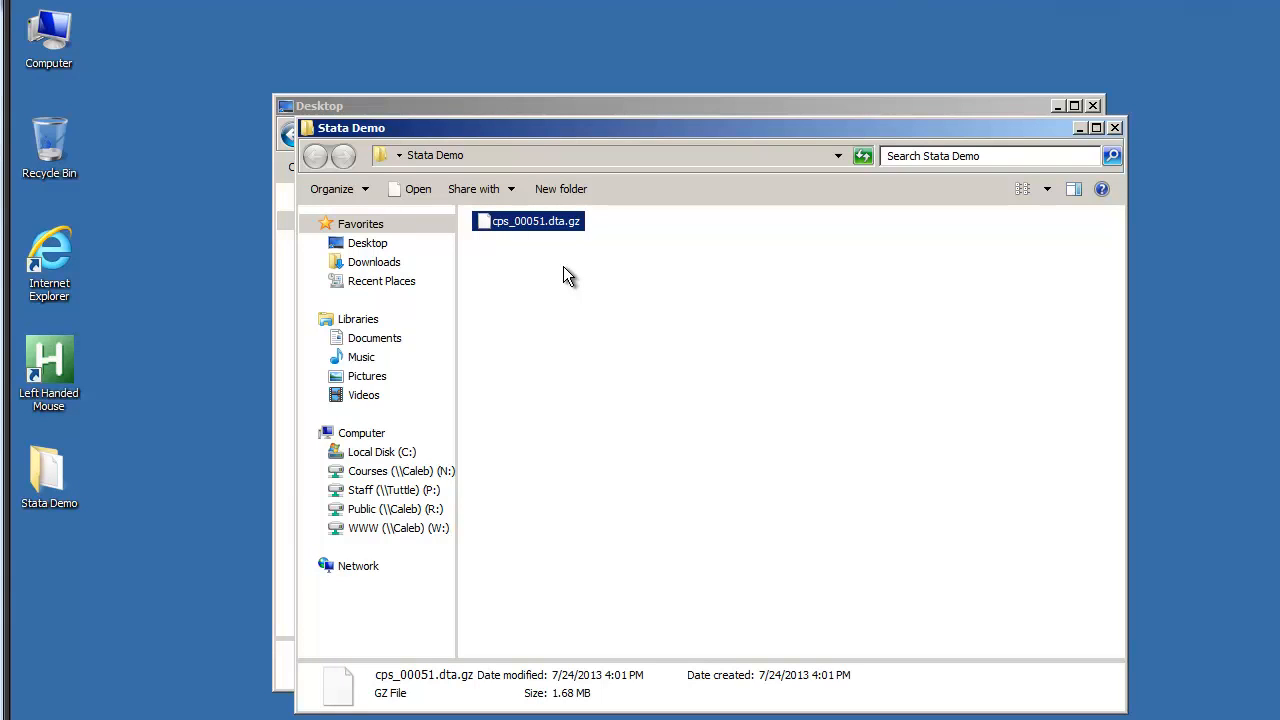
{"action": "mouse_move", "coordinate": [458, 432]}
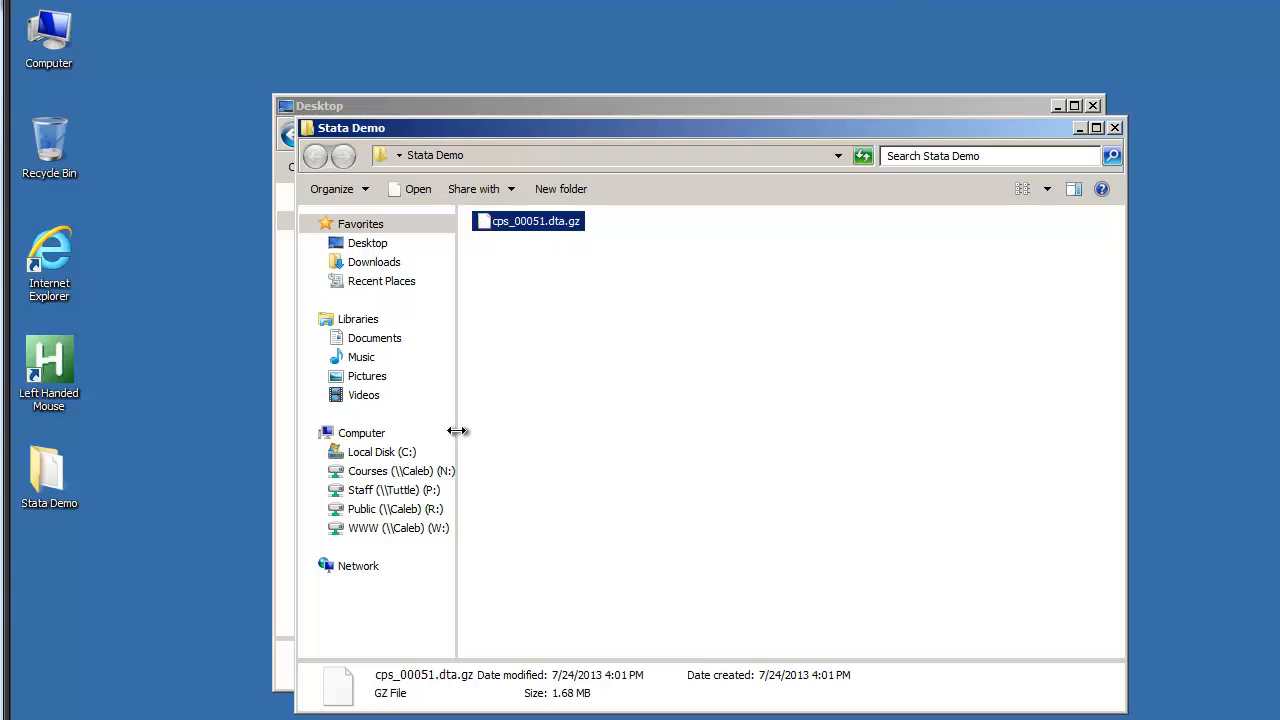
{"action": "mouse_move", "coordinate": [176, 656]}
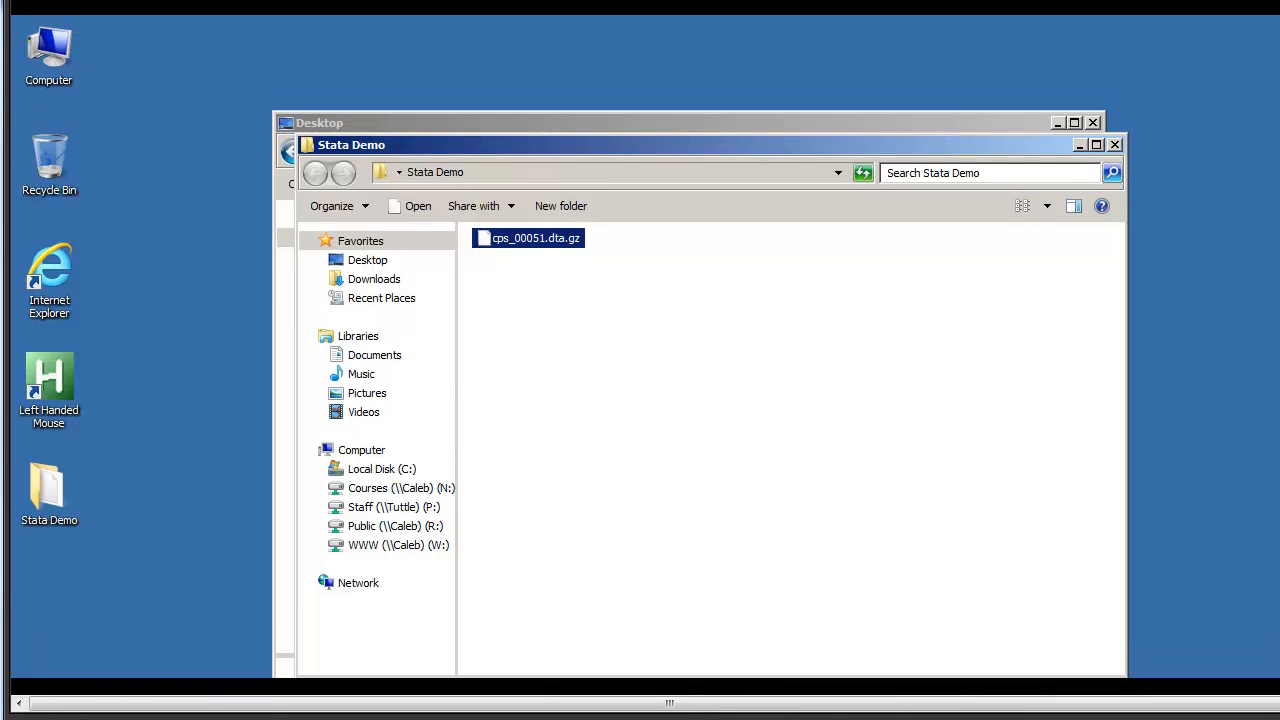
- Launch 7-Zip File Manager from the Start menu and navigate toward Desktop\Stata Demo on C:
{"action": "left_click", "coordinate": [30, 696]}
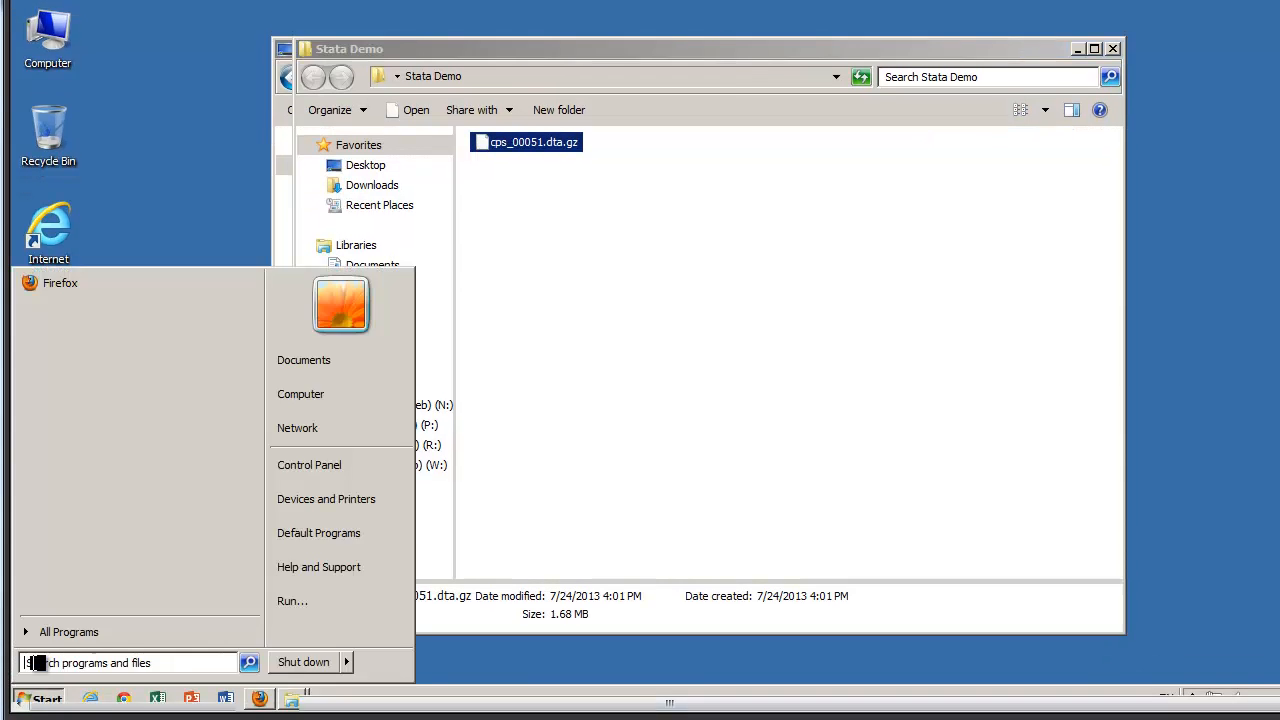
{"action": "left_click", "coordinate": [68, 632]}
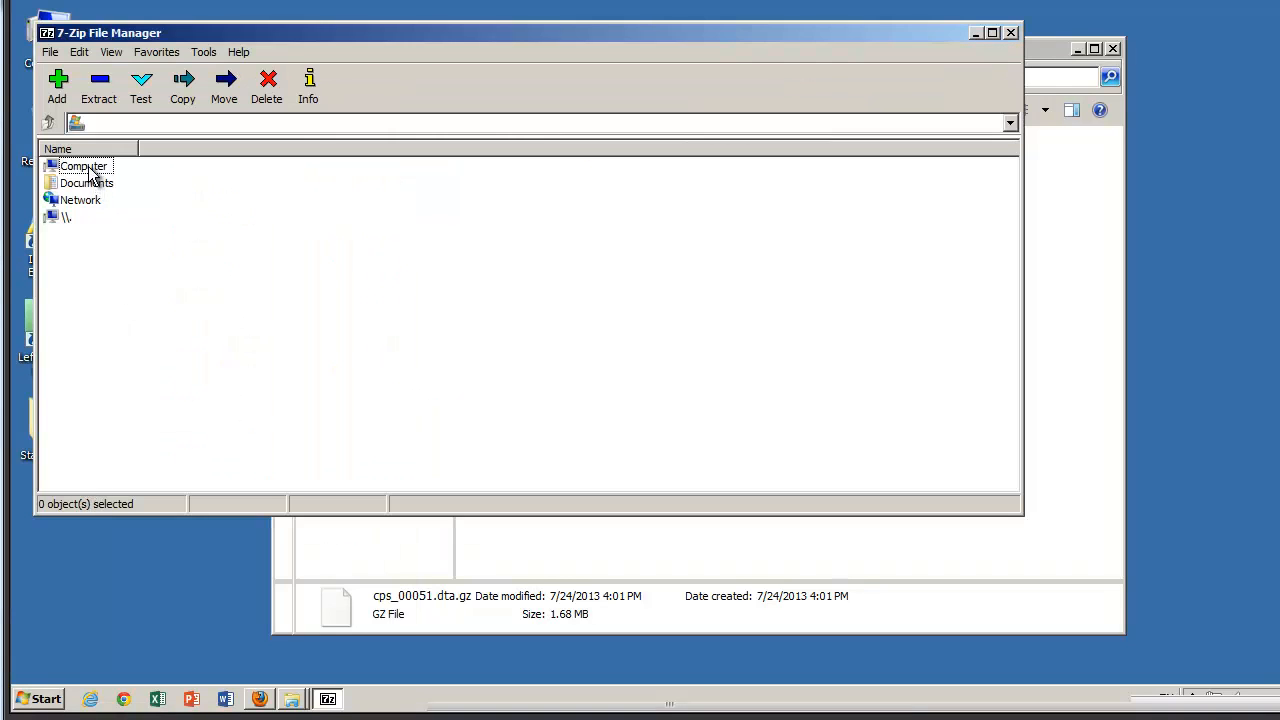
{"action": "double_click", "coordinate": [84, 164]}
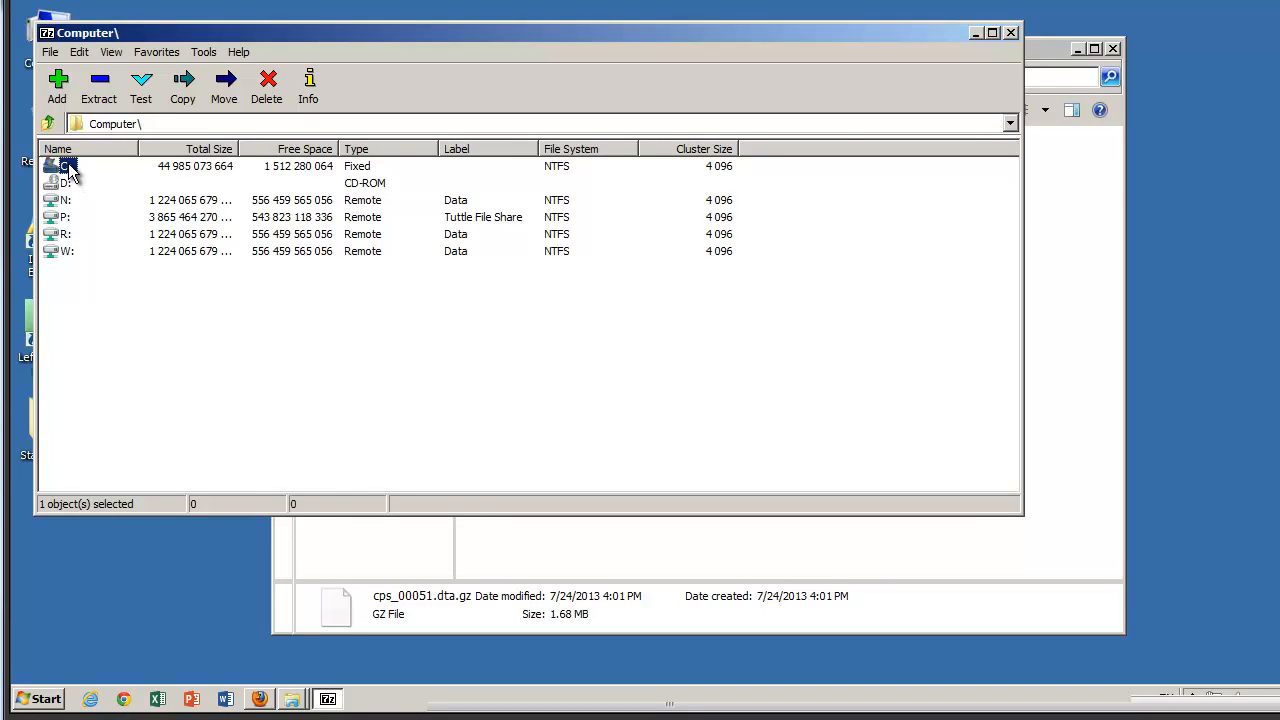
{"action": "double_click", "coordinate": [64, 166]}
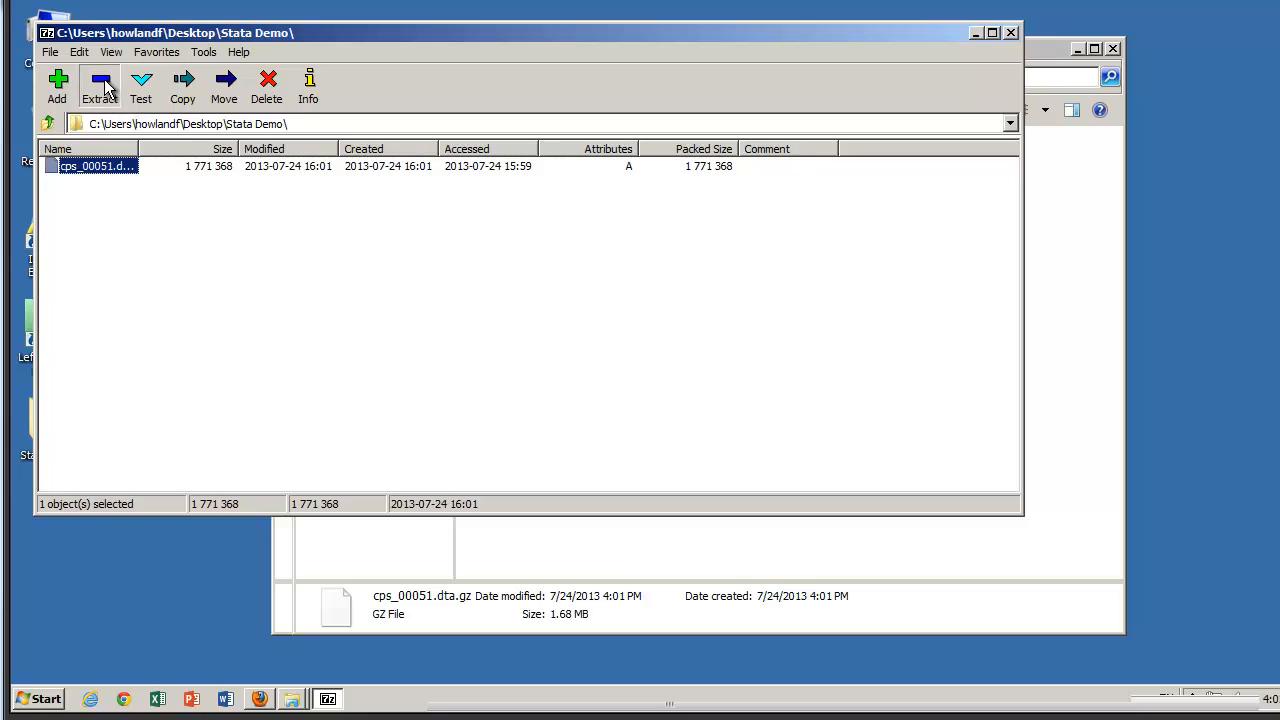
- Extract cps_00051.dta.gz into the Stata Demo folder
{"action": "left_click", "coordinate": [98, 84]}
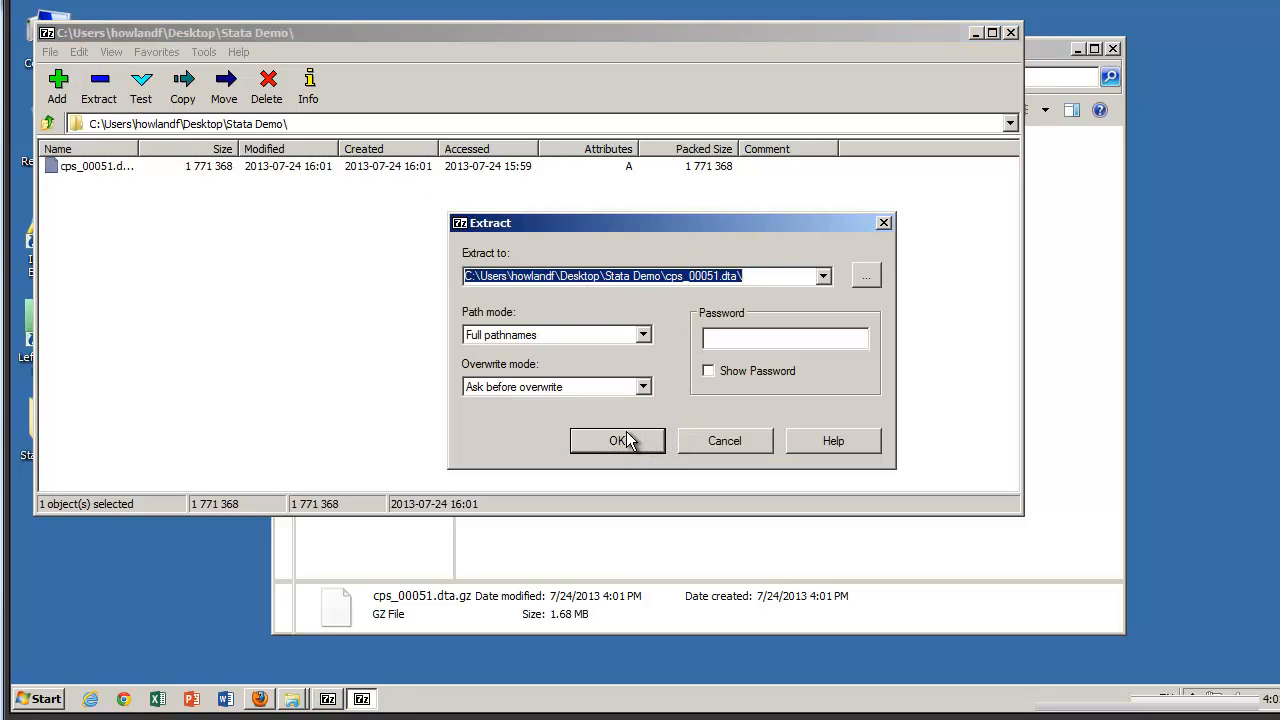
{"action": "left_click", "coordinate": [616, 442]}
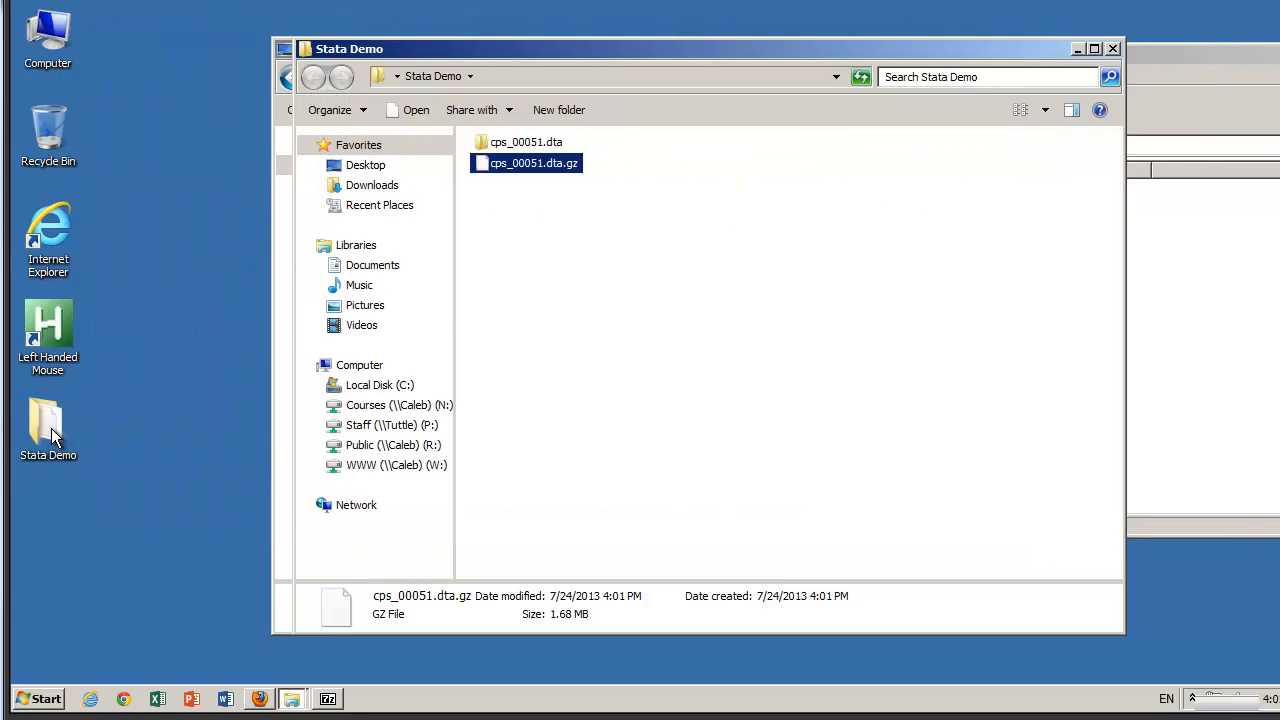
- Enter the extracted cps_00051.dta folder and select the 6.15 MB Stata dataset inside
{"action": "left_click", "coordinate": [526, 142]}
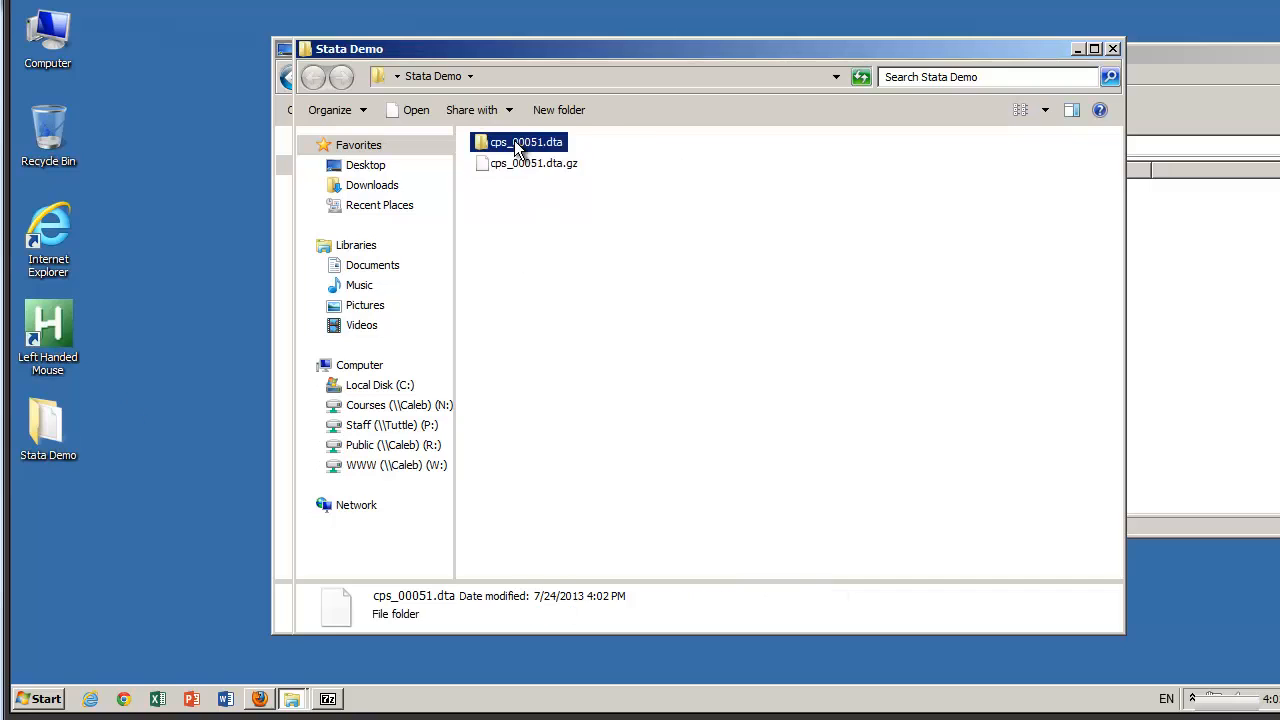
{"action": "double_click", "coordinate": [520, 140]}
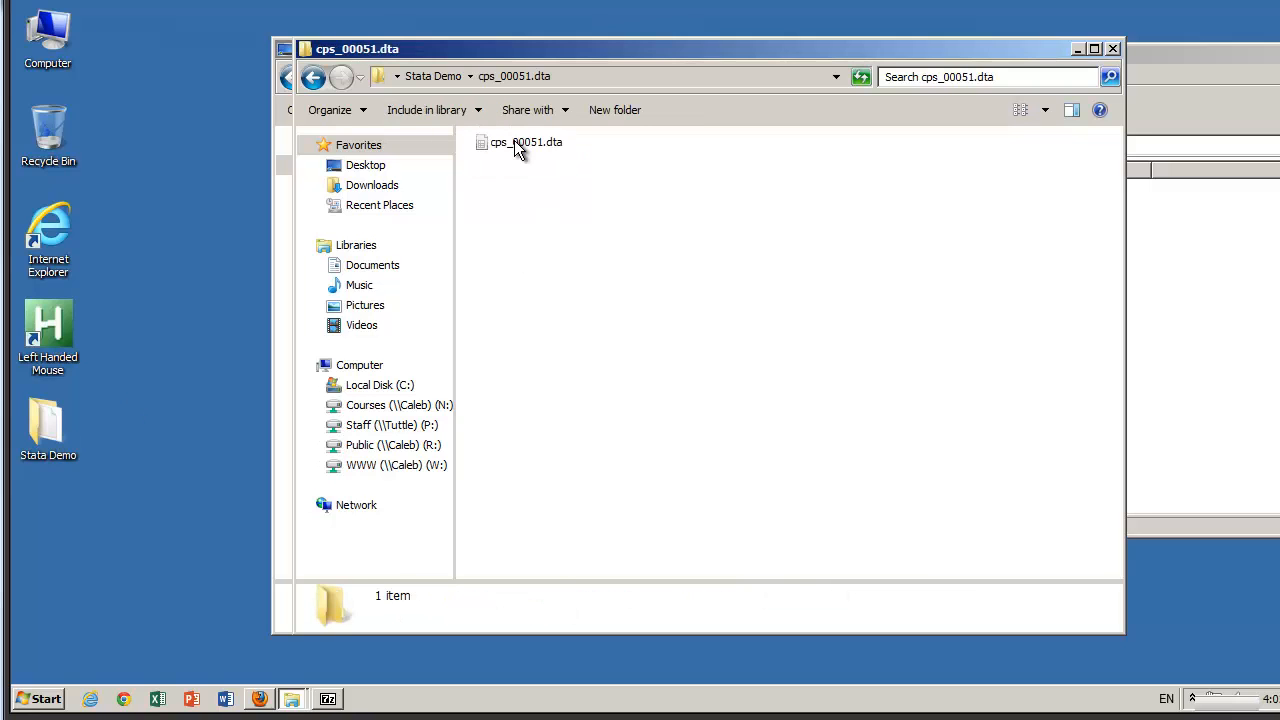
{"action": "left_click", "coordinate": [524, 142]}
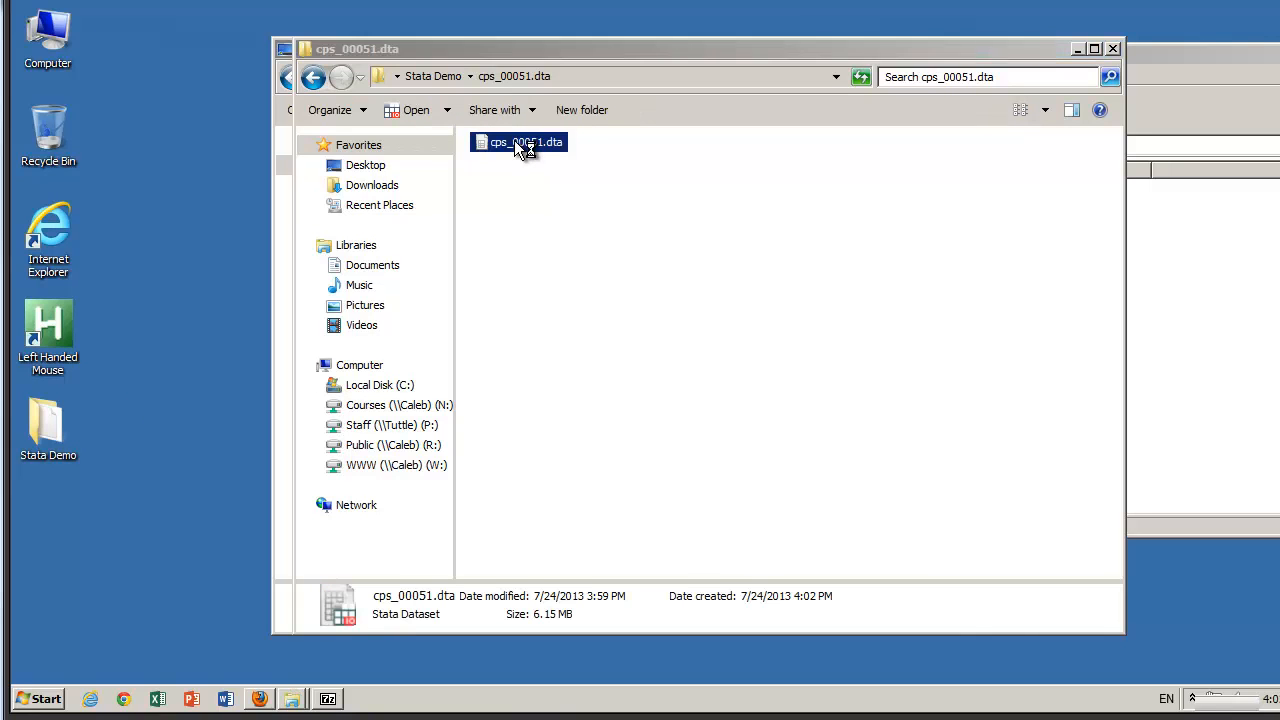
- Load the cps_00051.dta extract into Stata
{"action": "double_click", "coordinate": [518, 140]}
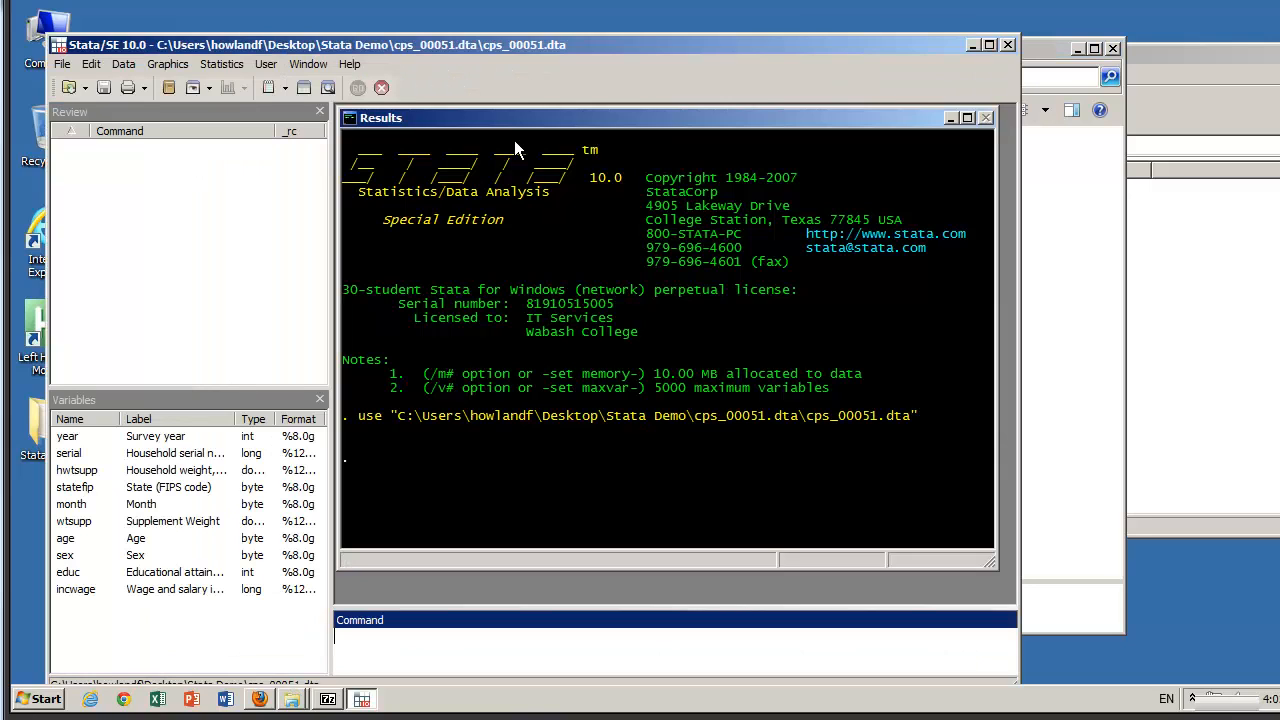
{"action": "mouse_move", "coordinate": [442, 344]}
{"action": "type", "text": "sum"}
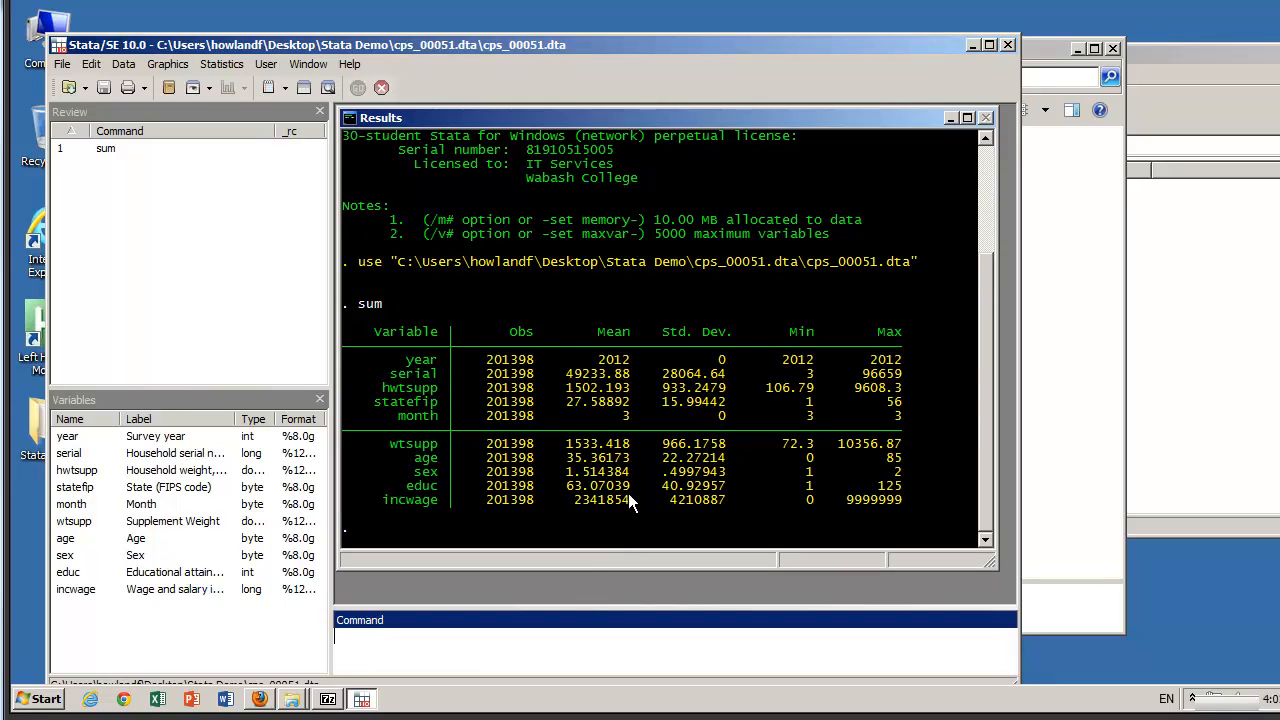
{"action": "mouse_move", "coordinate": [398, 368]}
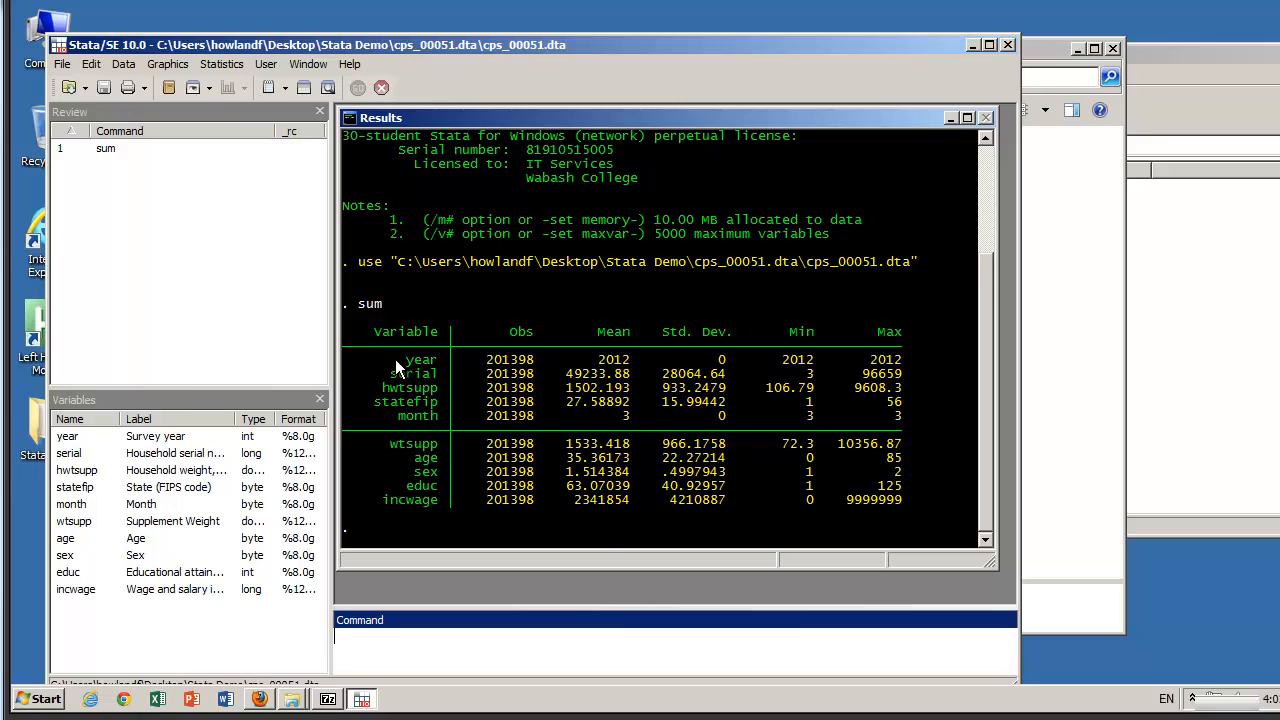
{"action": "mouse_move", "coordinate": [756, 376]}
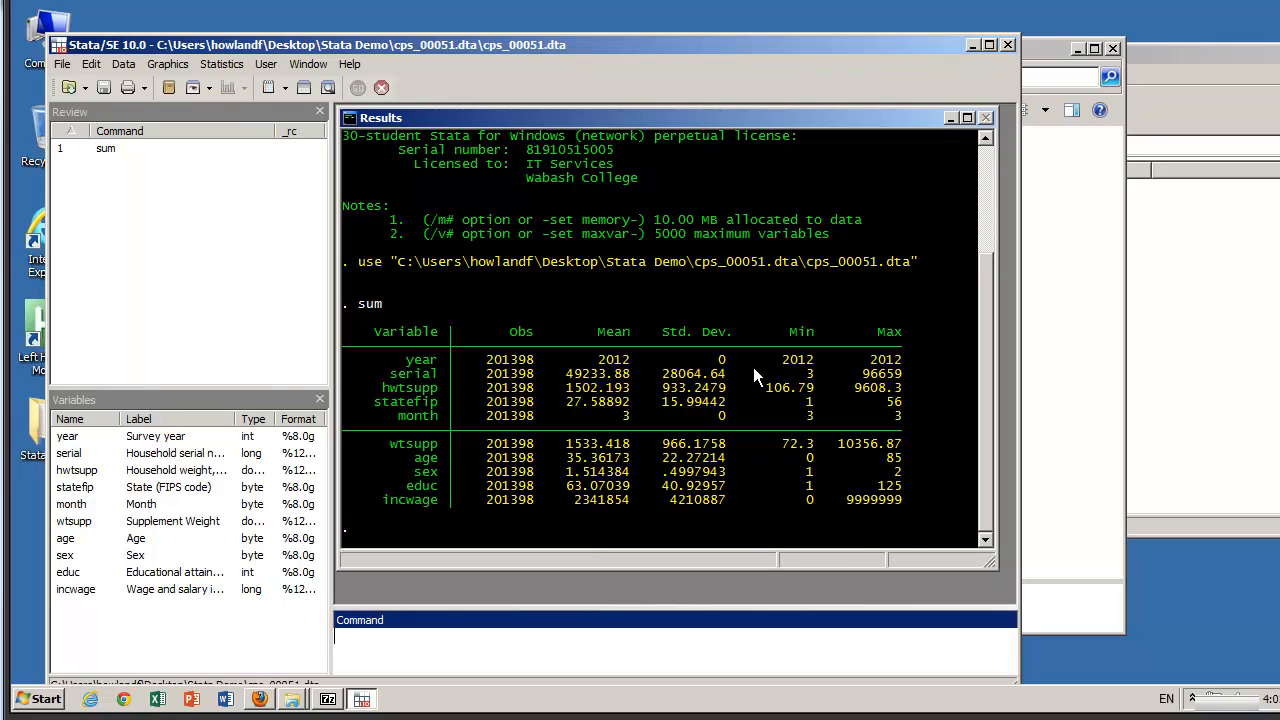
{"action": "mouse_move", "coordinate": [422, 464]}
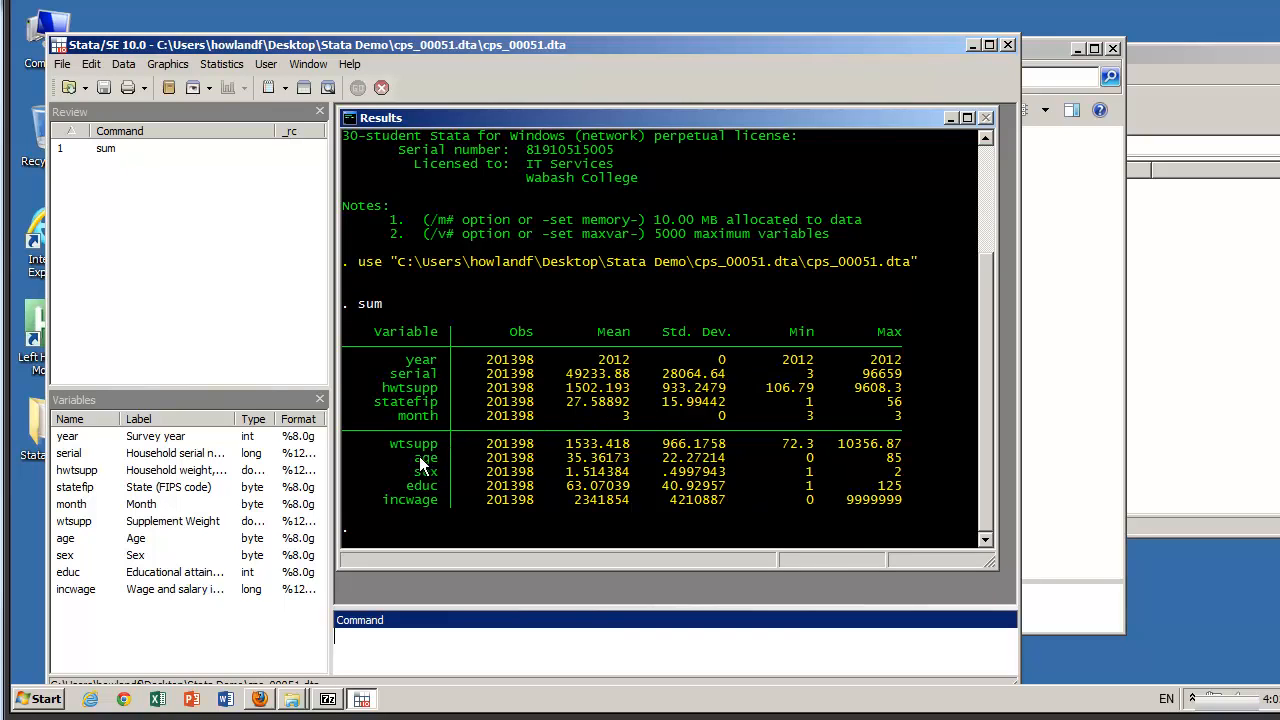
{"action": "mouse_move", "coordinate": [424, 390]}
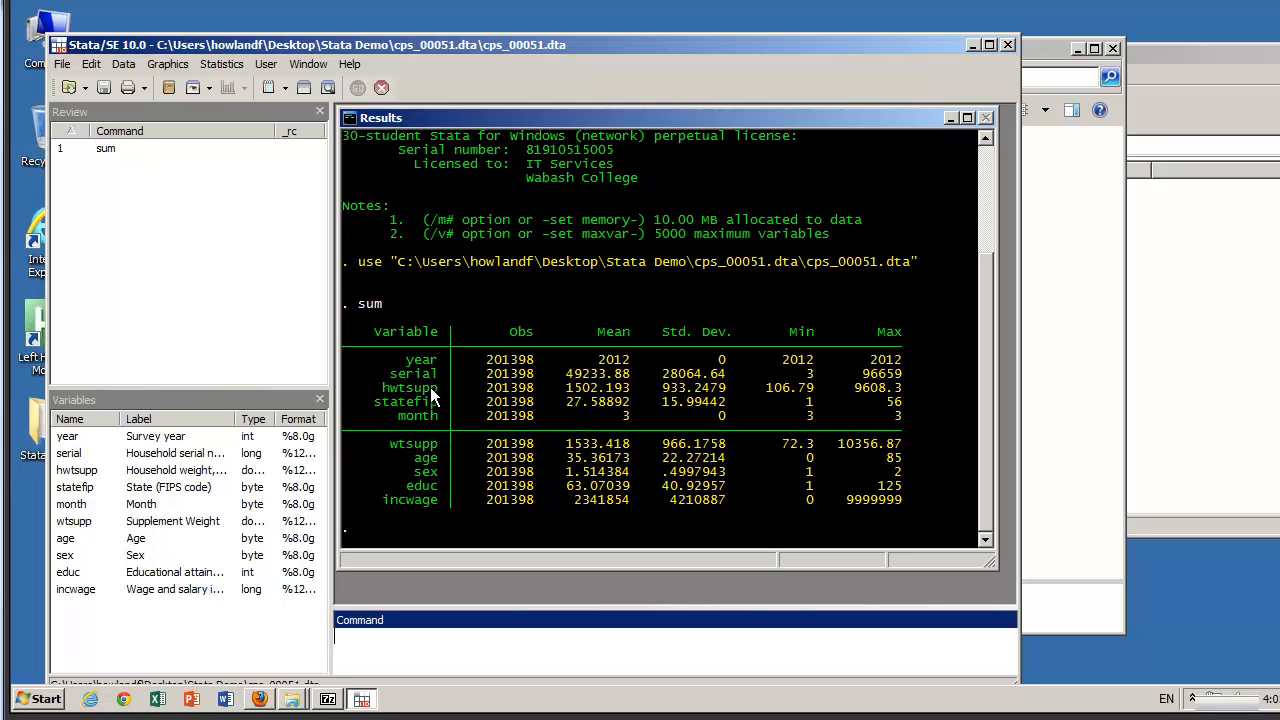
{"action": "mouse_move", "coordinate": [436, 428]}
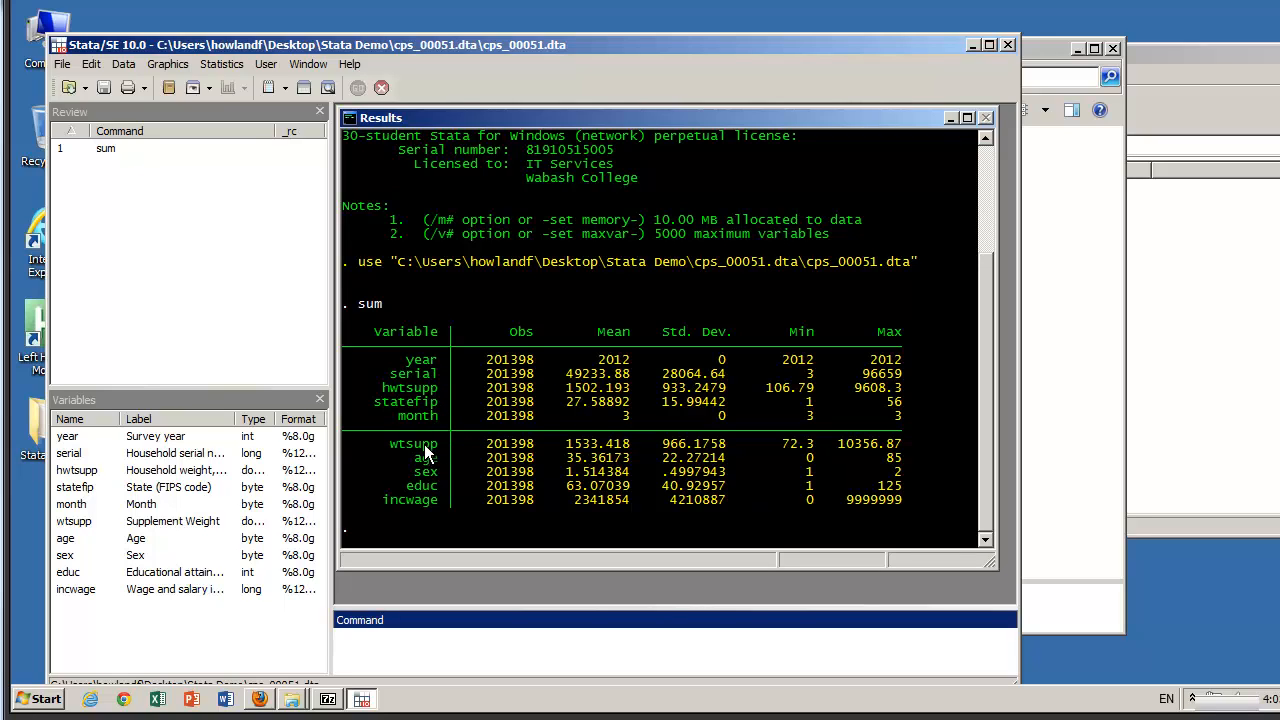
{"action": "mouse_move", "coordinate": [432, 424]}
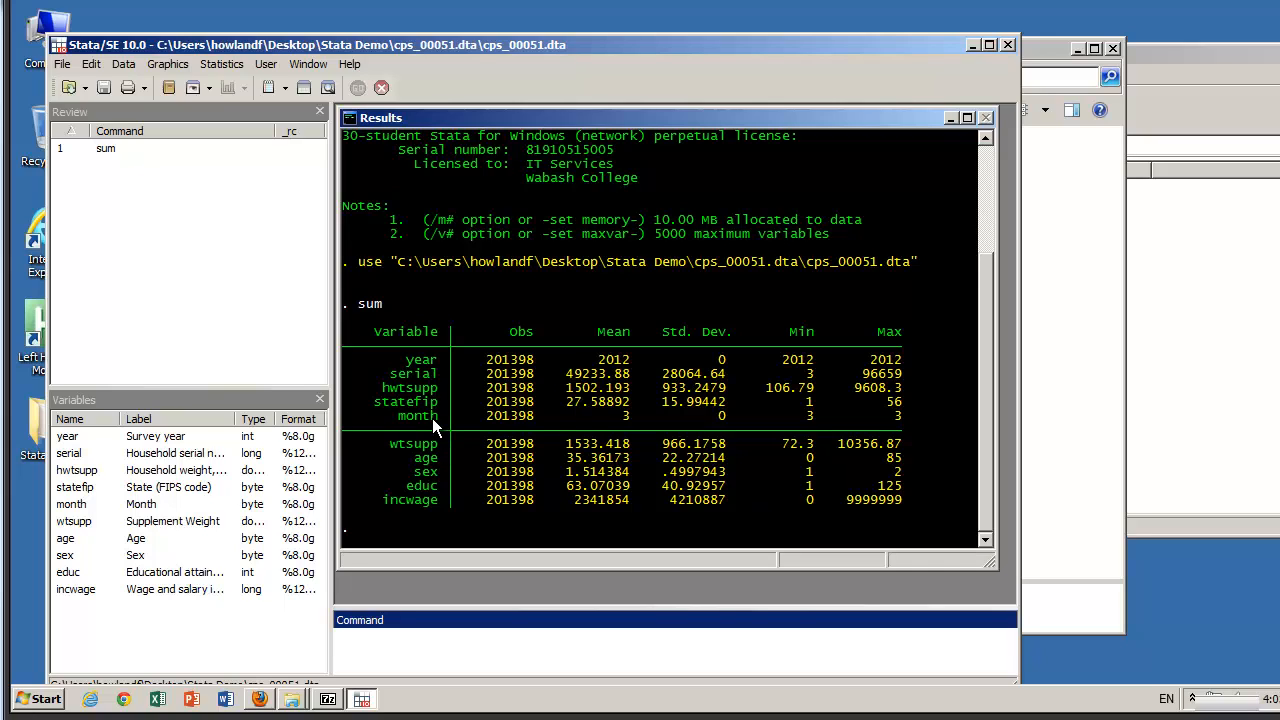
{"action": "mouse_move", "coordinate": [700, 396]}
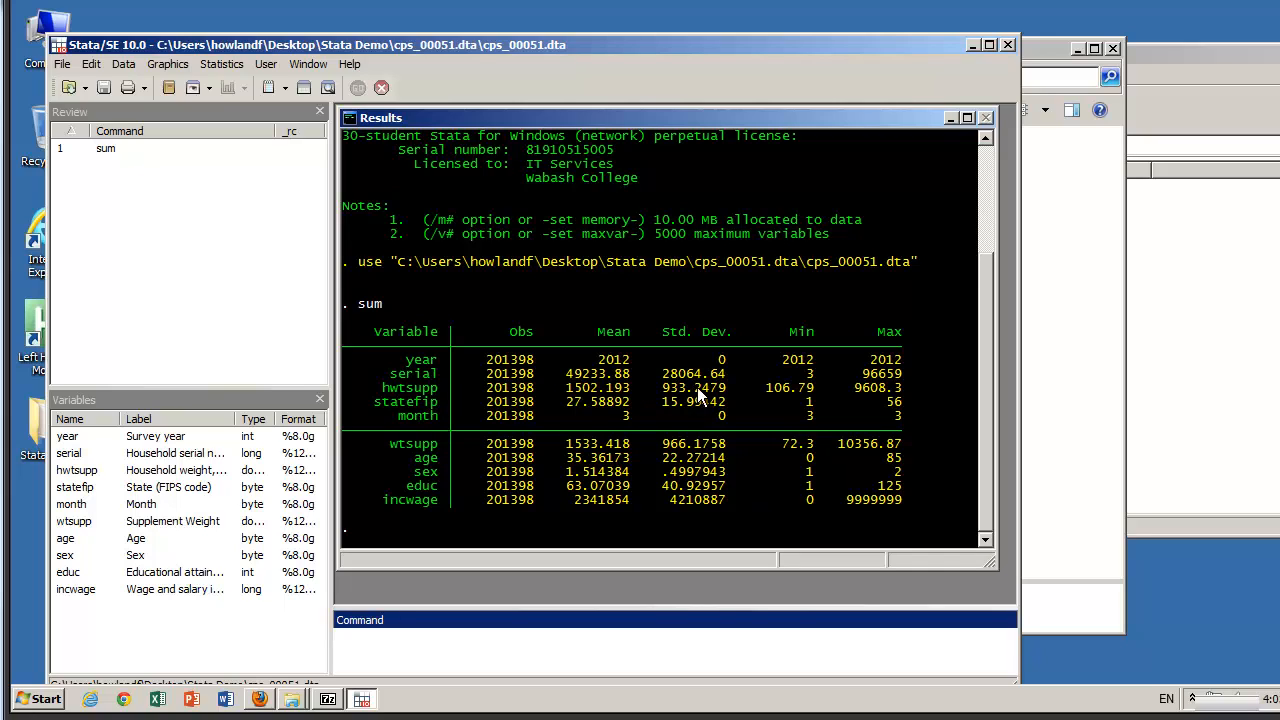
{"action": "mouse_move", "coordinate": [856, 370]}
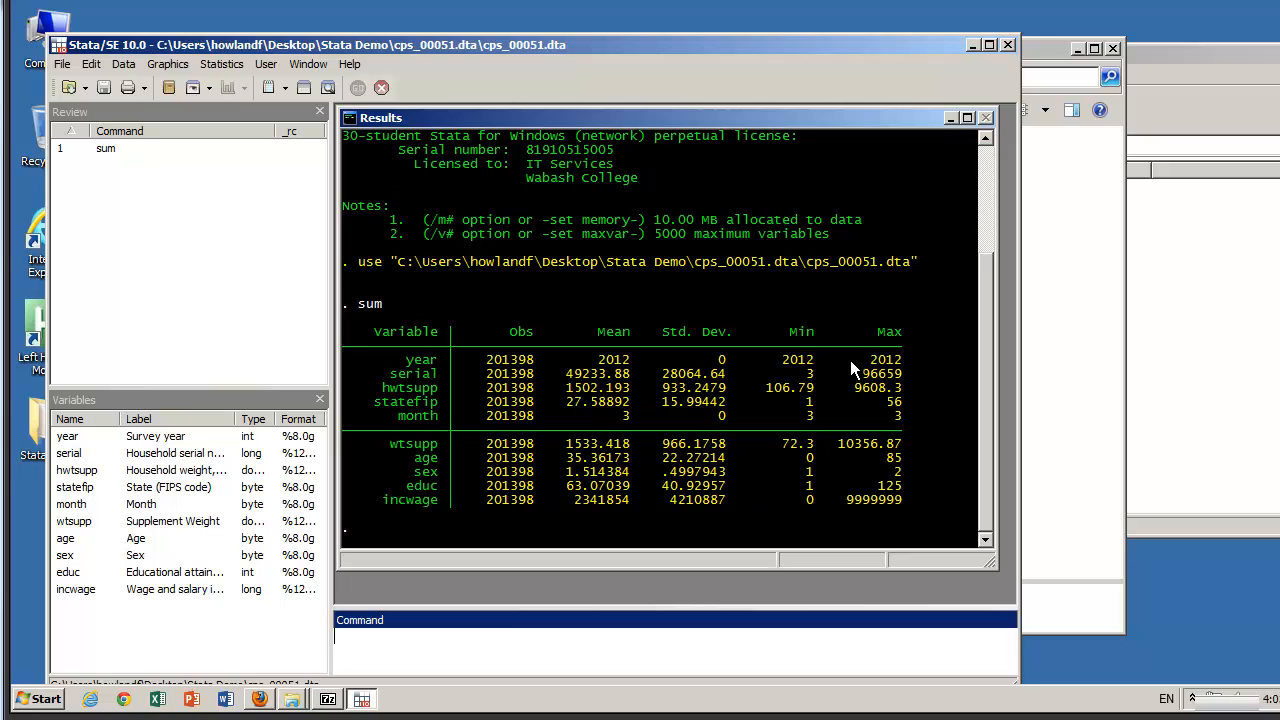
{"action": "mouse_move", "coordinate": [604, 384]}
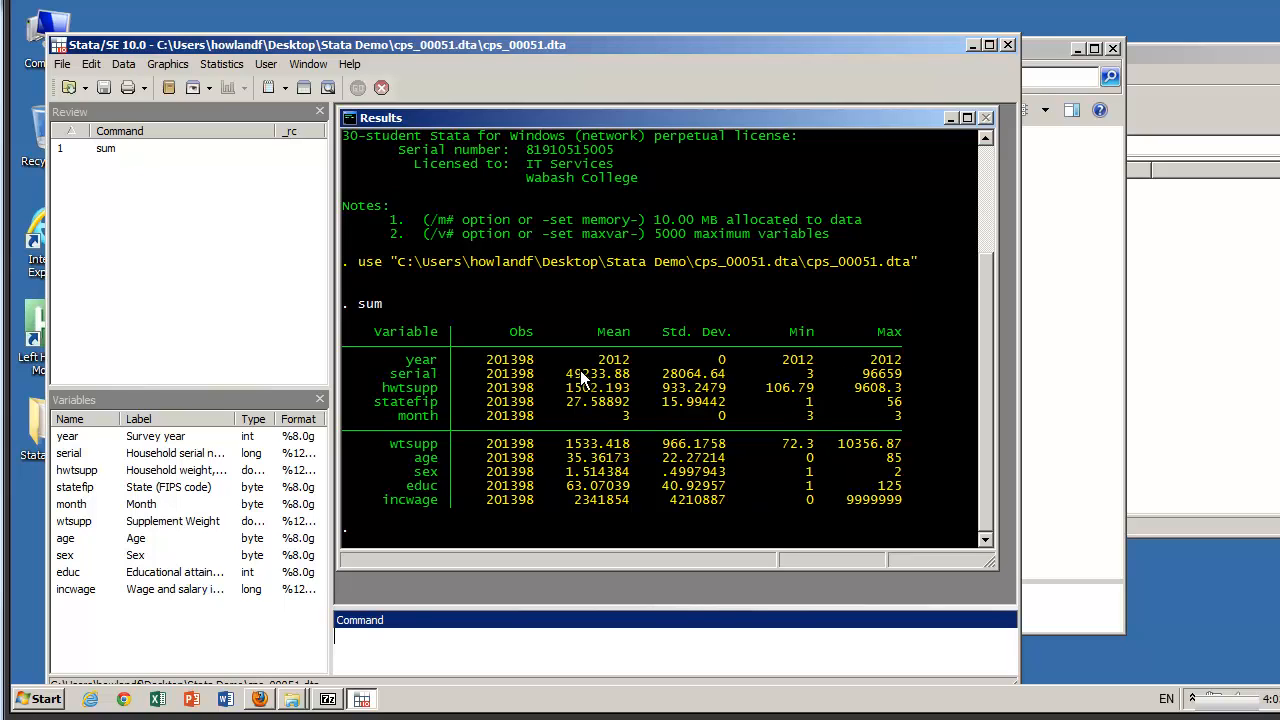
{"action": "mouse_move", "coordinate": [436, 400]}
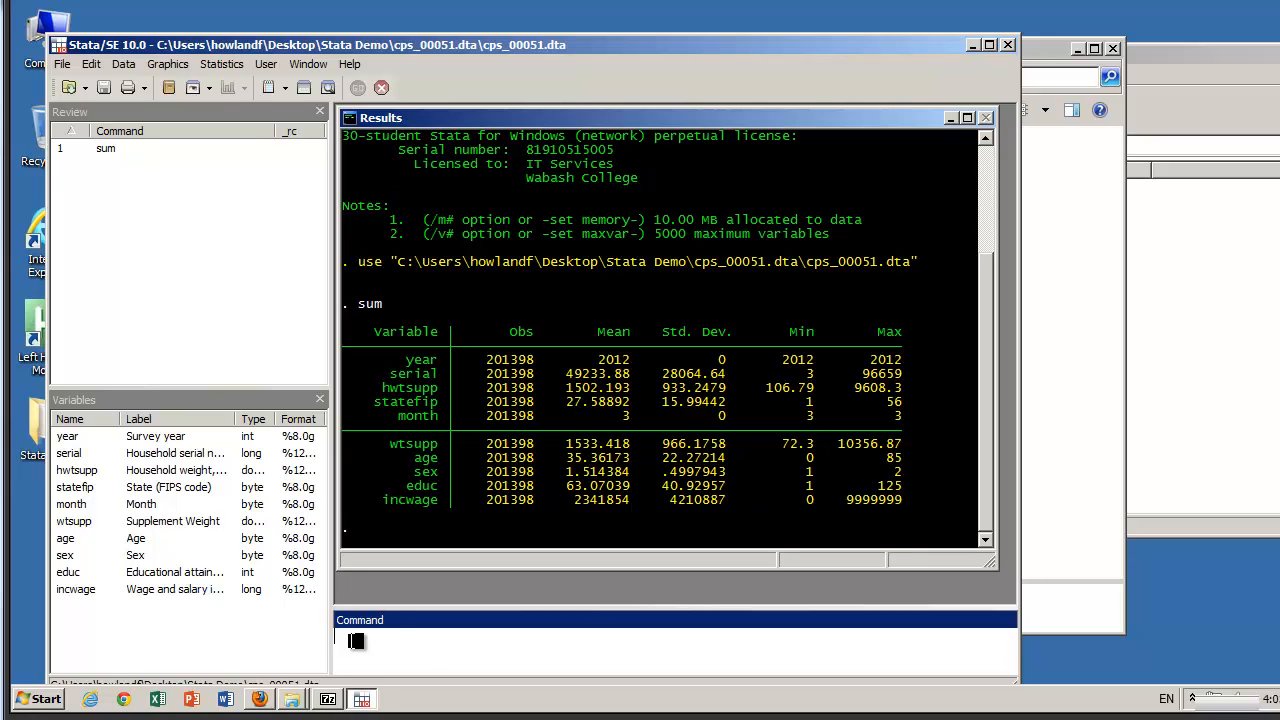
- Run tab statefip for state counts and percentages, breaking the listing partway
{"action": "type", "text": "tab sta"}
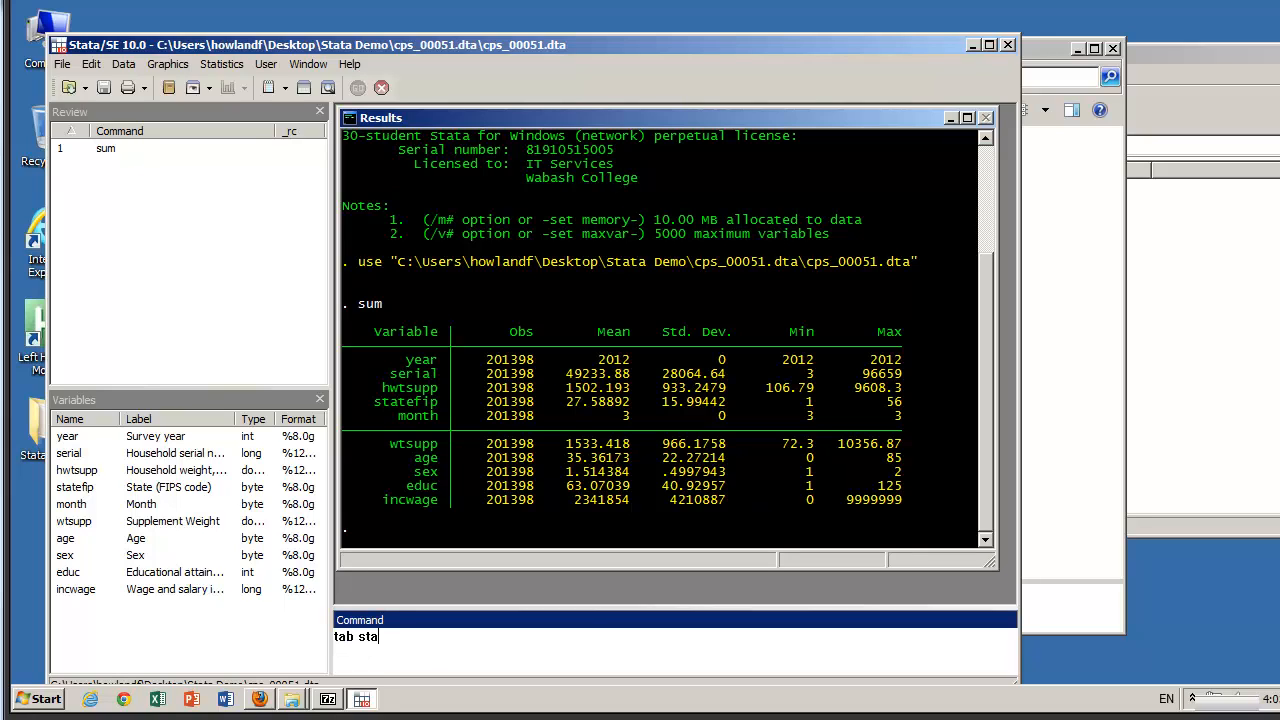
{"action": "type", "text": "tefip"}
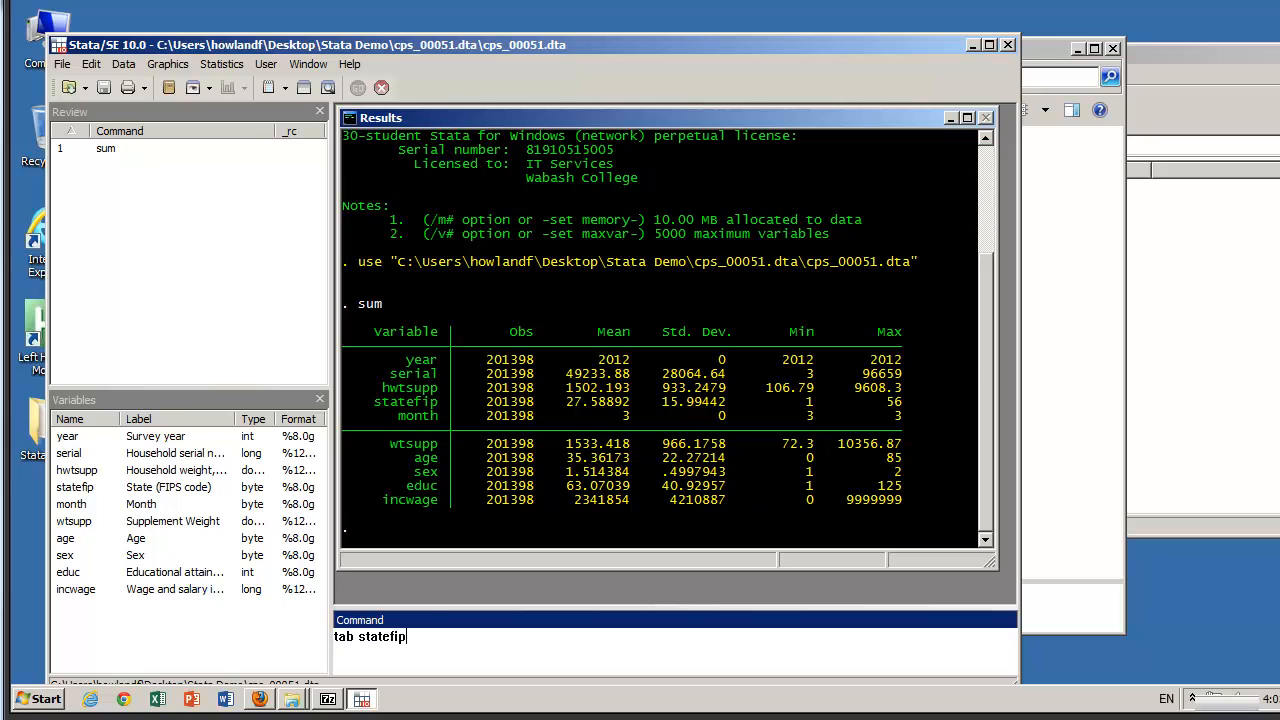
{"action": "key", "text": "Return"}
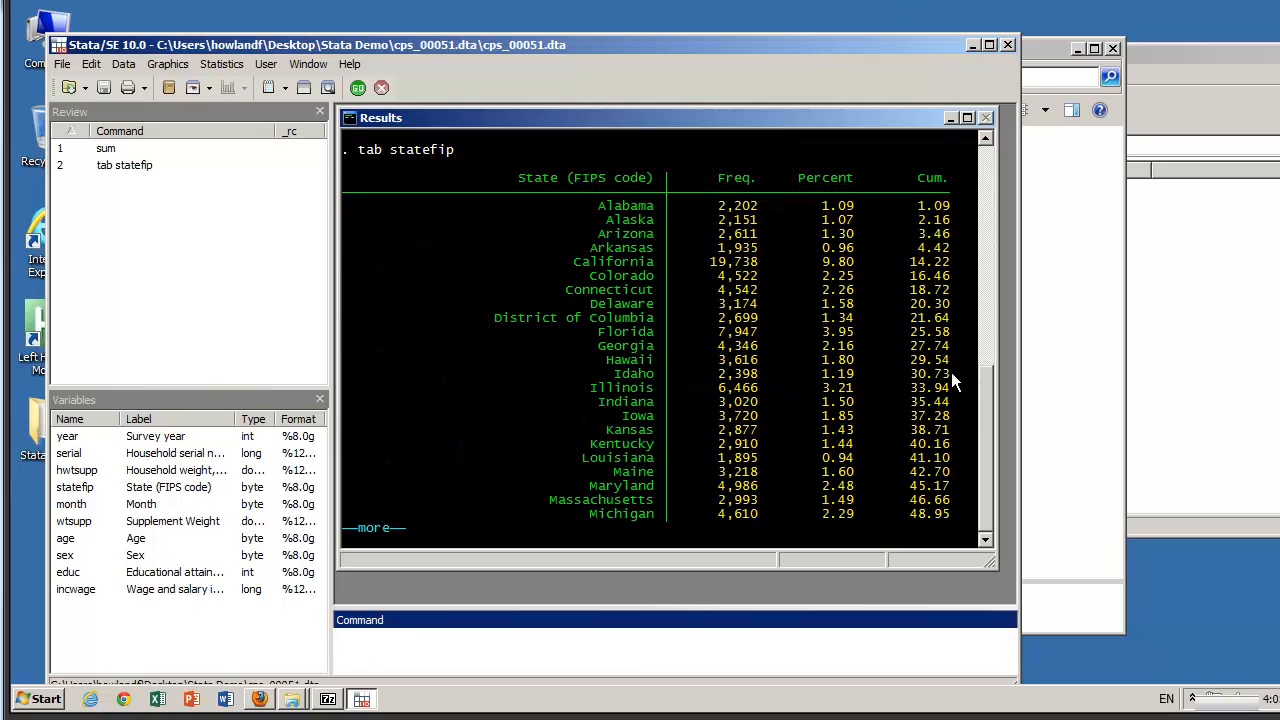
{"action": "mouse_move", "coordinate": [660, 248]}
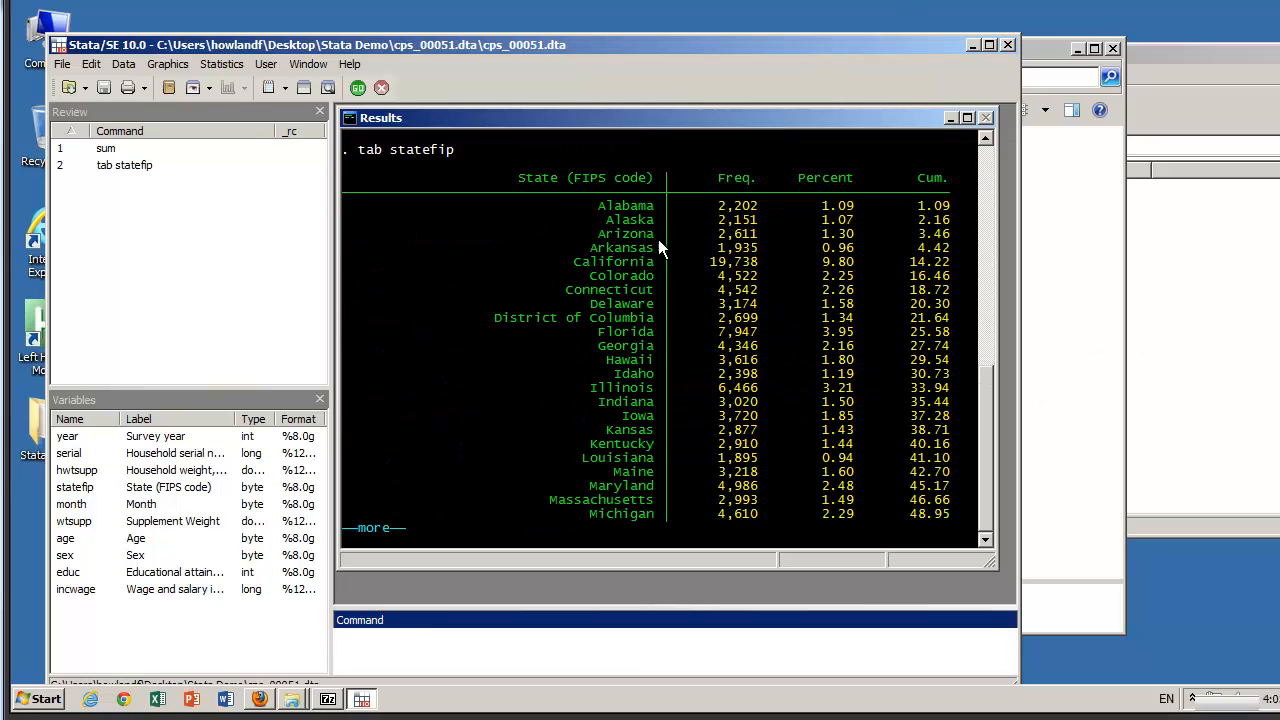
{"action": "mouse_move", "coordinate": [656, 298]}
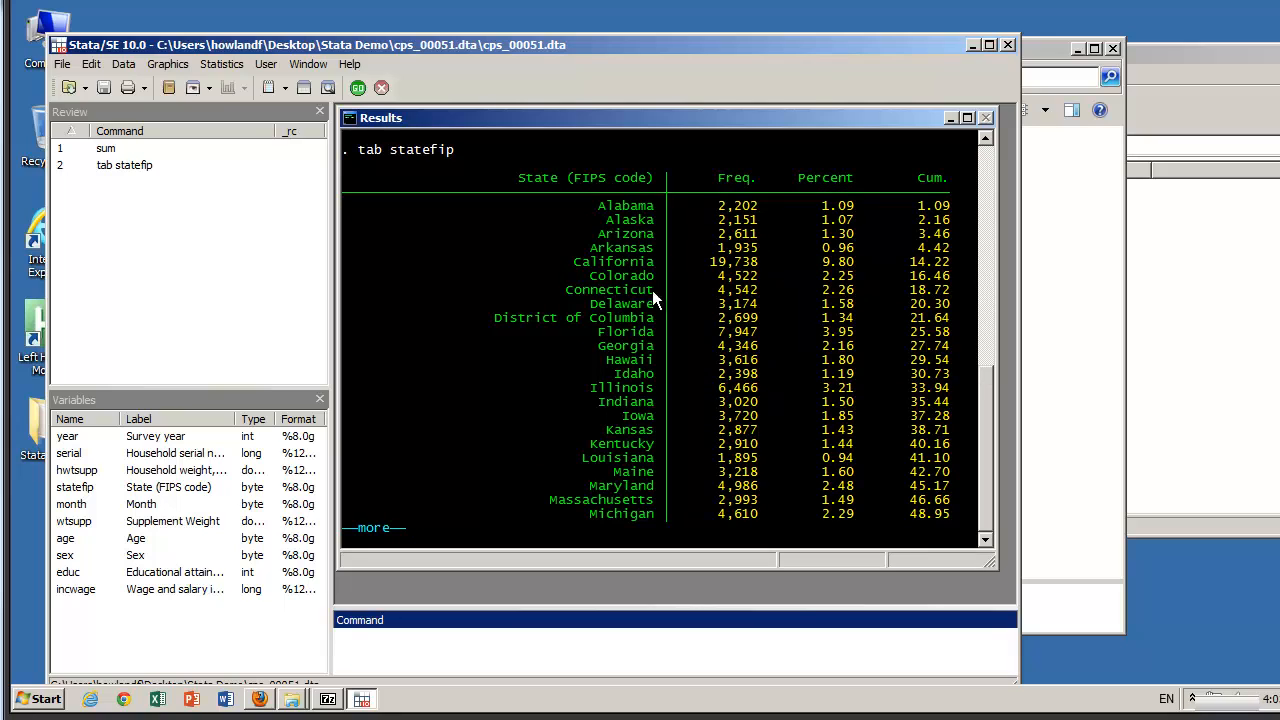
{"action": "mouse_move", "coordinate": [710, 270]}
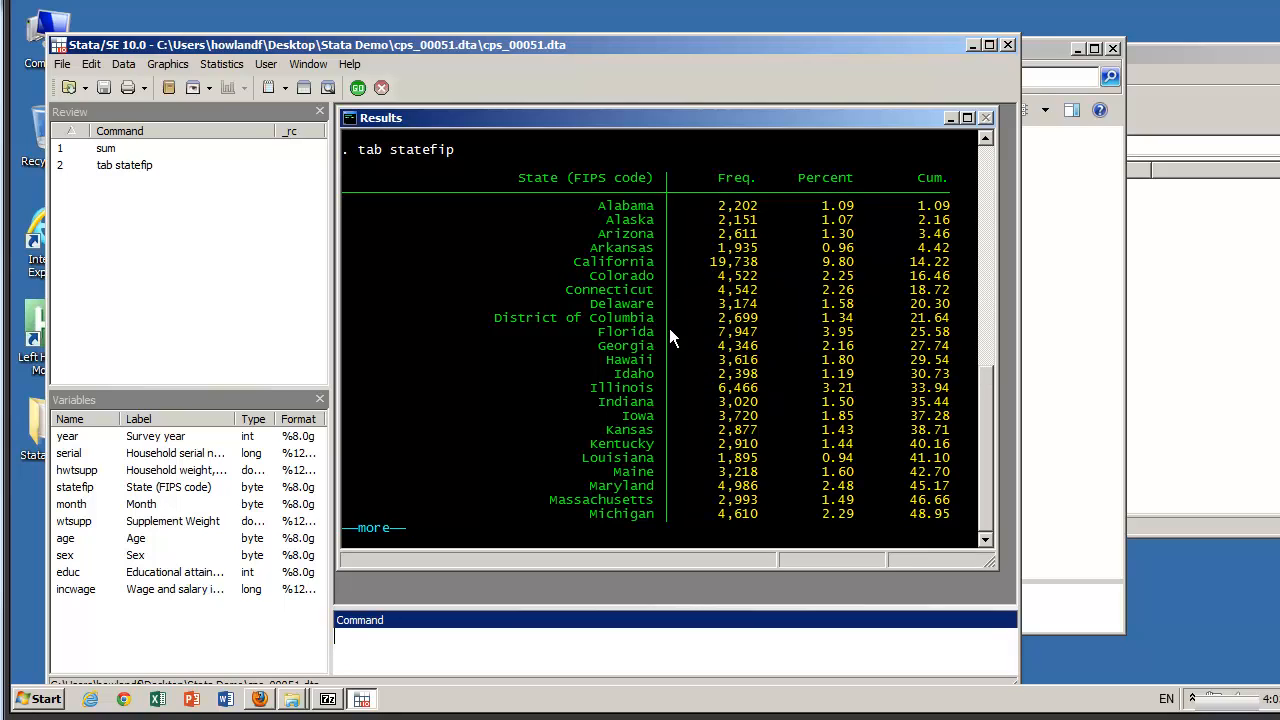
{"action": "mouse_move", "coordinate": [724, 338]}
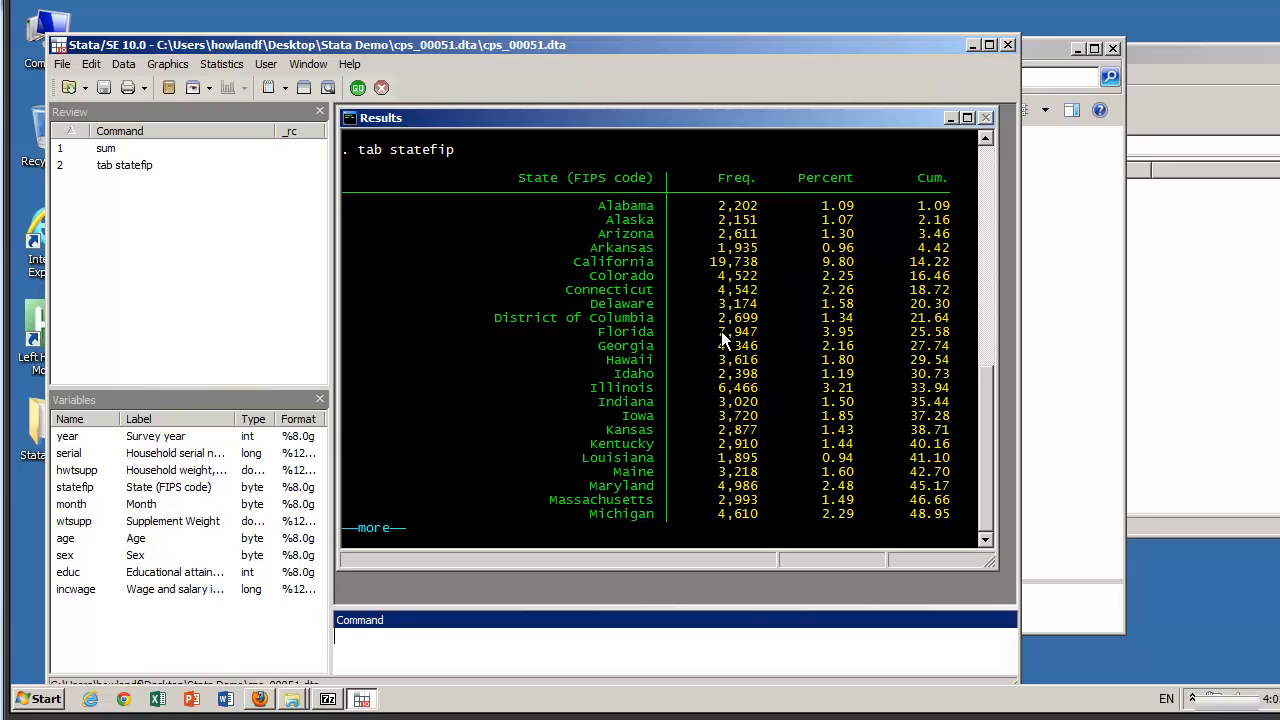
{"action": "mouse_move", "coordinate": [696, 330]}
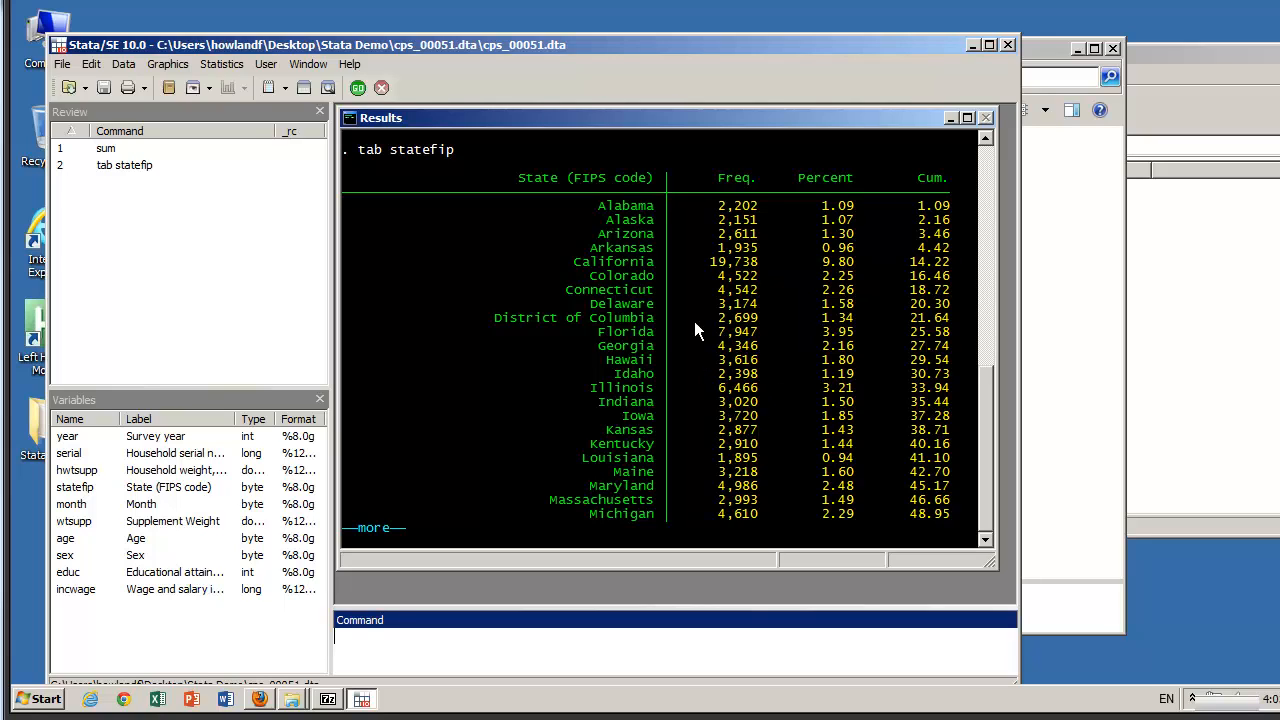
{"action": "mouse_move", "coordinate": [712, 272]}
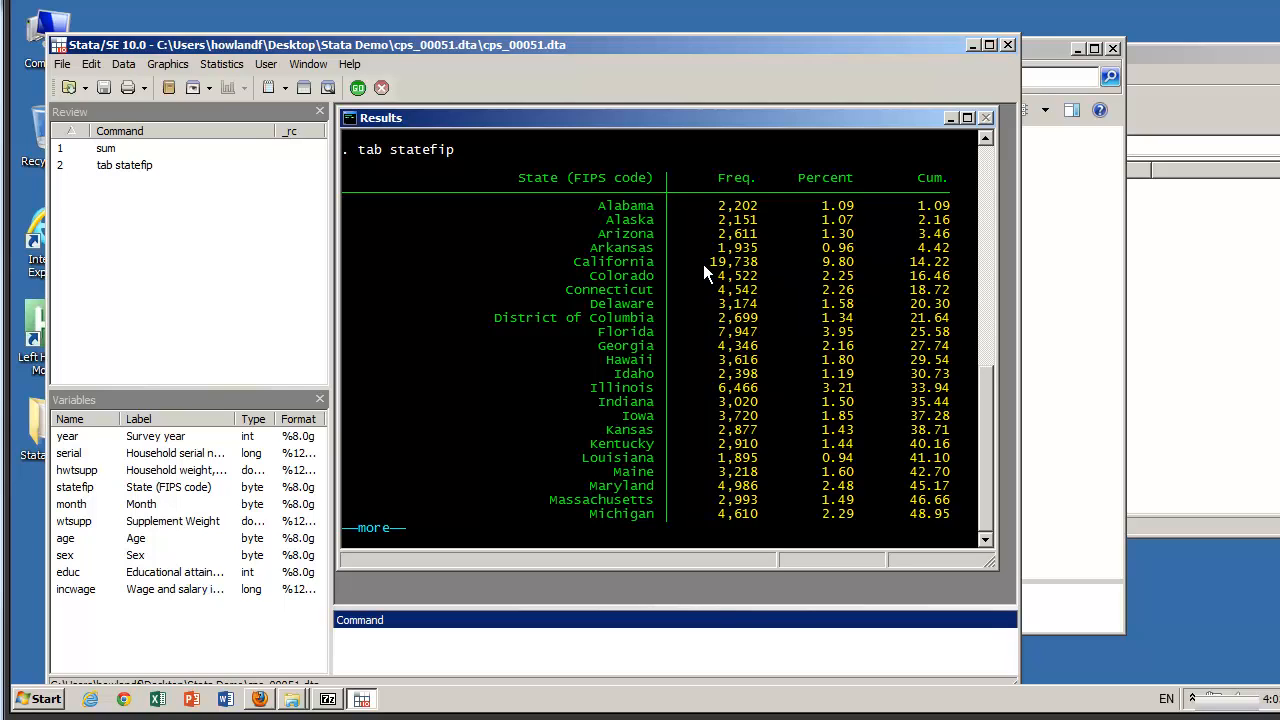
{"action": "mouse_move", "coordinate": [712, 250]}
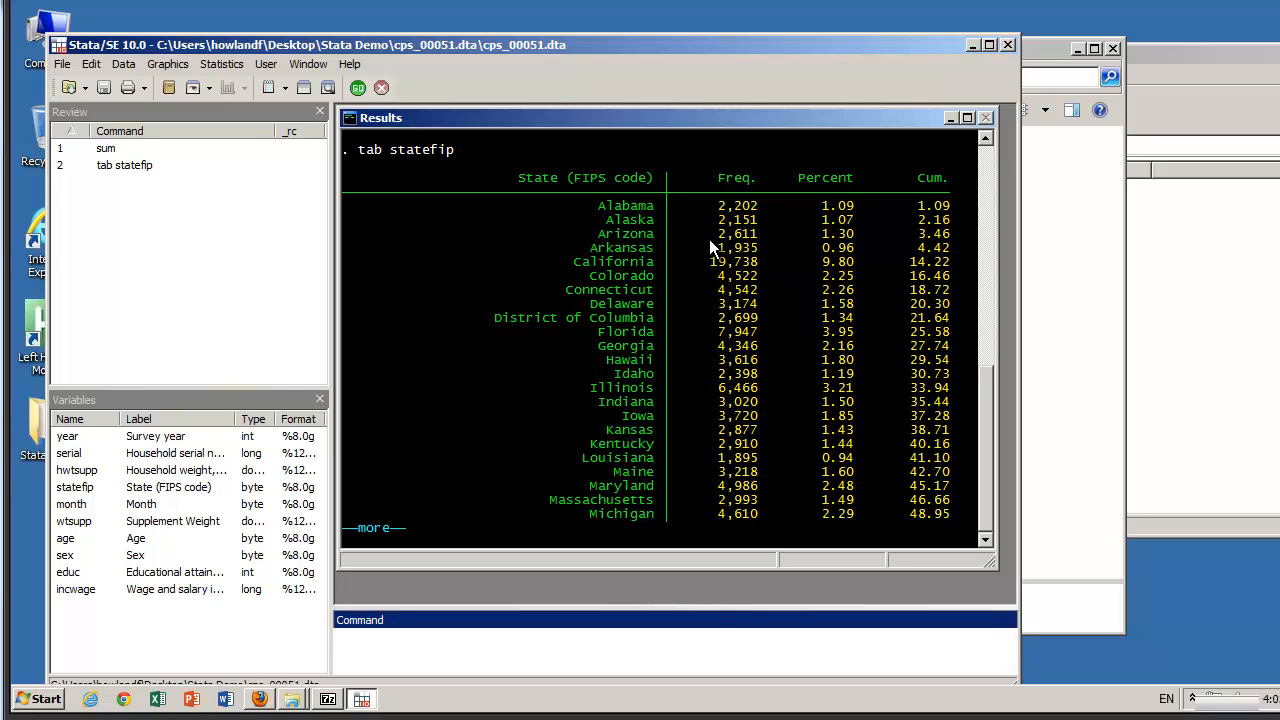
{"action": "mouse_move", "coordinate": [384, 104]}
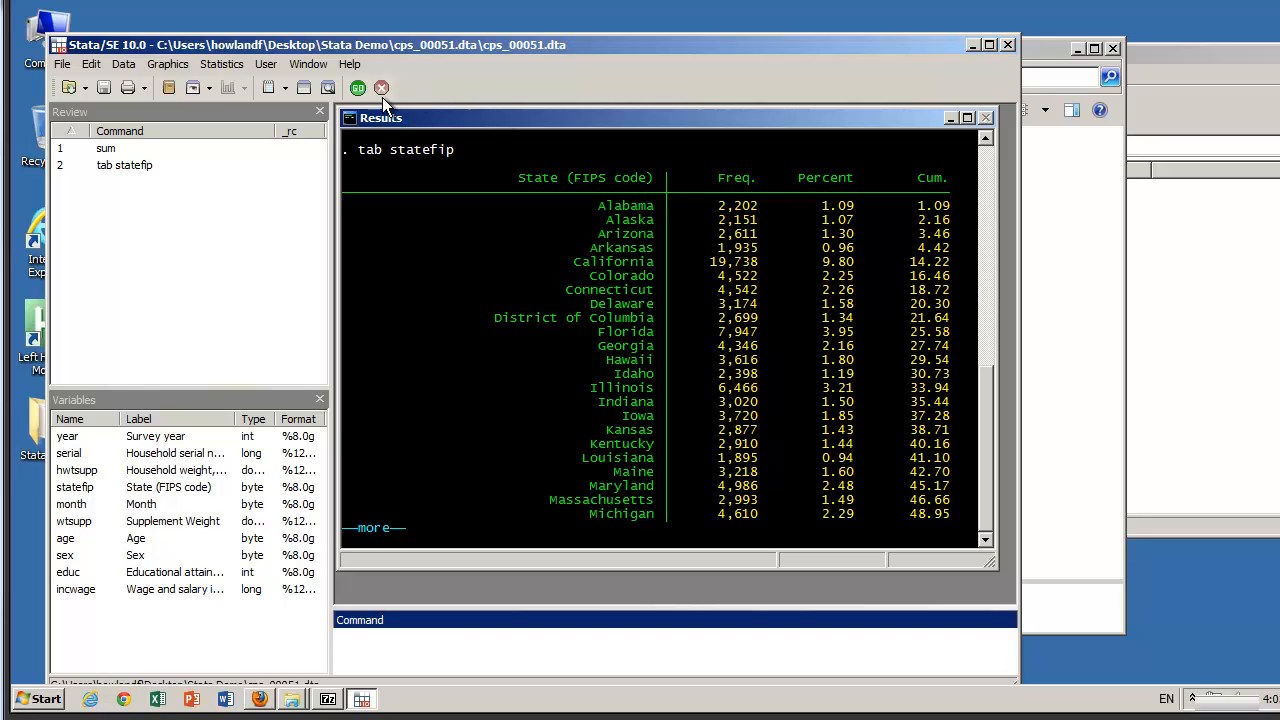
{"action": "left_click", "coordinate": [358, 88]}
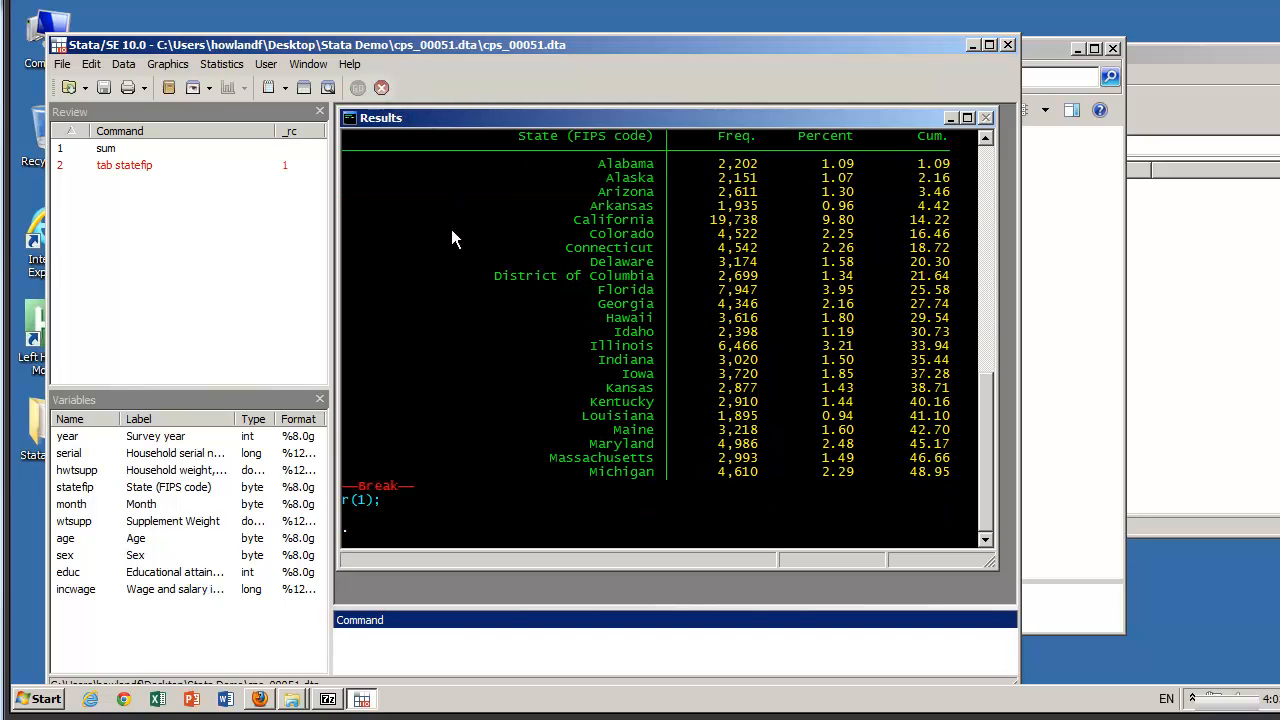
{"action": "mouse_move", "coordinate": [490, 348]}
{"action": "type", "text": "tab educ"}
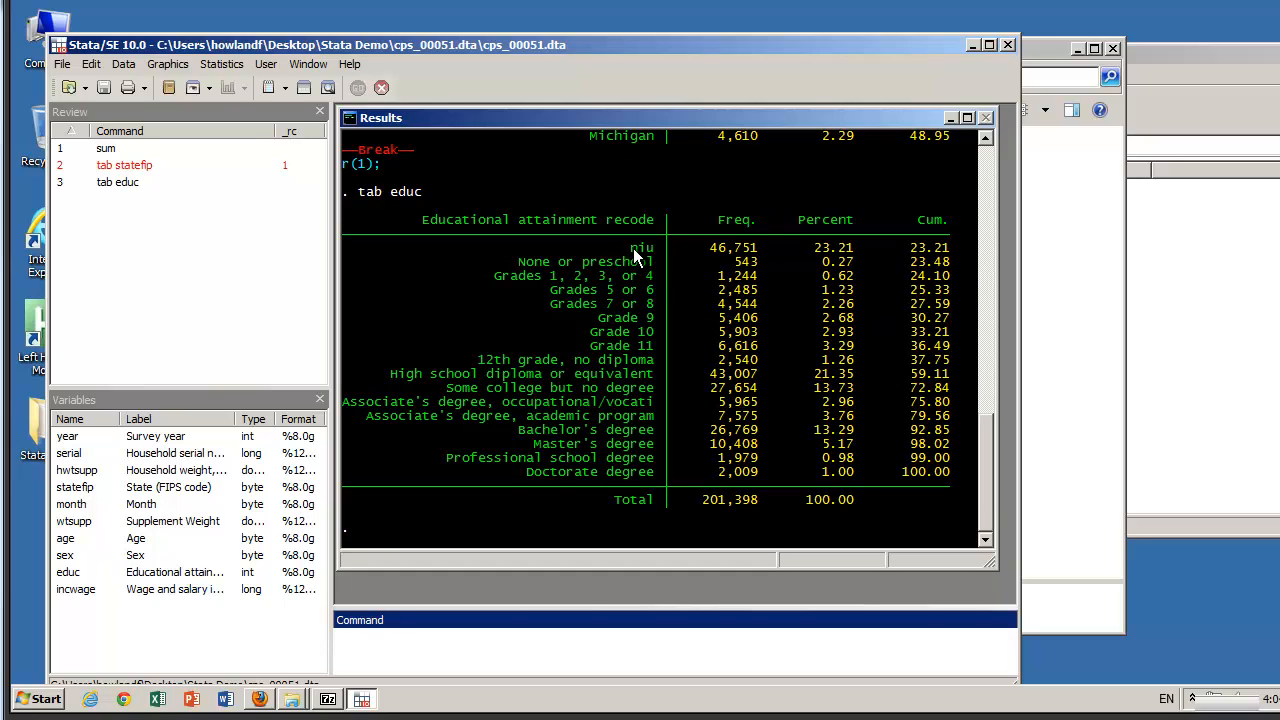
{"action": "mouse_move", "coordinate": [652, 258]}
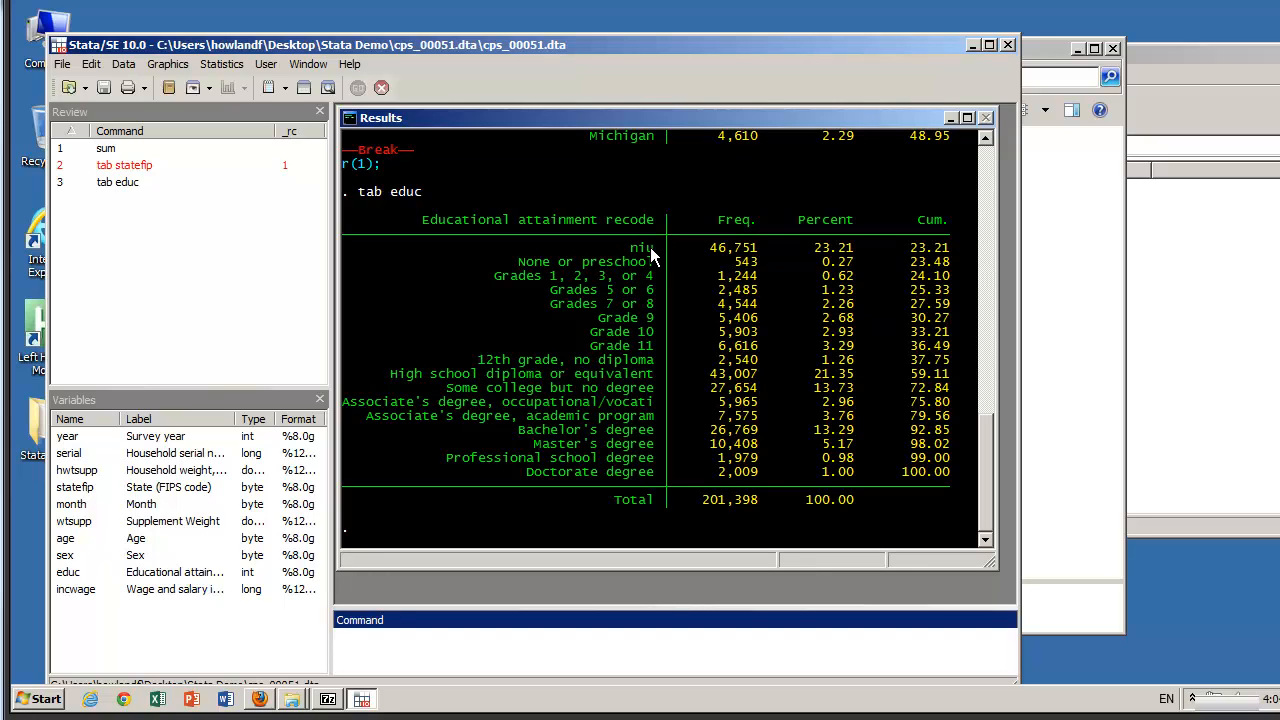
{"action": "mouse_move", "coordinate": [580, 450]}
{"action": "type", "text": "tab age i"}
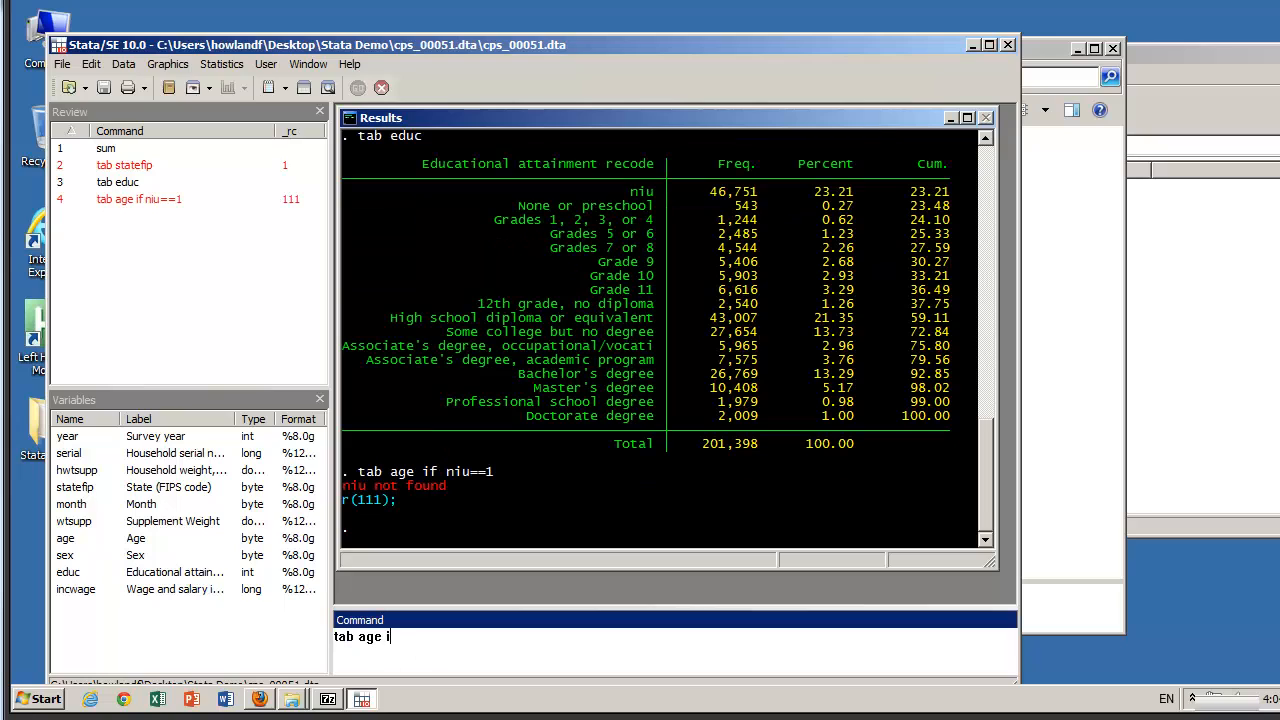
- Tabulate age for cases with educ==1 (NIU), totaling 46,751 under-15s
{"action": "type", "text": "f educ"}
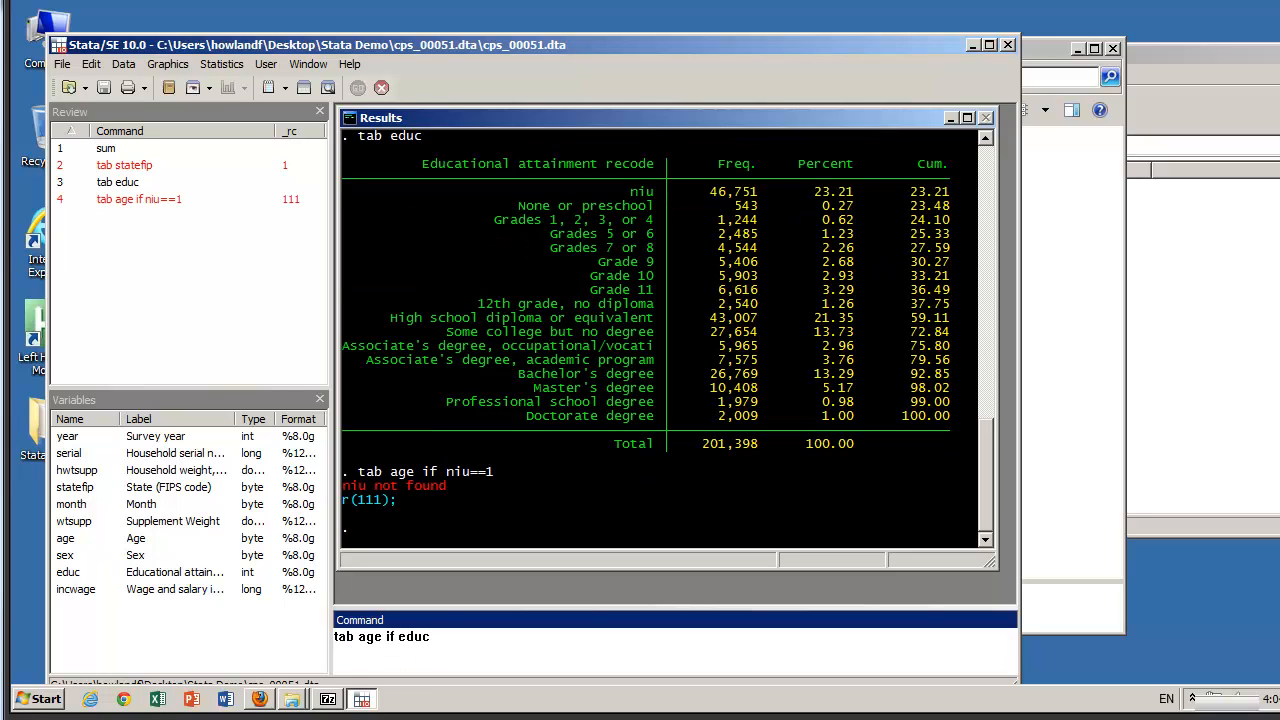
{"action": "type", "text": "==1"}
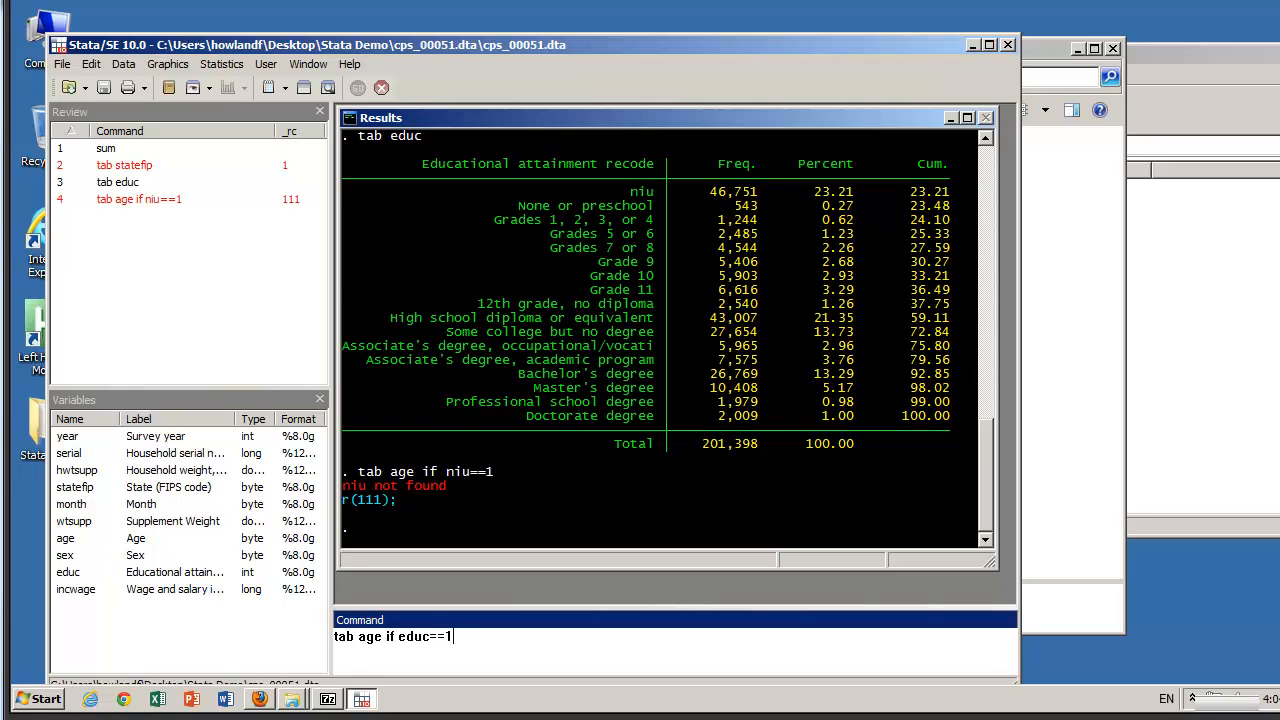
{"action": "key", "text": "Return"}
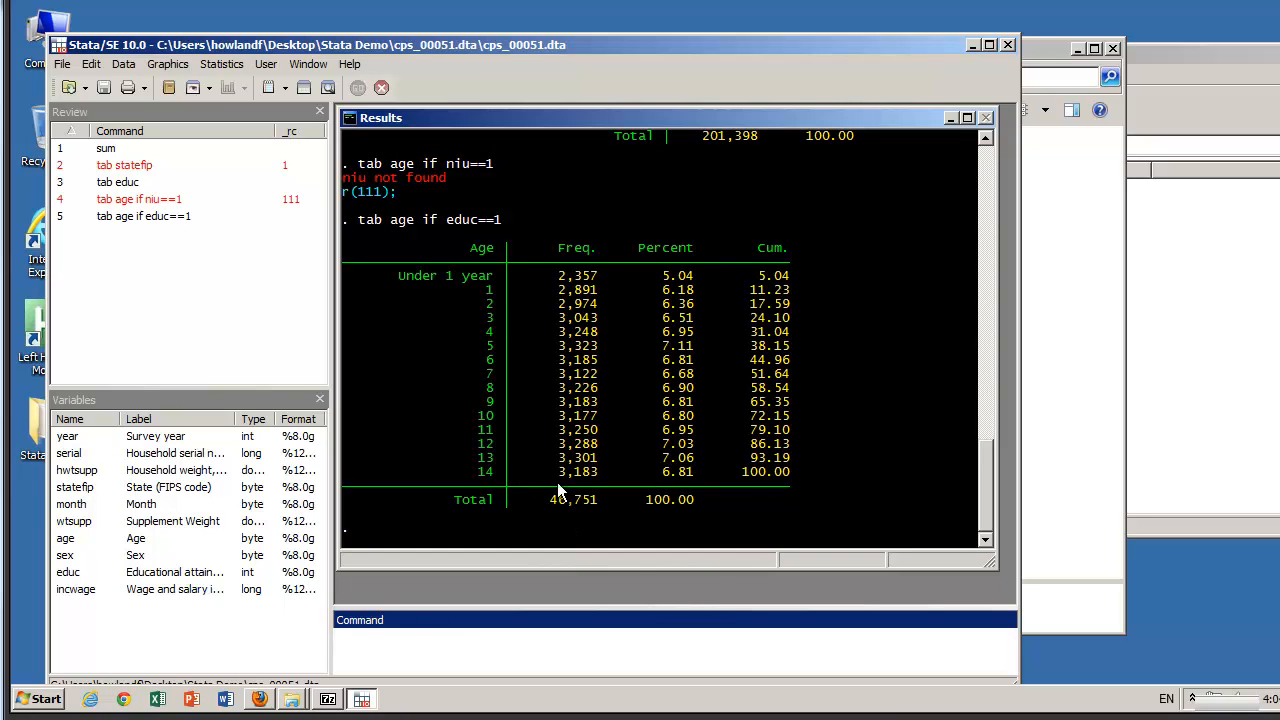
{"action": "mouse_move", "coordinate": [576, 324]}
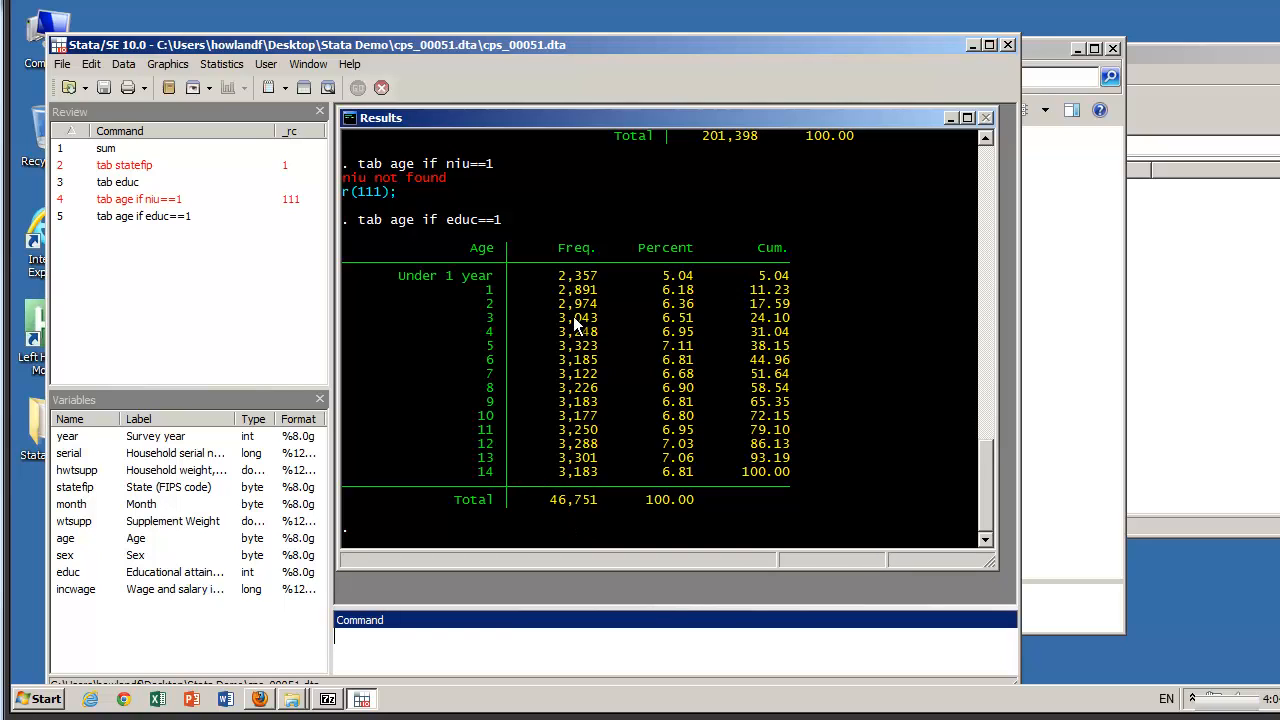
{"action": "mouse_move", "coordinate": [976, 500]}
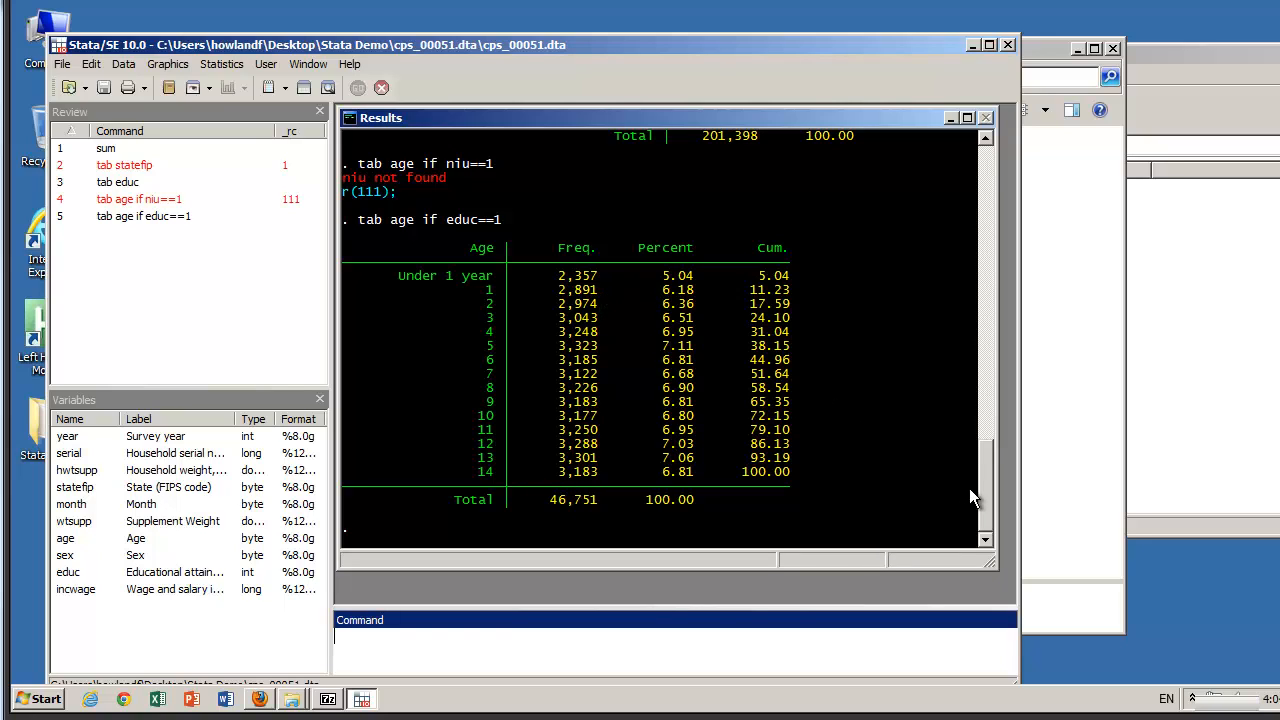
{"action": "mouse_move", "coordinate": [984, 510]}
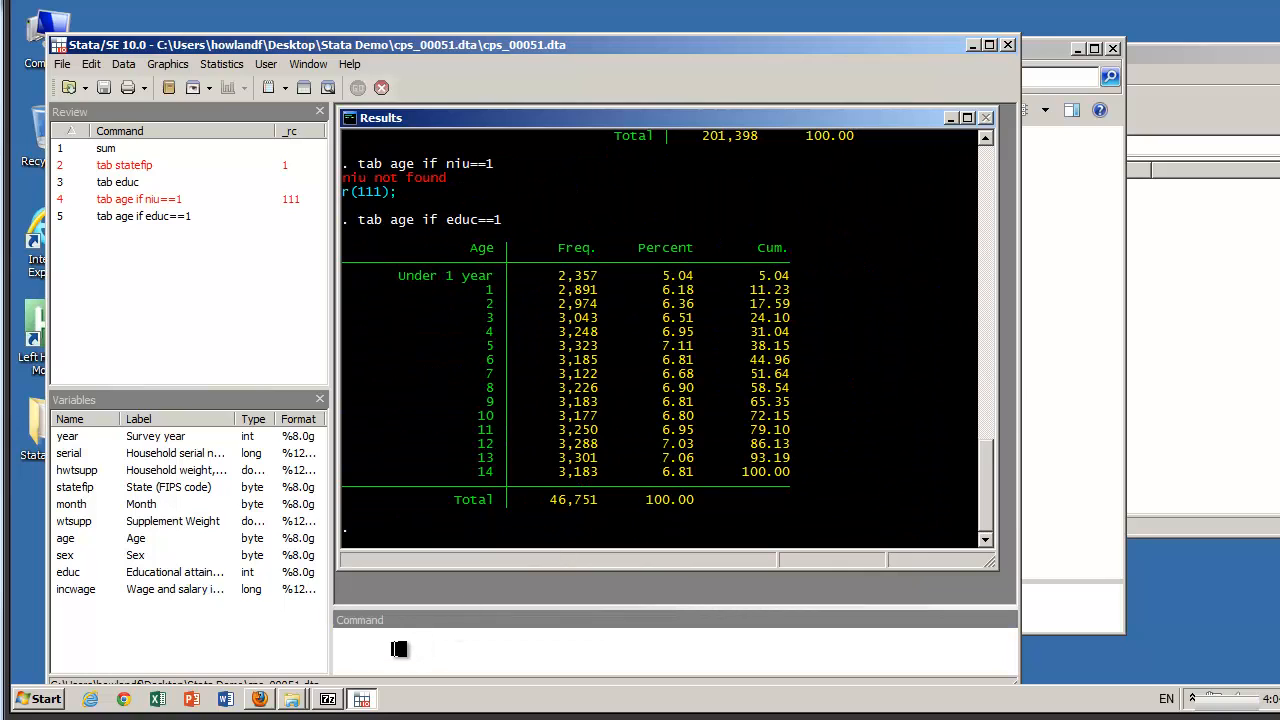
- Run drop if age<15, deleting 46,751 observations
{"action": "left_click", "coordinate": [676, 620]}
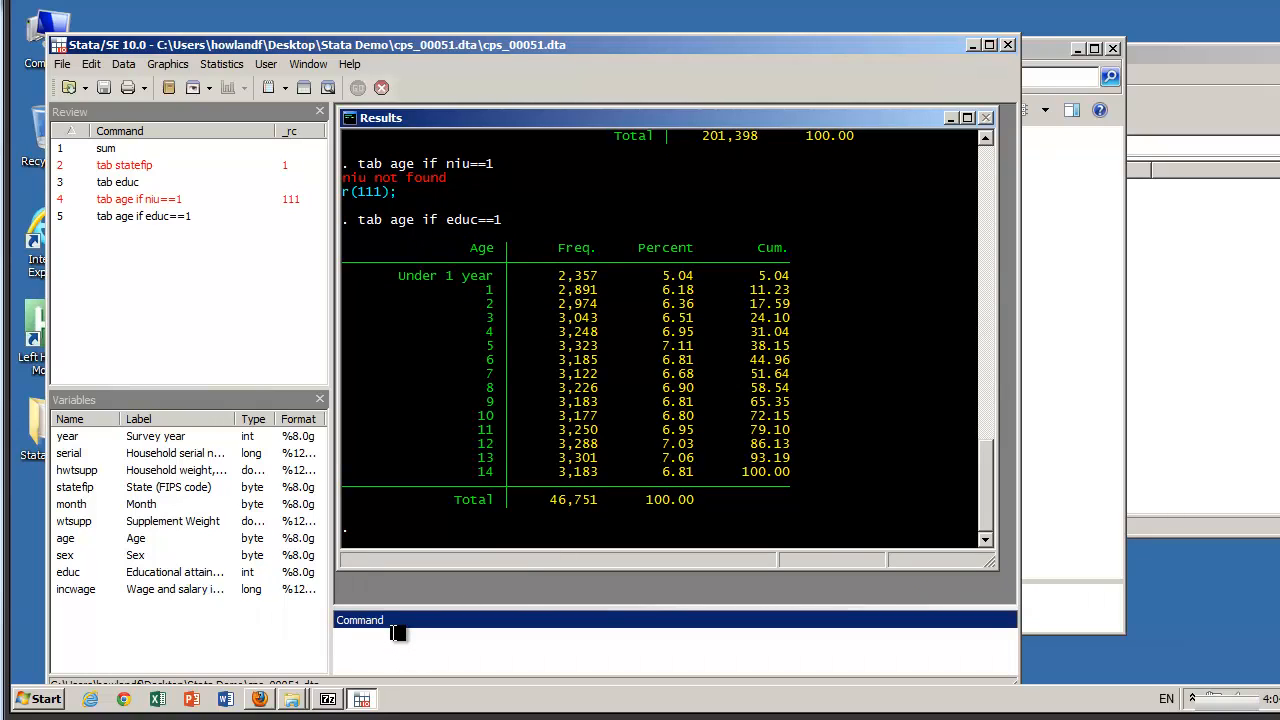
{"action": "type", "text": "dro"}
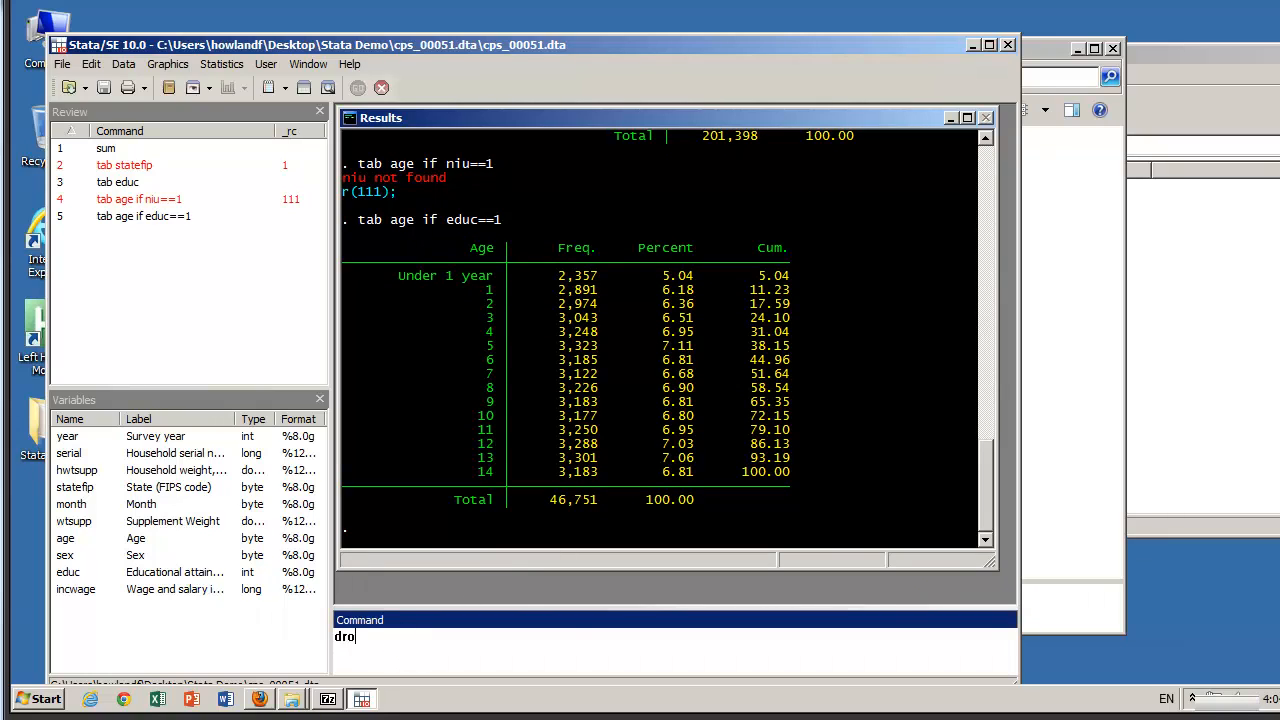
{"action": "type", "text": "p if"}
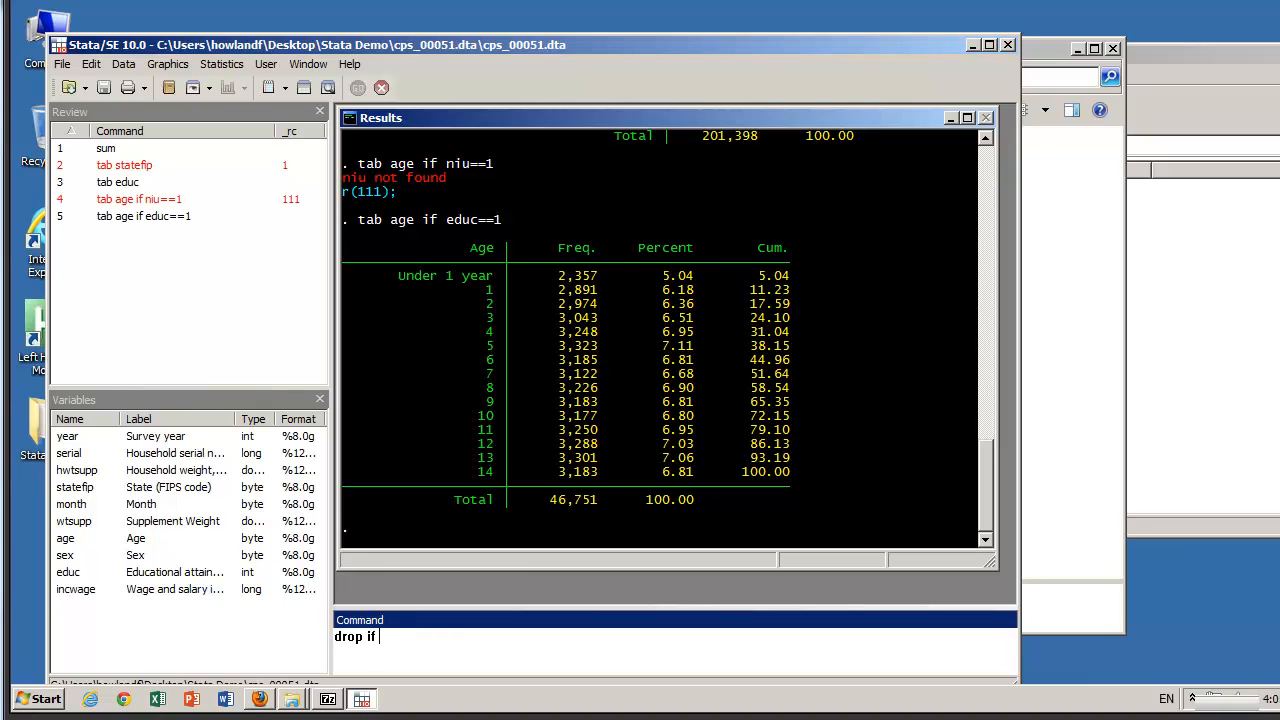
{"action": "type", "text": "age"}
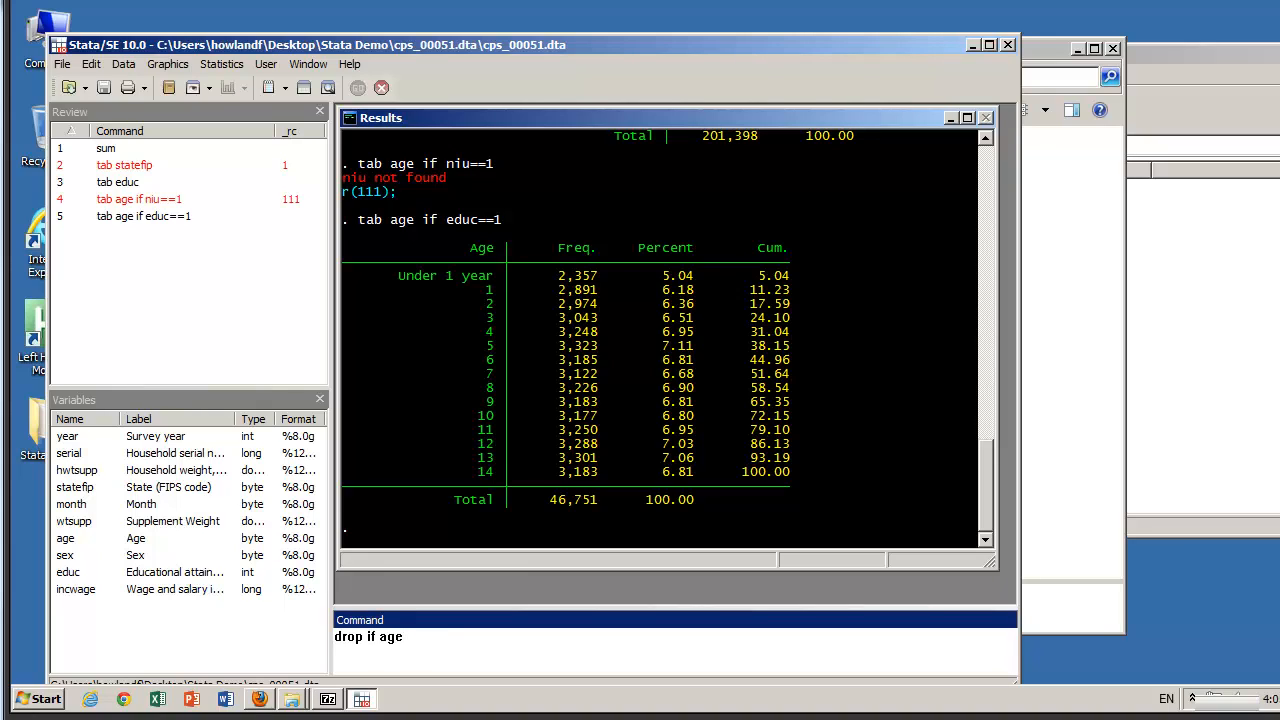
{"action": "type", "text": "=="}
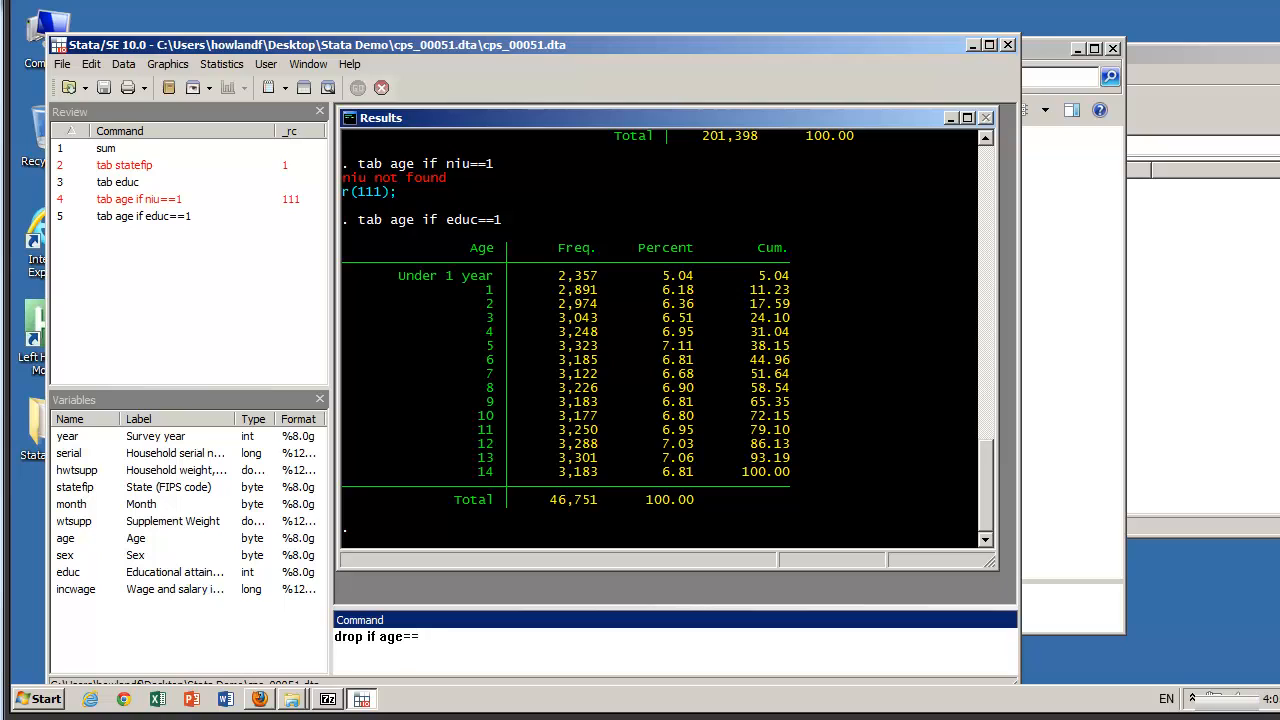
{"action": "type", "text": "<1"}
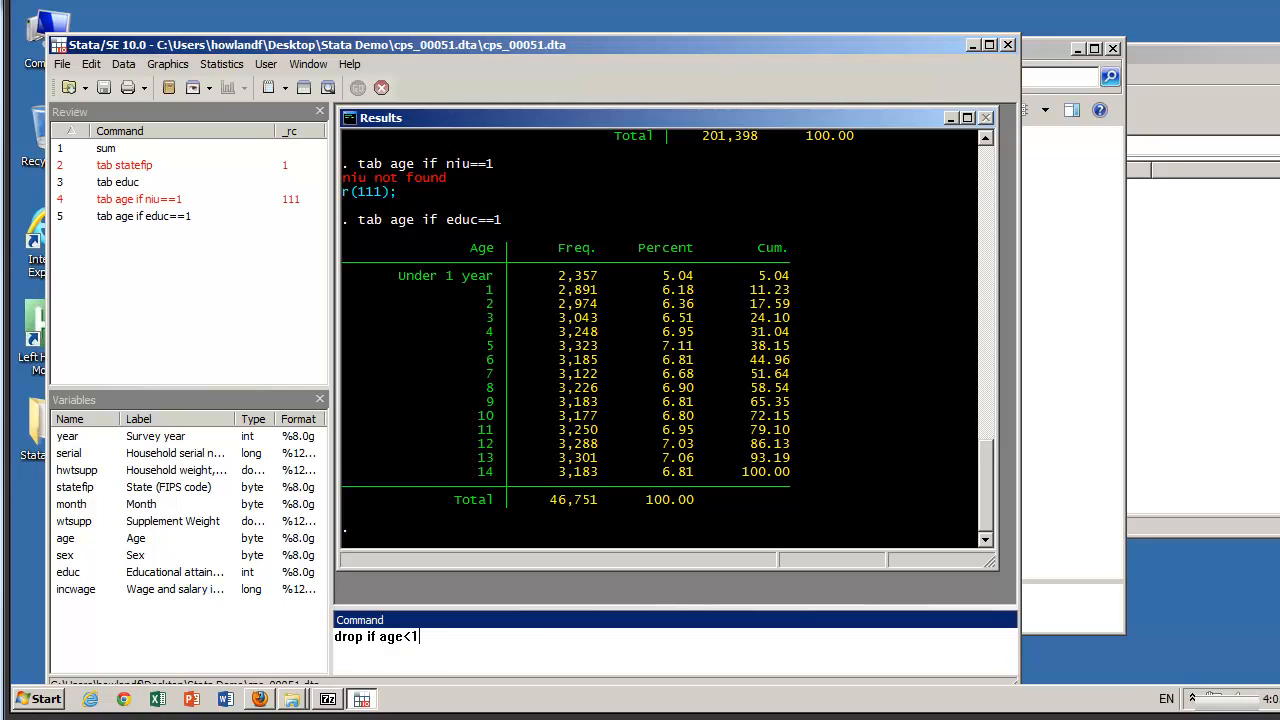
{"action": "key", "text": "Return"}
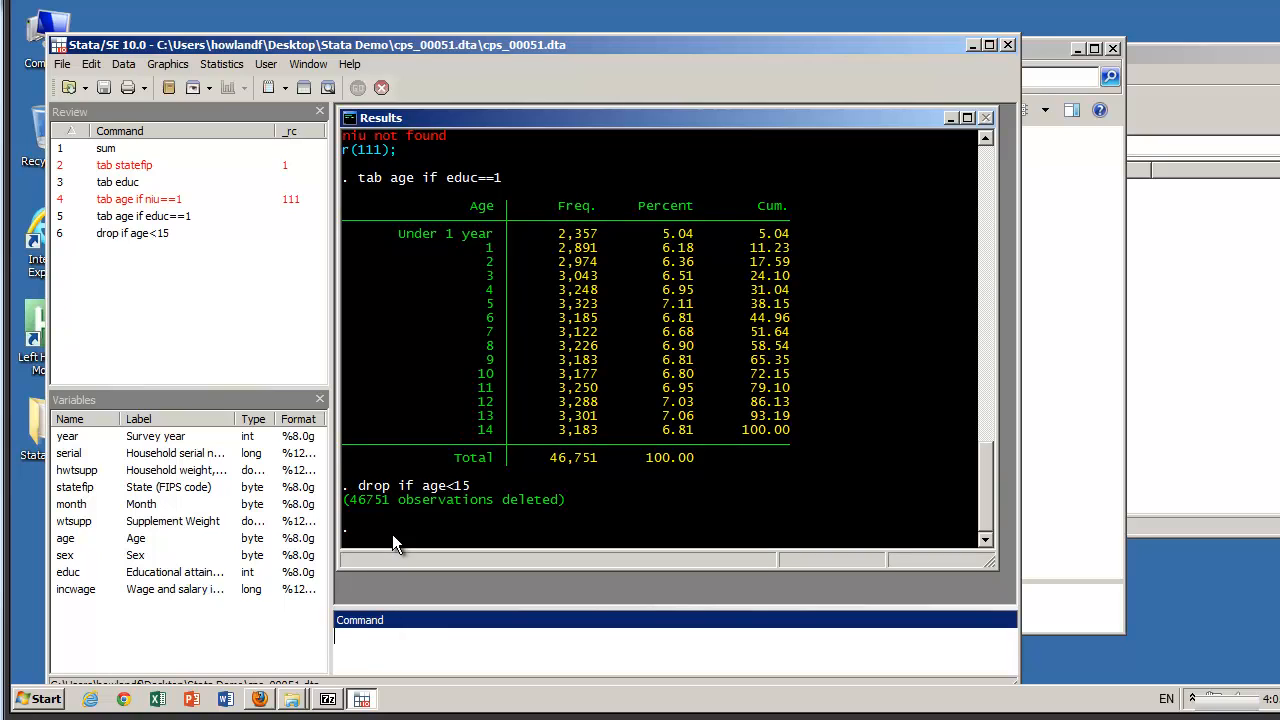
{"action": "mouse_move", "coordinate": [444, 246]}
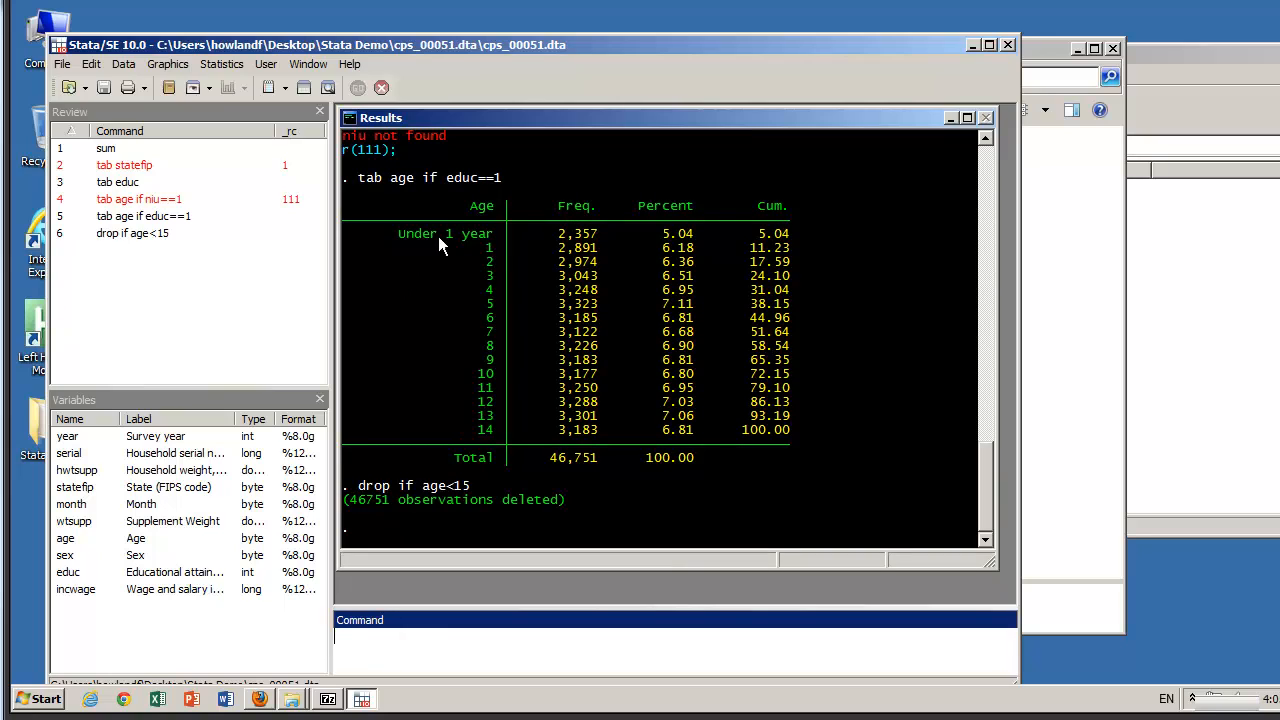
{"action": "mouse_move", "coordinate": [908, 76]}
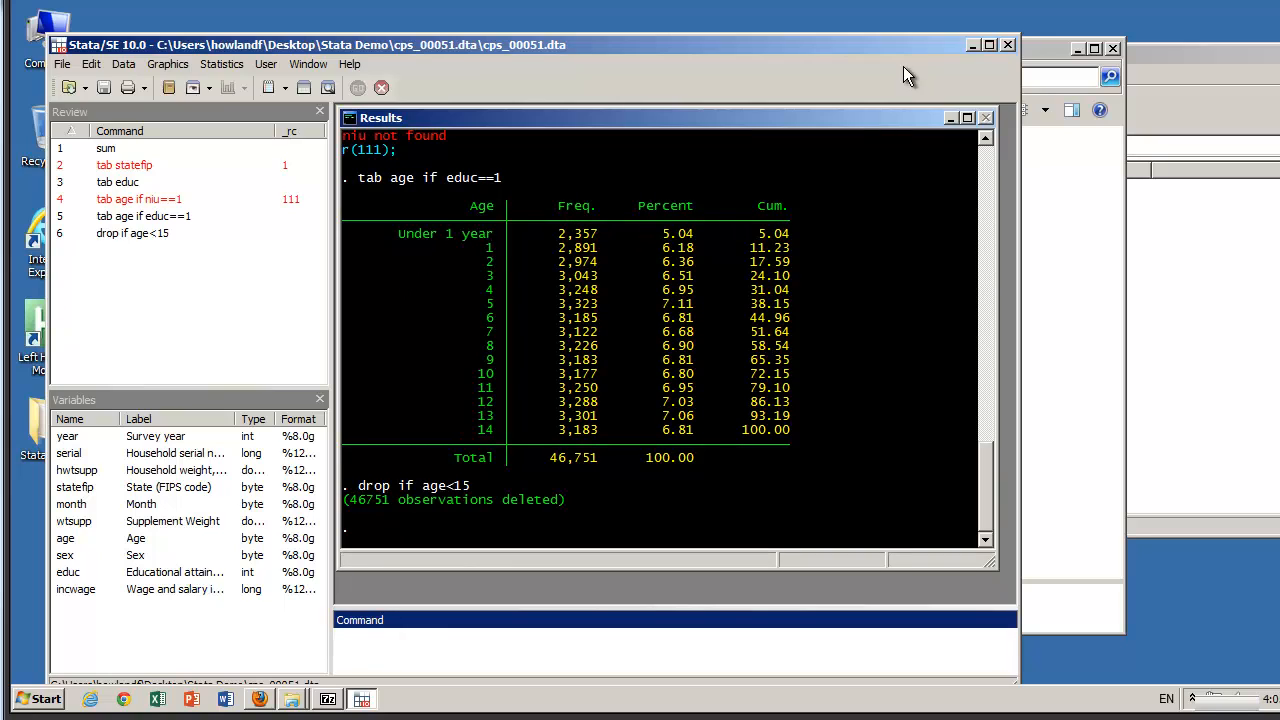
{"action": "mouse_move", "coordinate": [912, 52]}
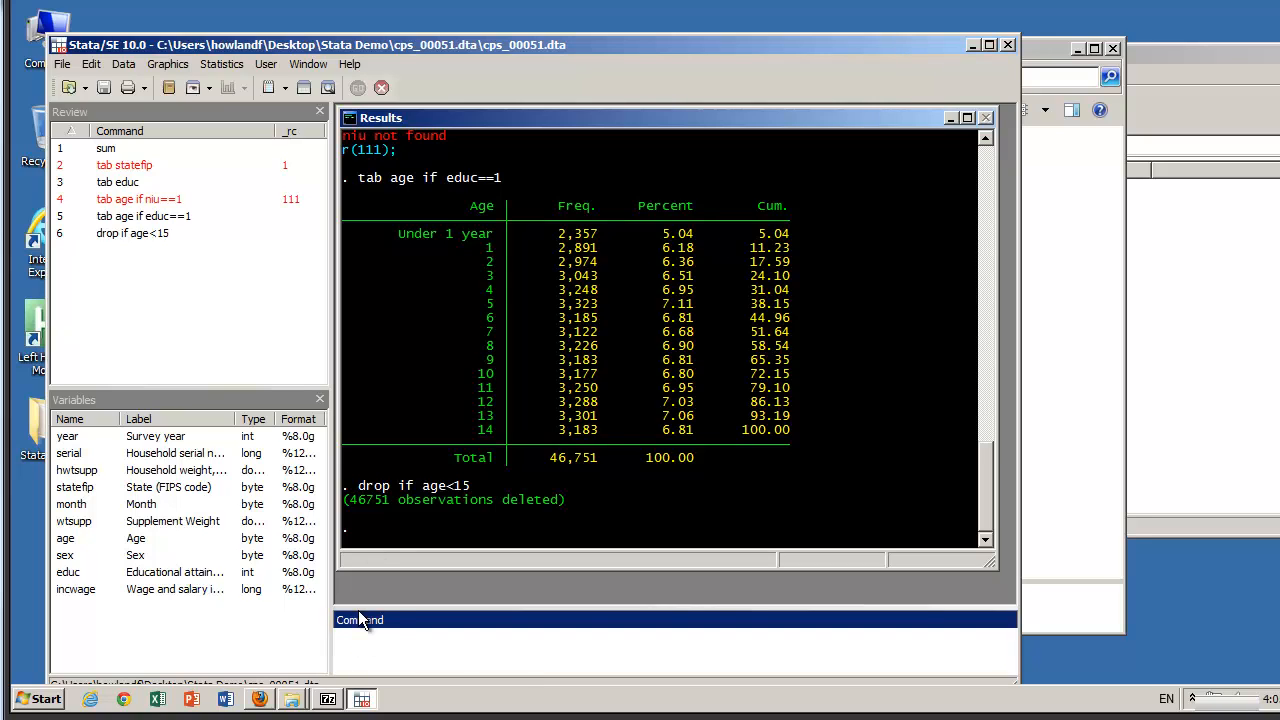
- Enter keep if statefip==18 to retain only state 18 cases
{"action": "type", "text": "ke"}
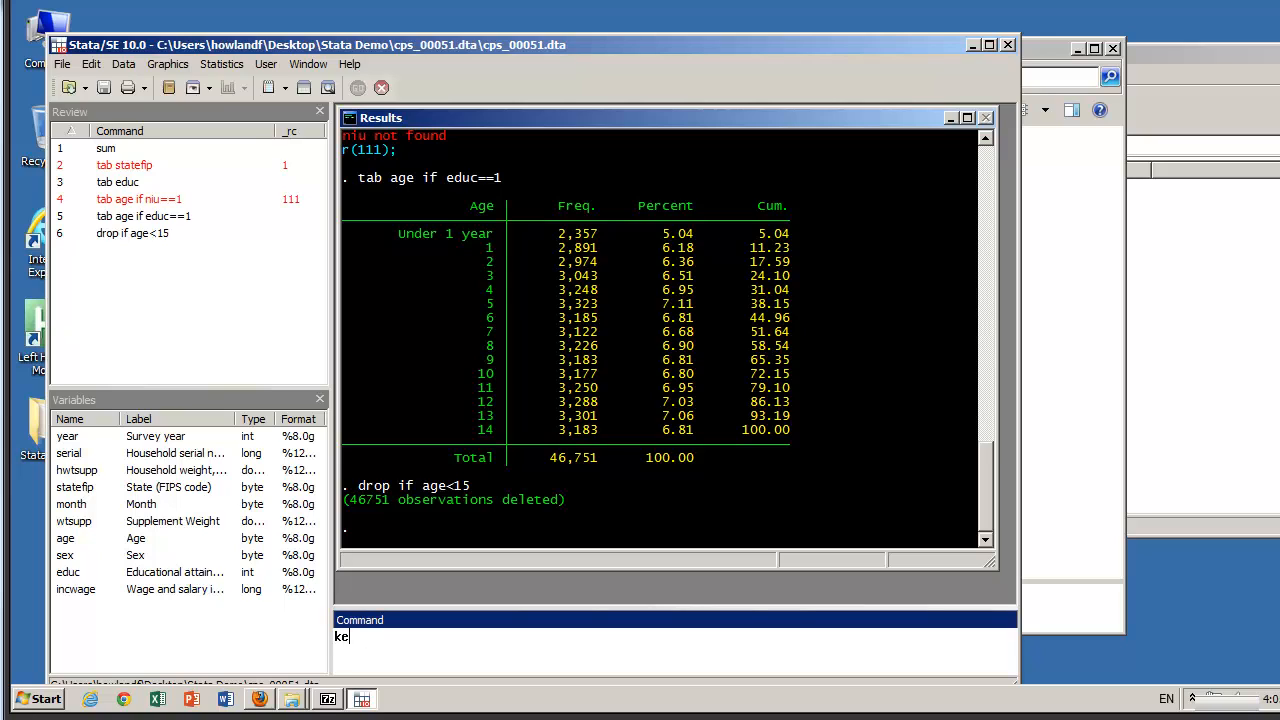
{"action": "type", "text": "ep if statefi"}
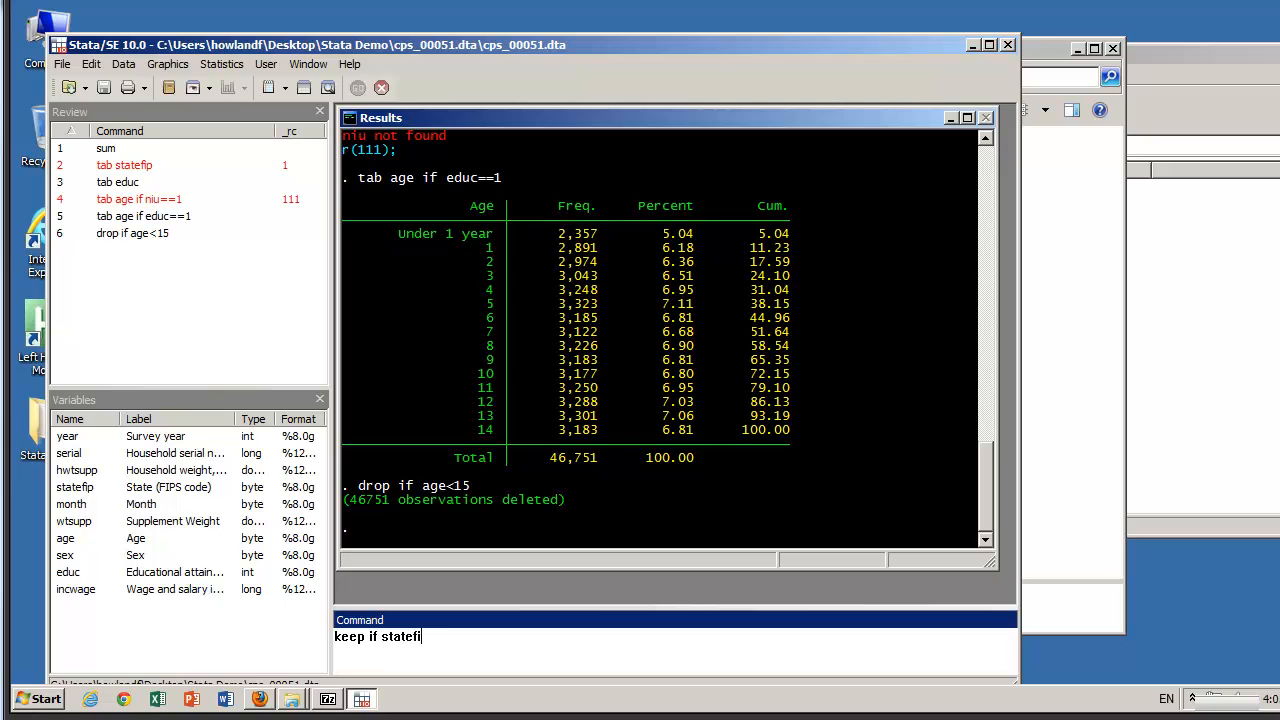
{"action": "type", "text": "=="}
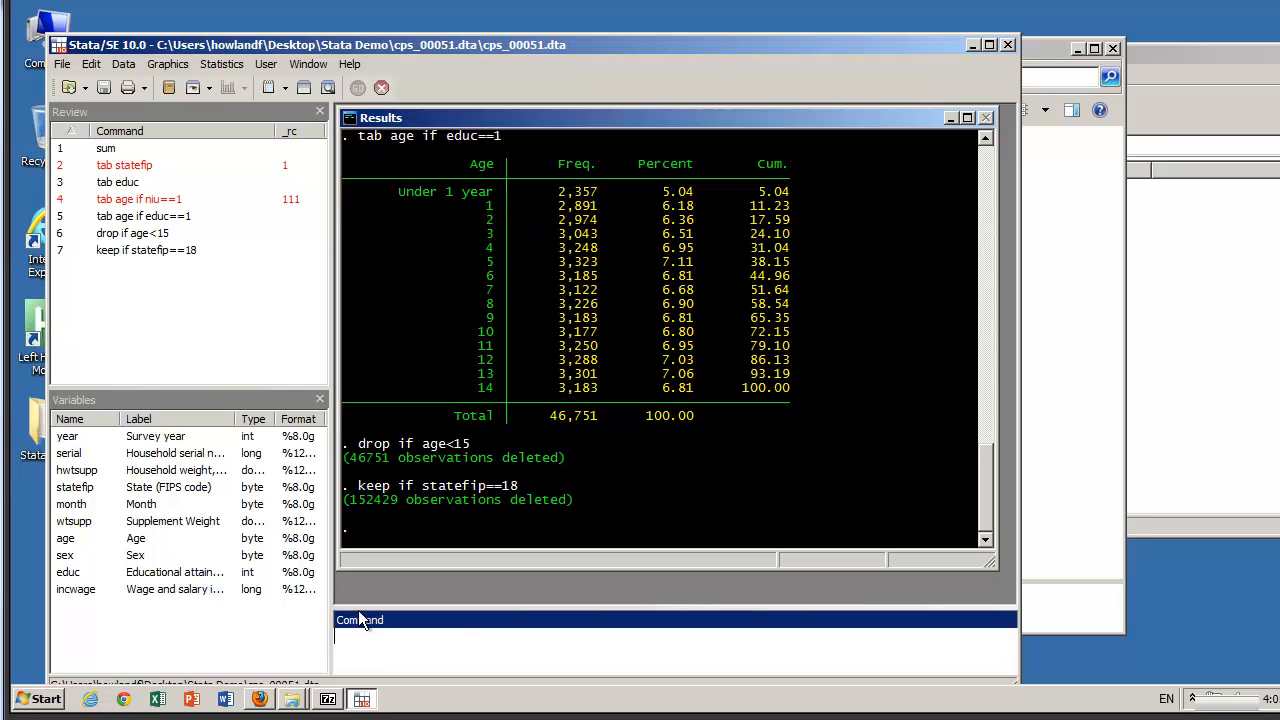
{"action": "mouse_move", "coordinate": [512, 600]}
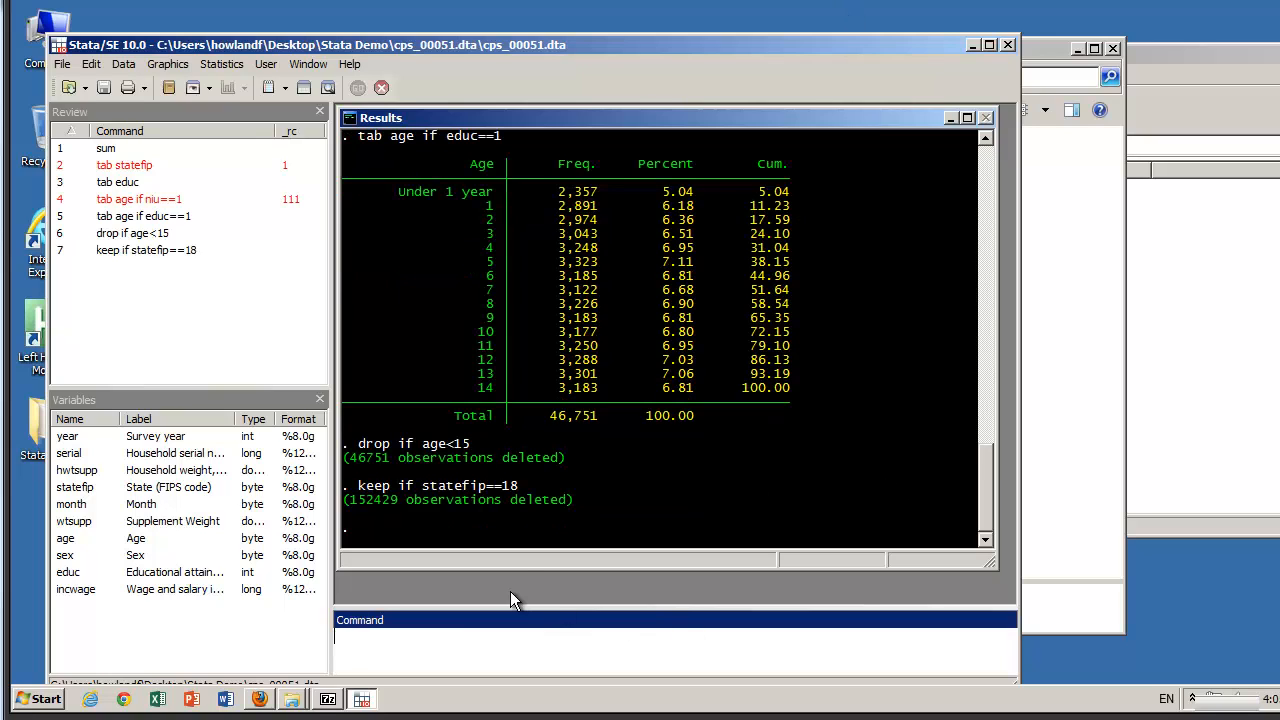
{"action": "mouse_move", "coordinate": [418, 572]}
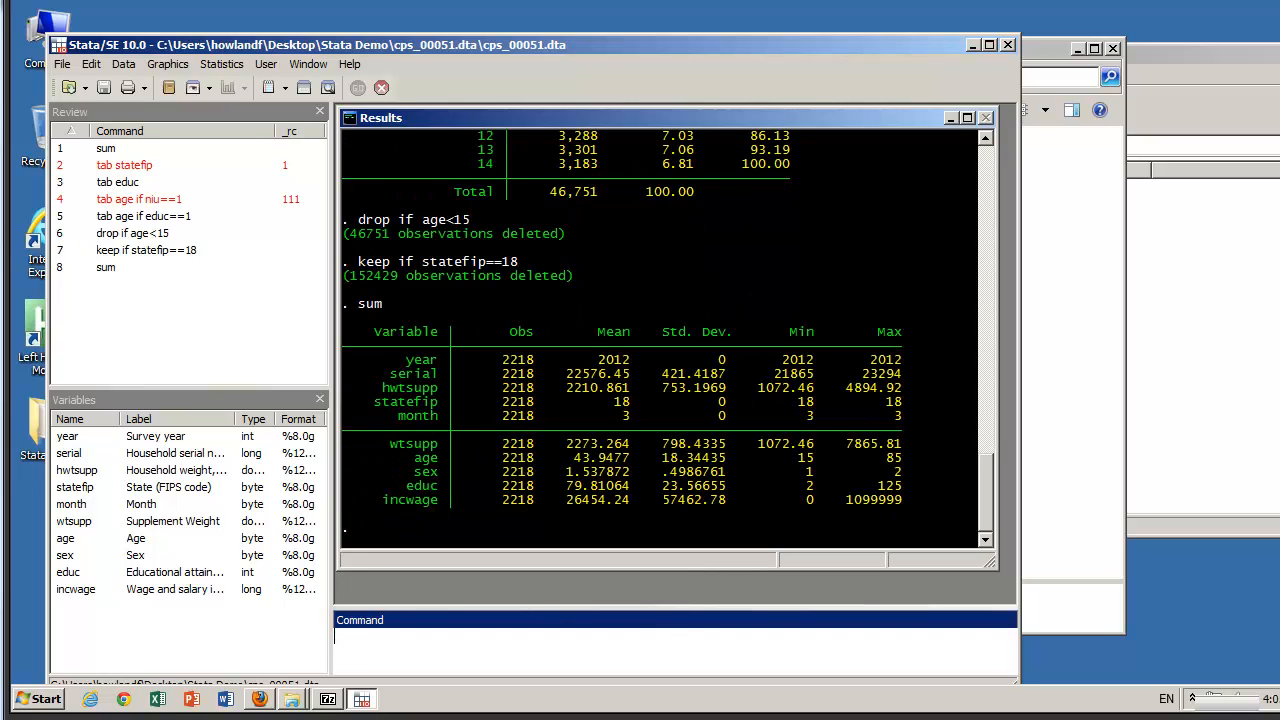
{"action": "mouse_move", "coordinate": [702, 418]}
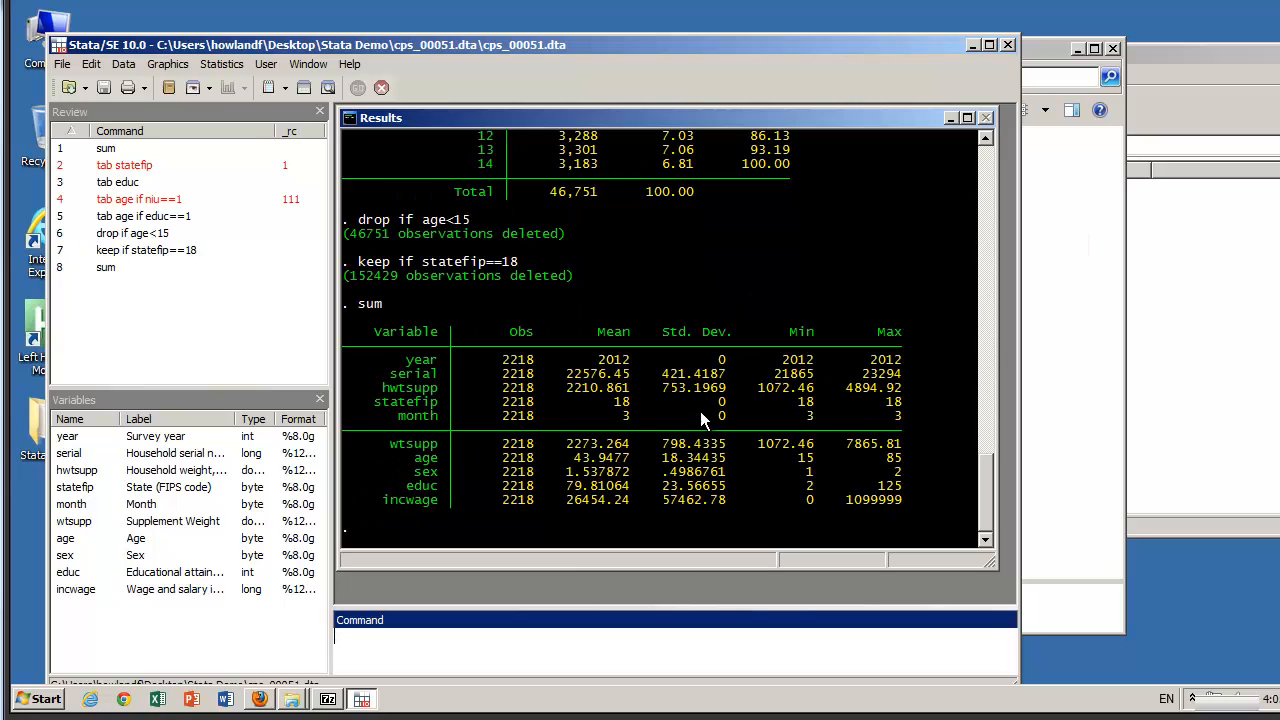
{"action": "mouse_move", "coordinate": [540, 414]}
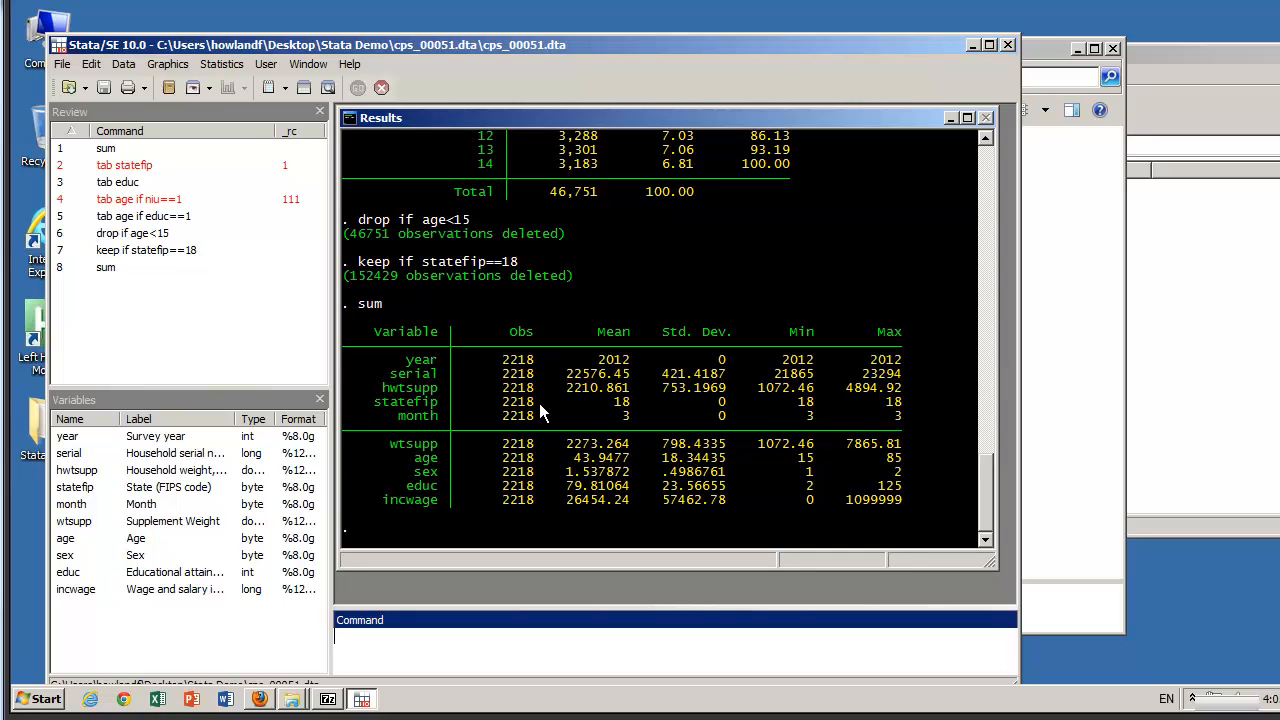
{"action": "mouse_move", "coordinate": [718, 544]}
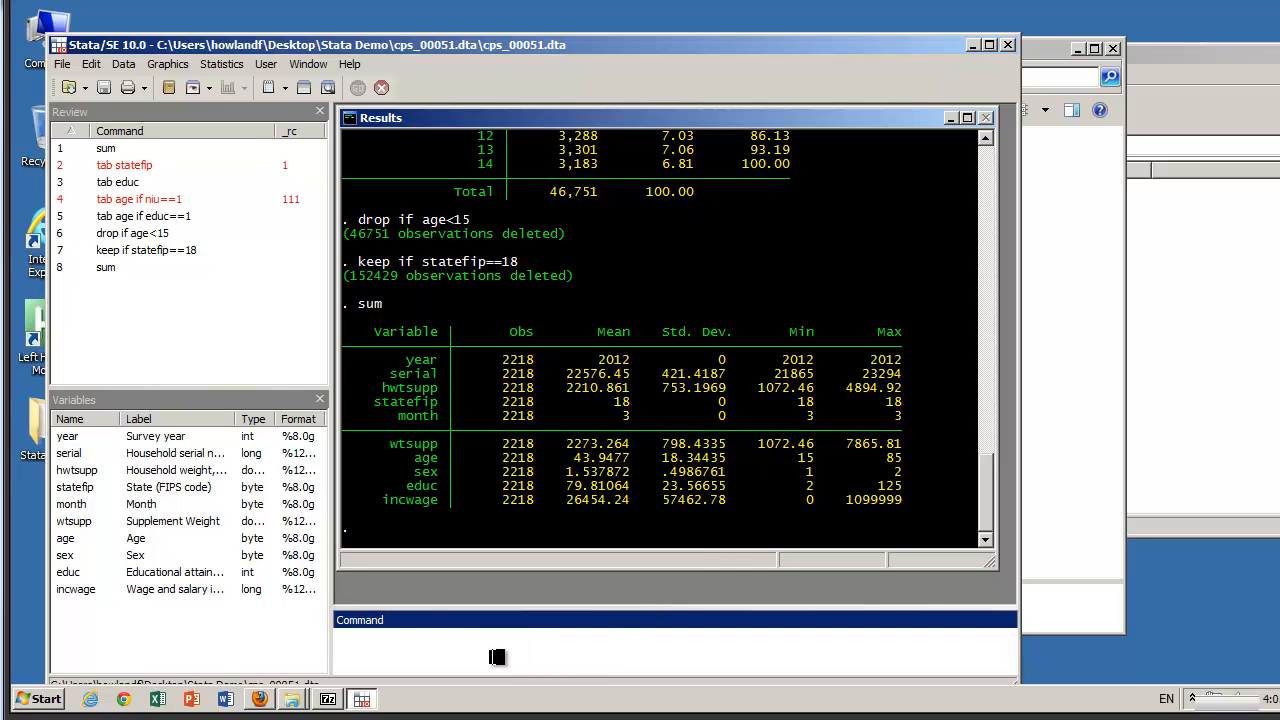
{"action": "mouse_move", "coordinate": [408, 644]}
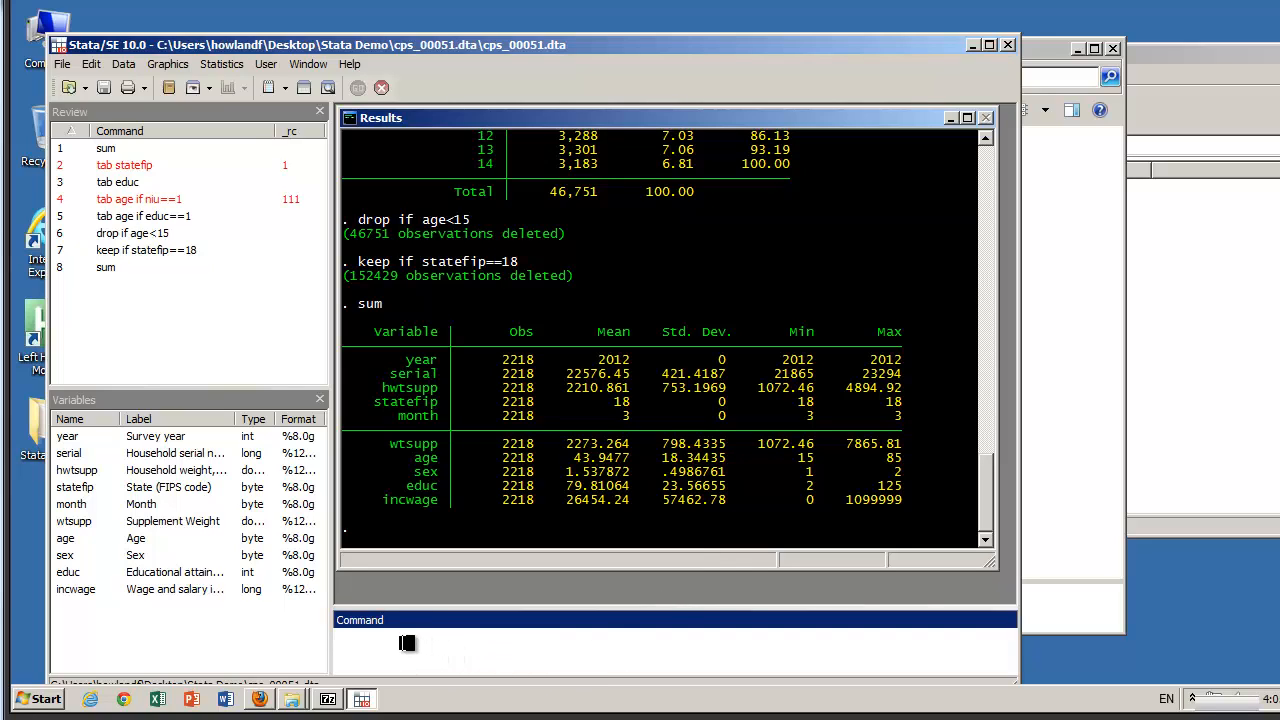
{"action": "mouse_move", "coordinate": [1022, 224]}
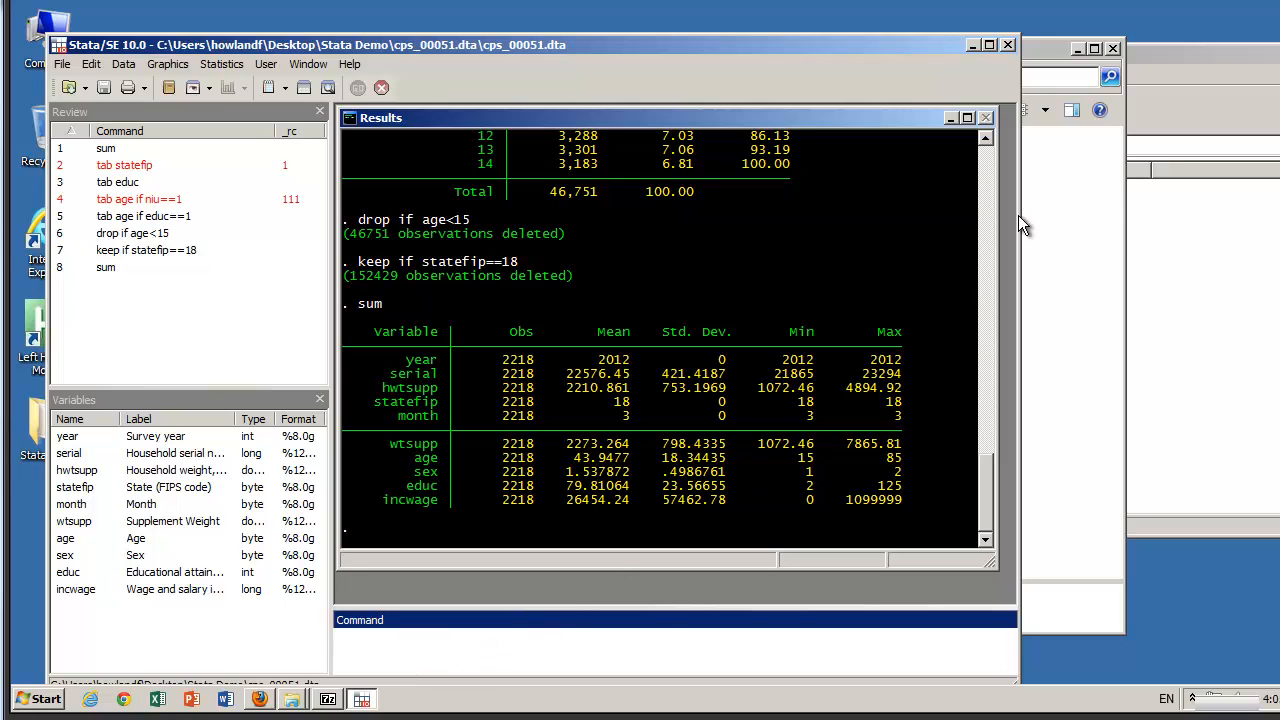
{"action": "mouse_move", "coordinate": [612, 244]}
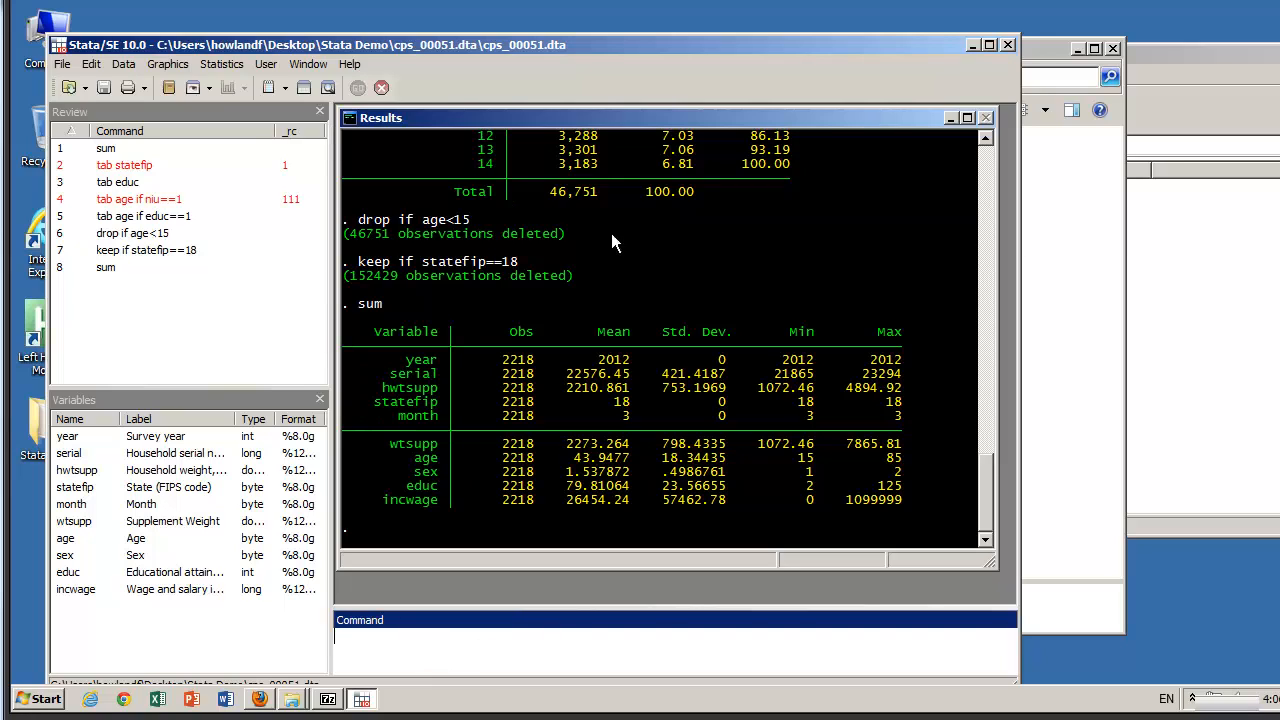
{"action": "mouse_move", "coordinate": [262, 698]}
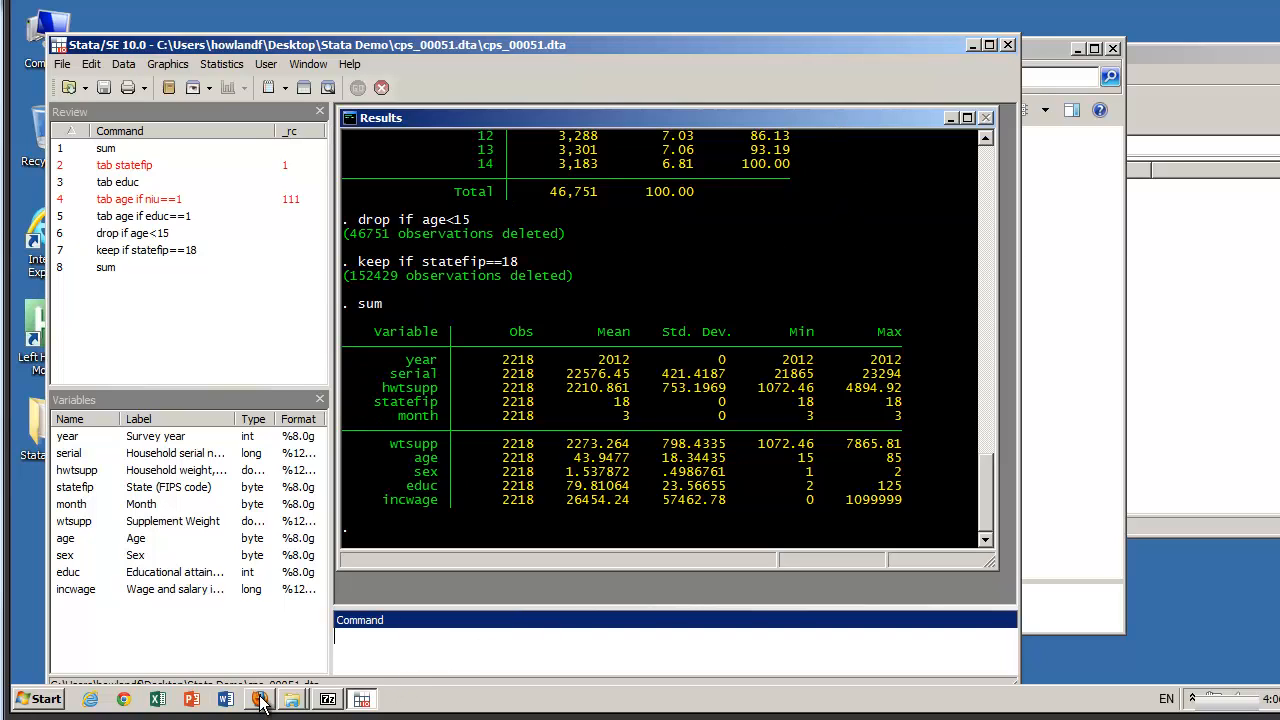
- Revise extract 51 and choose STATEFIP and AGE as case-selection variables
{"action": "left_click", "coordinate": [260, 698]}
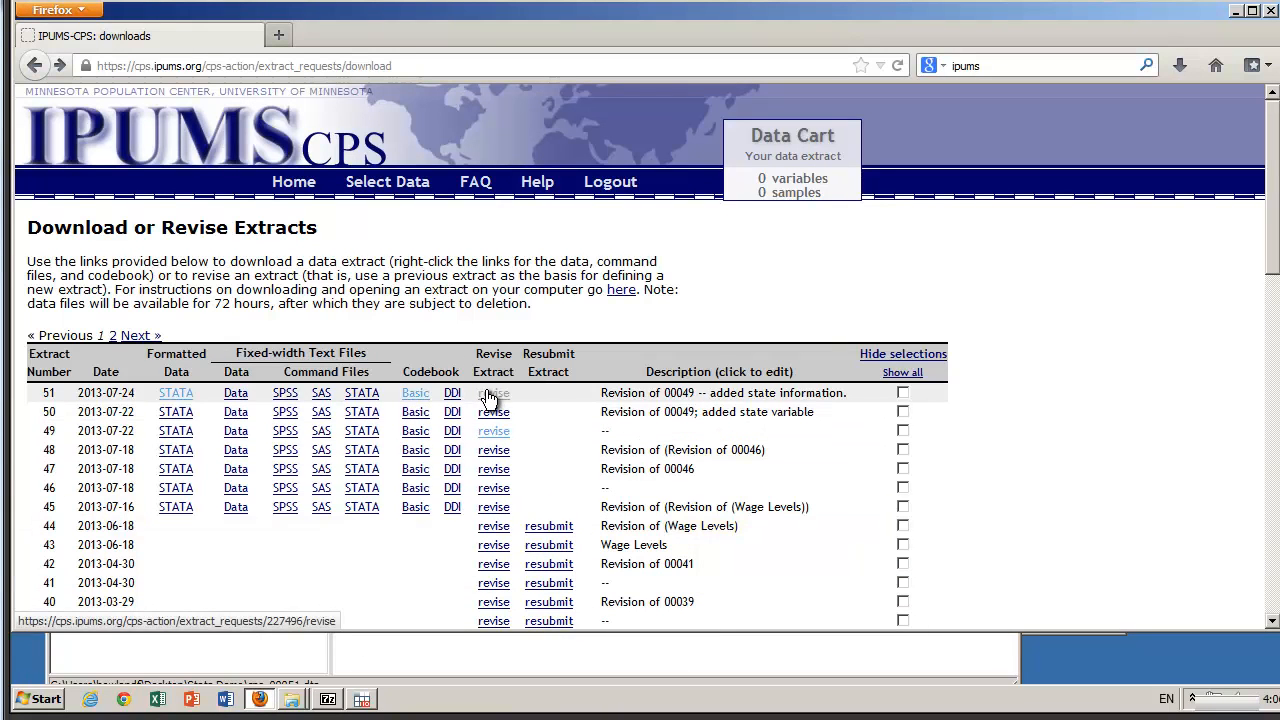
{"action": "left_click", "coordinate": [492, 392]}
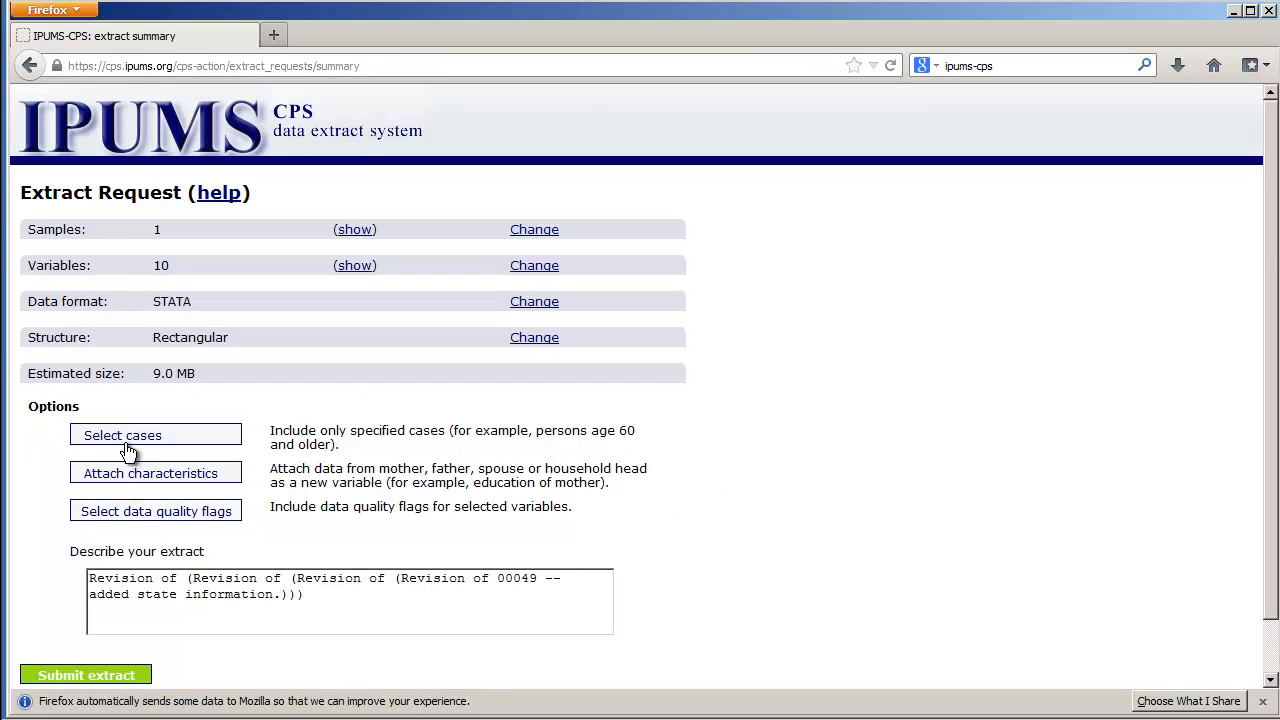
{"action": "left_click", "coordinate": [122, 436]}
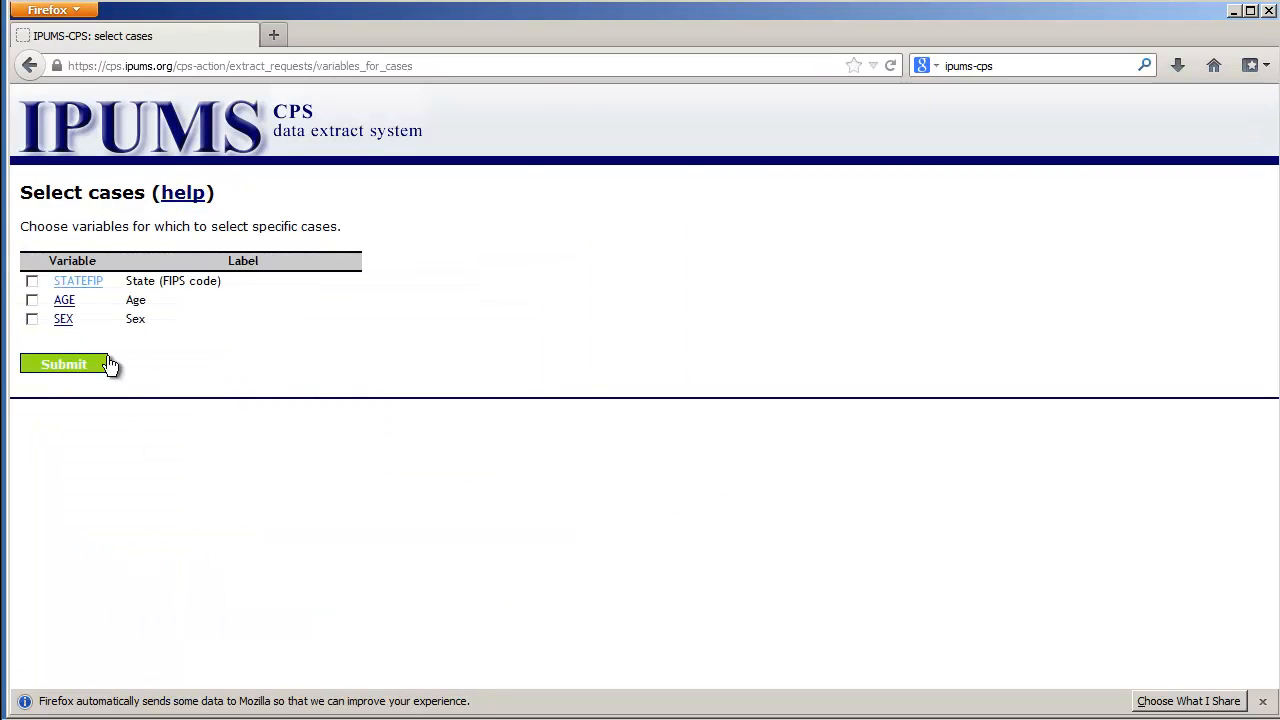
{"action": "left_click", "coordinate": [32, 280]}
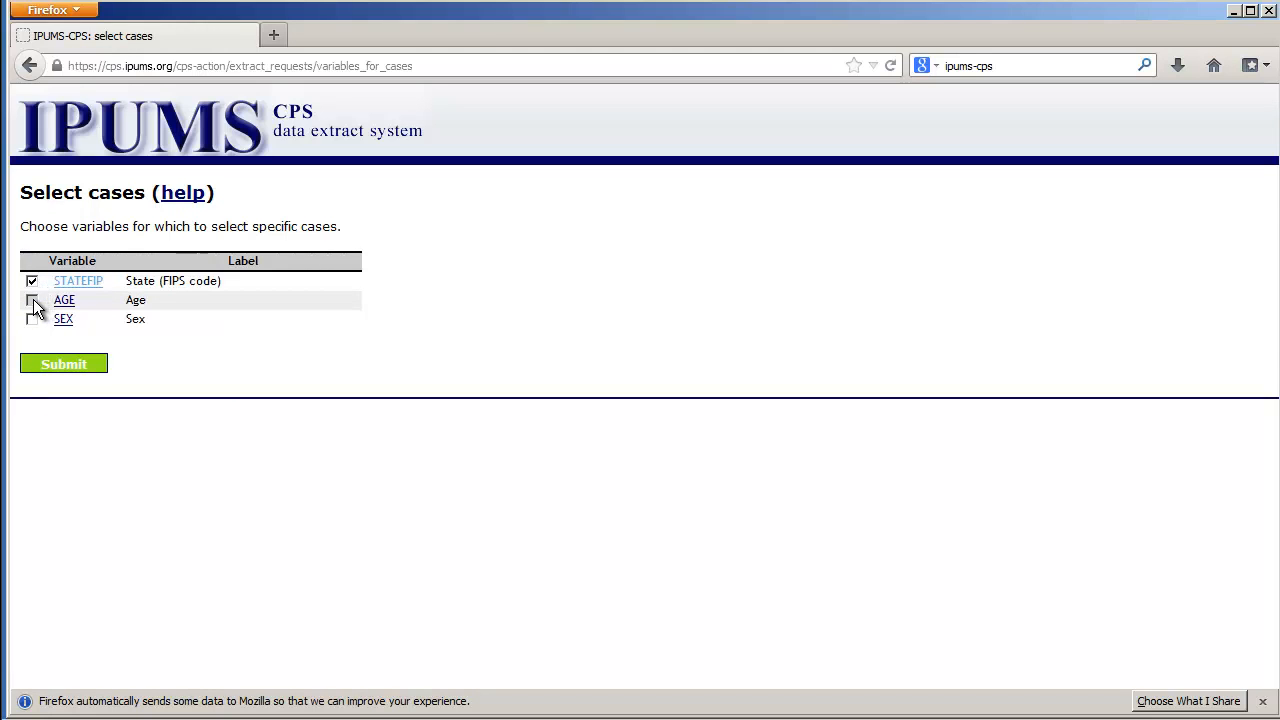
{"action": "left_click", "coordinate": [64, 364]}
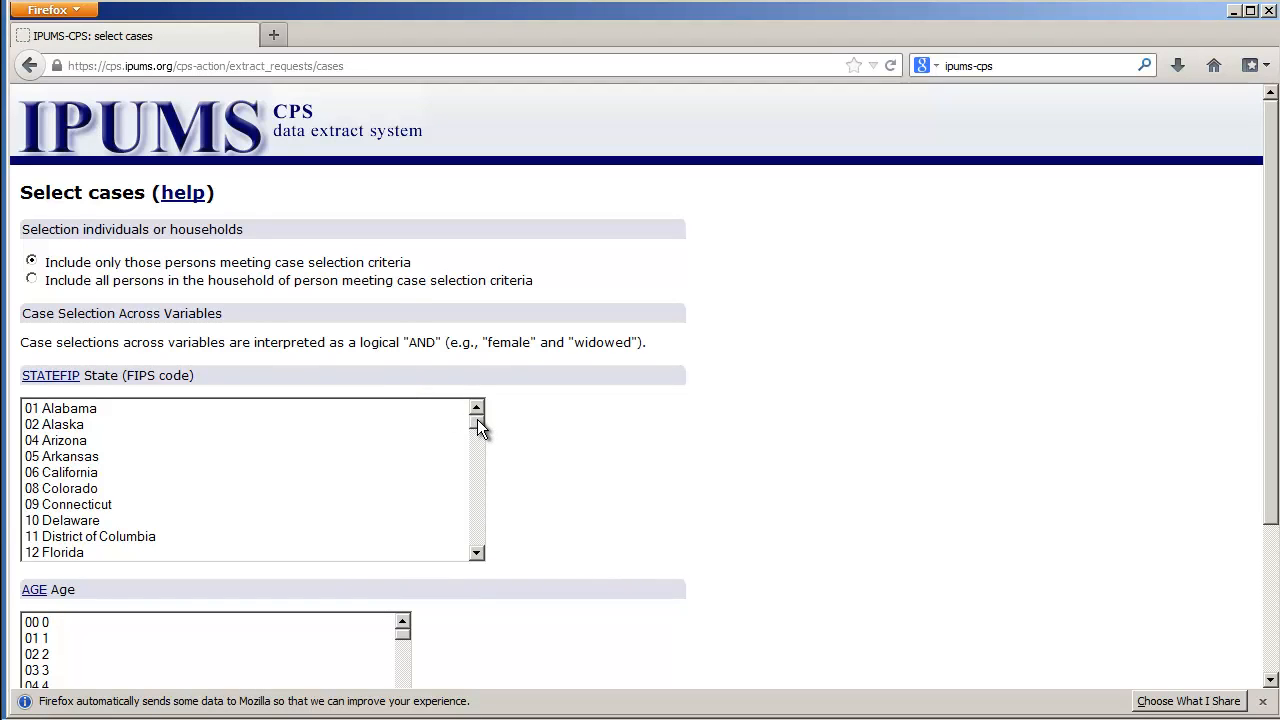
- Select 18 Indiana and ages 25–99, then submit the case selections
{"action": "left_click", "coordinate": [478, 420]}
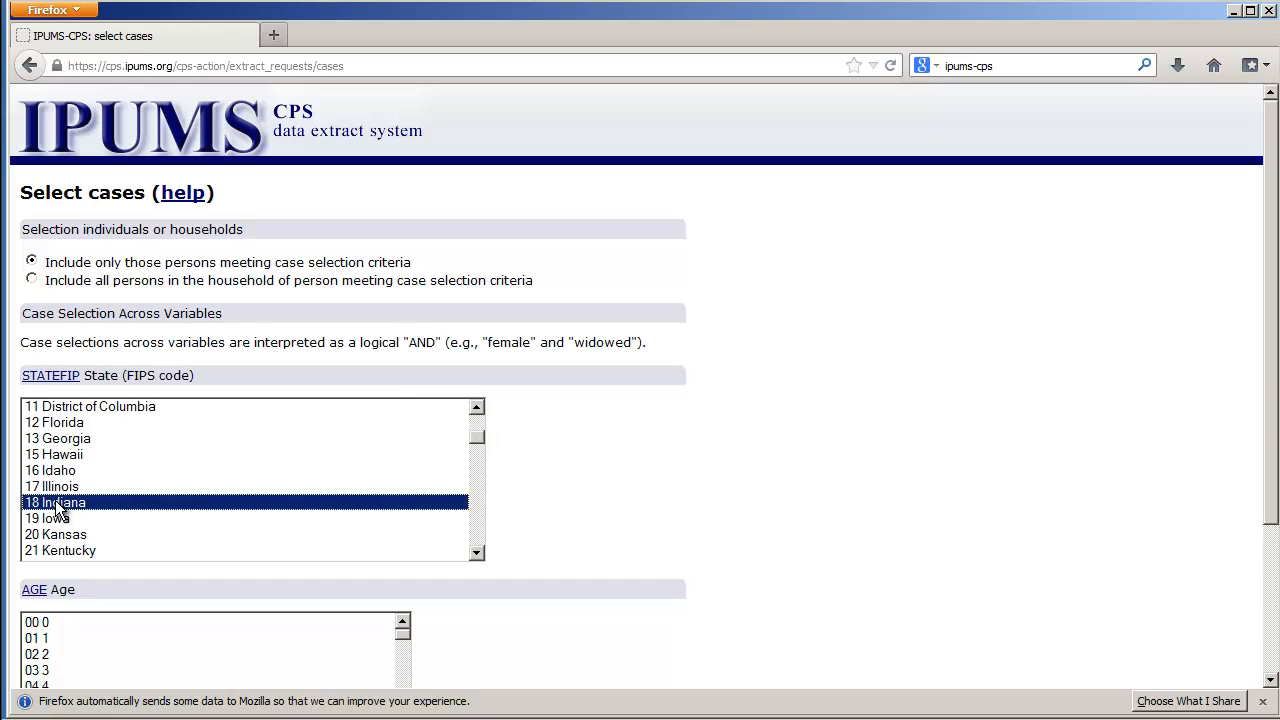
{"action": "scroll", "scroll_direction": "down", "scroll_amount": 3}
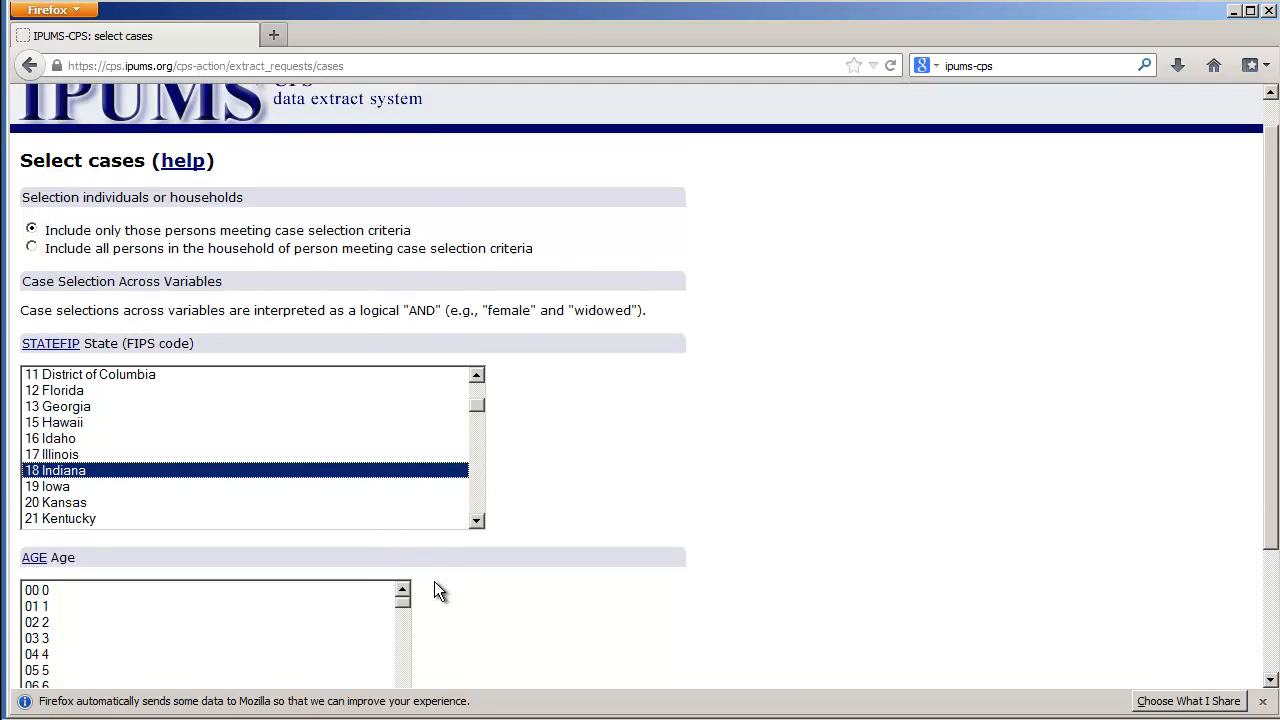
{"action": "scroll", "scroll_direction": "down", "scroll_amount": 3}
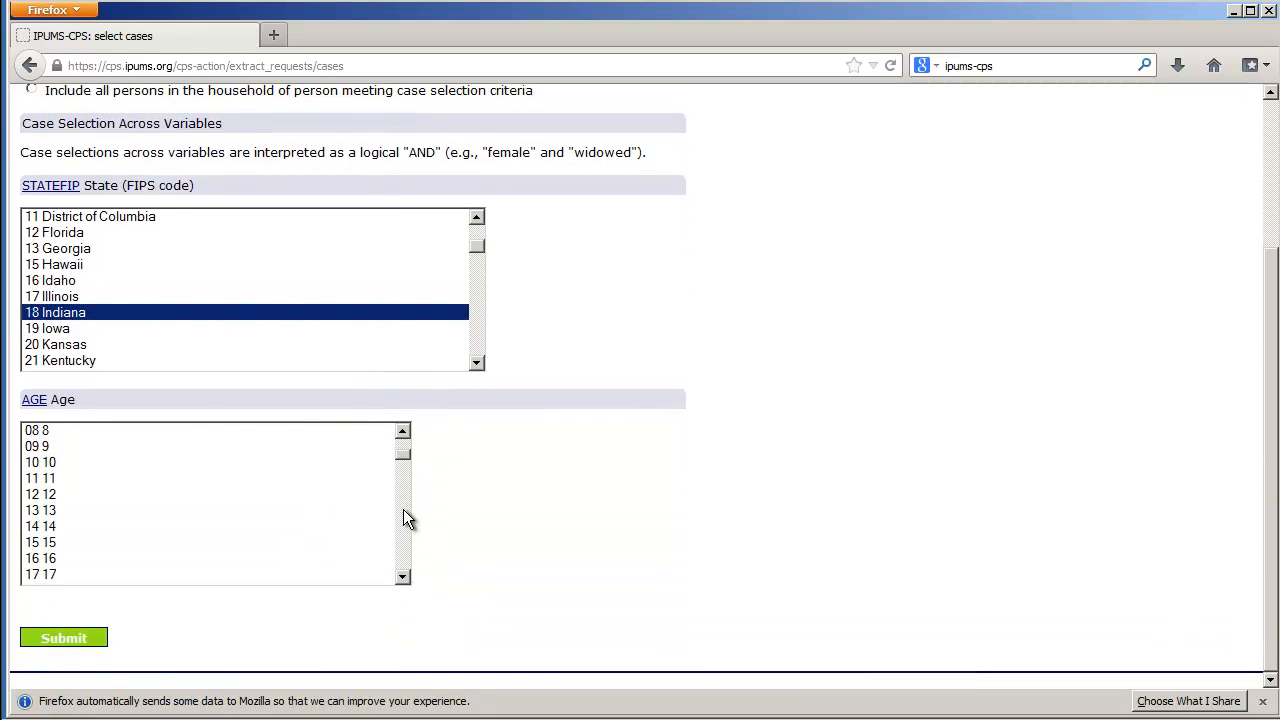
{"action": "scroll", "scroll_direction": "down", "scroll_amount": 3}
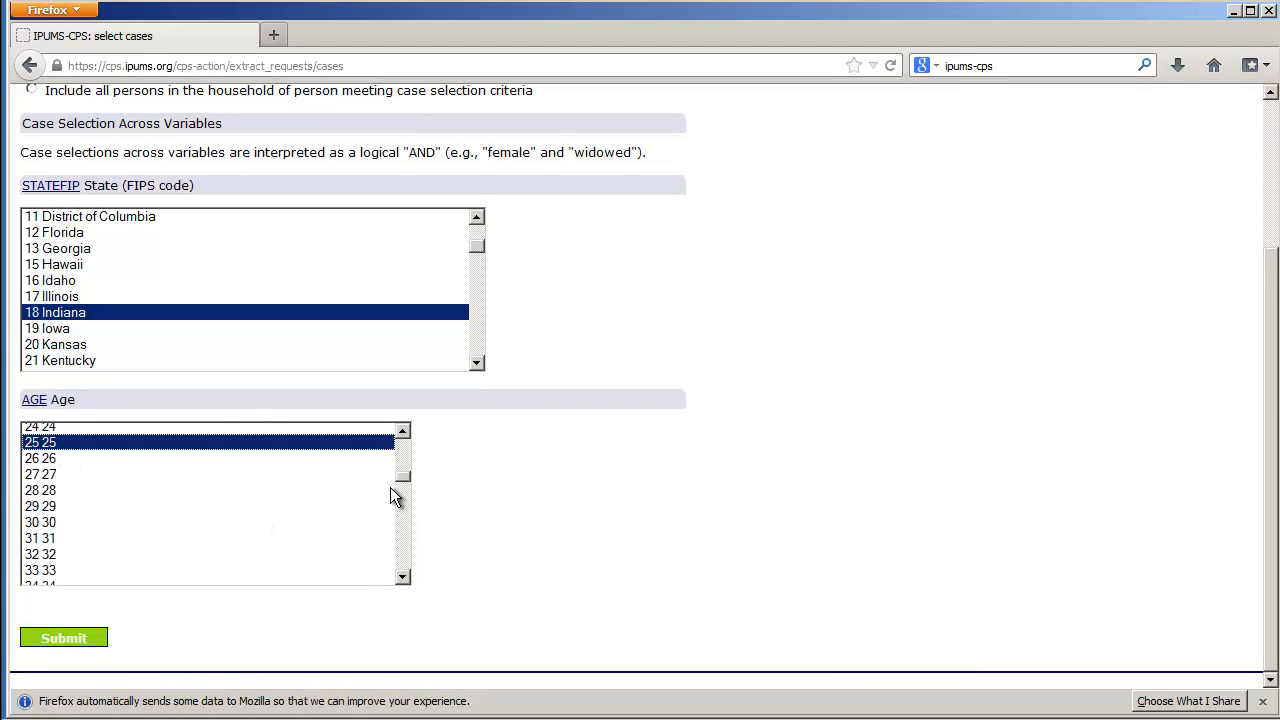
{"action": "left_click", "coordinate": [402, 576]}
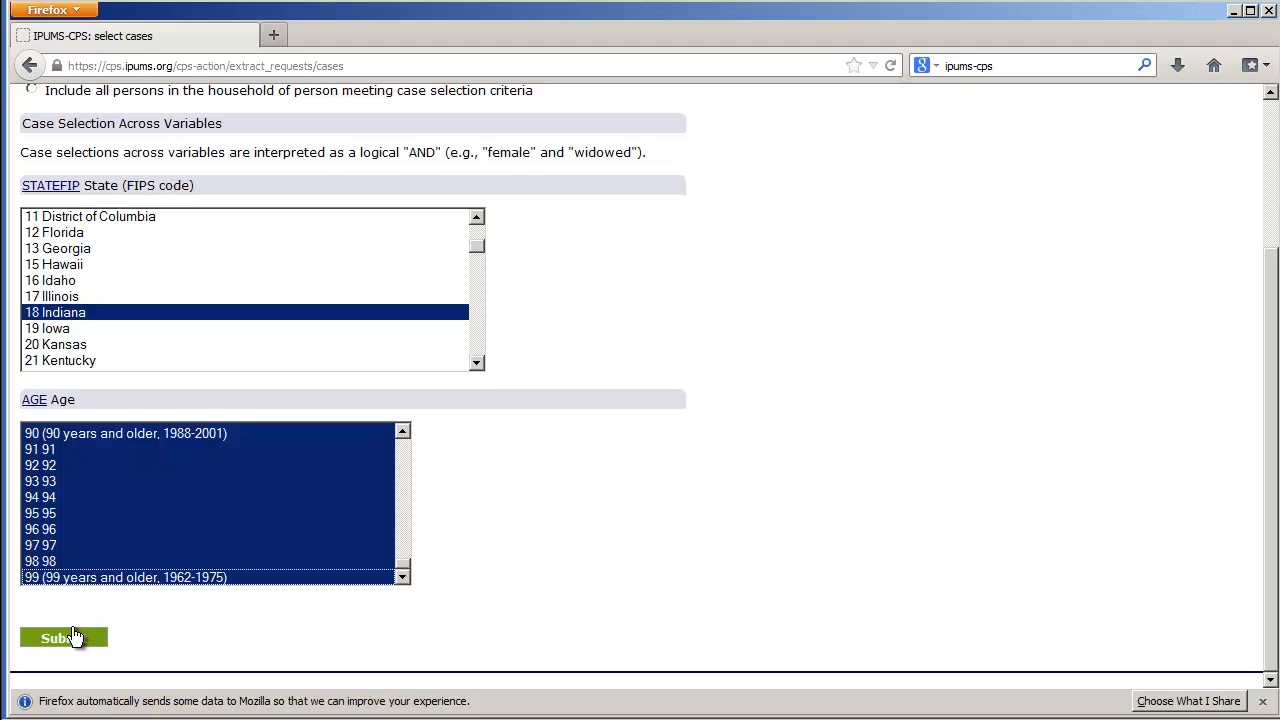
{"action": "left_click", "coordinate": [64, 638]}
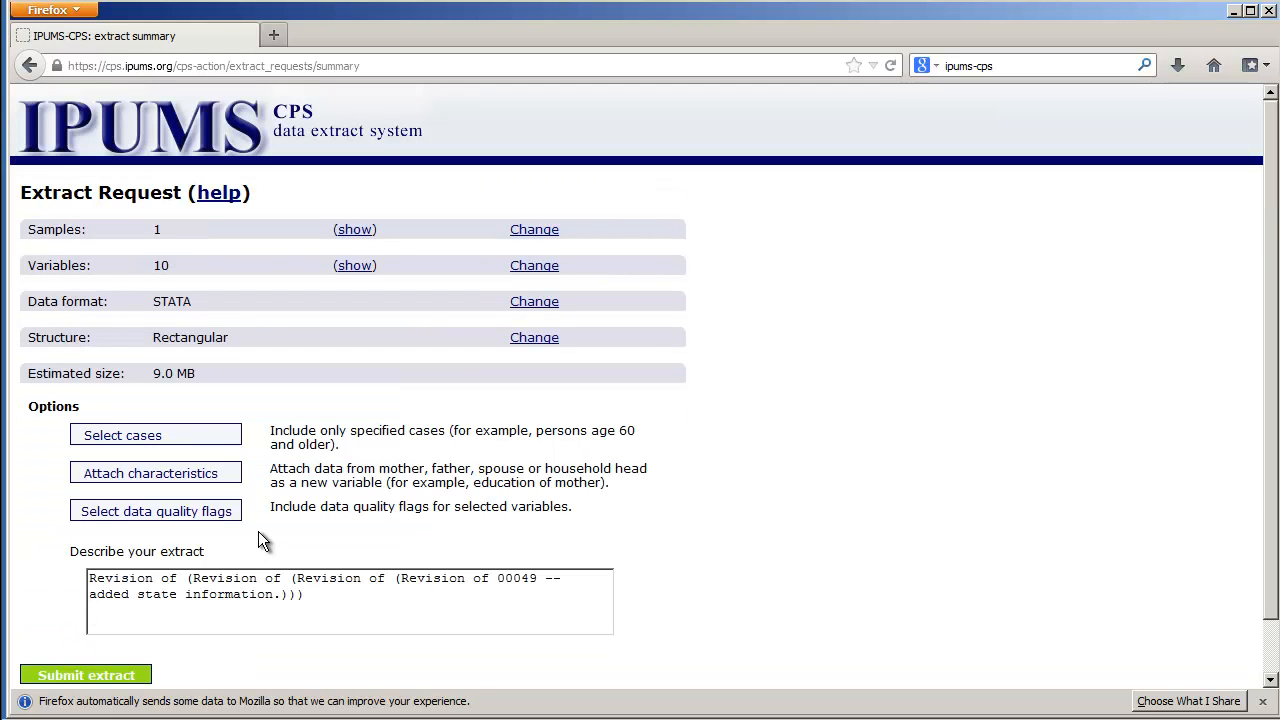
{"action": "mouse_move", "coordinate": [680, 450]}
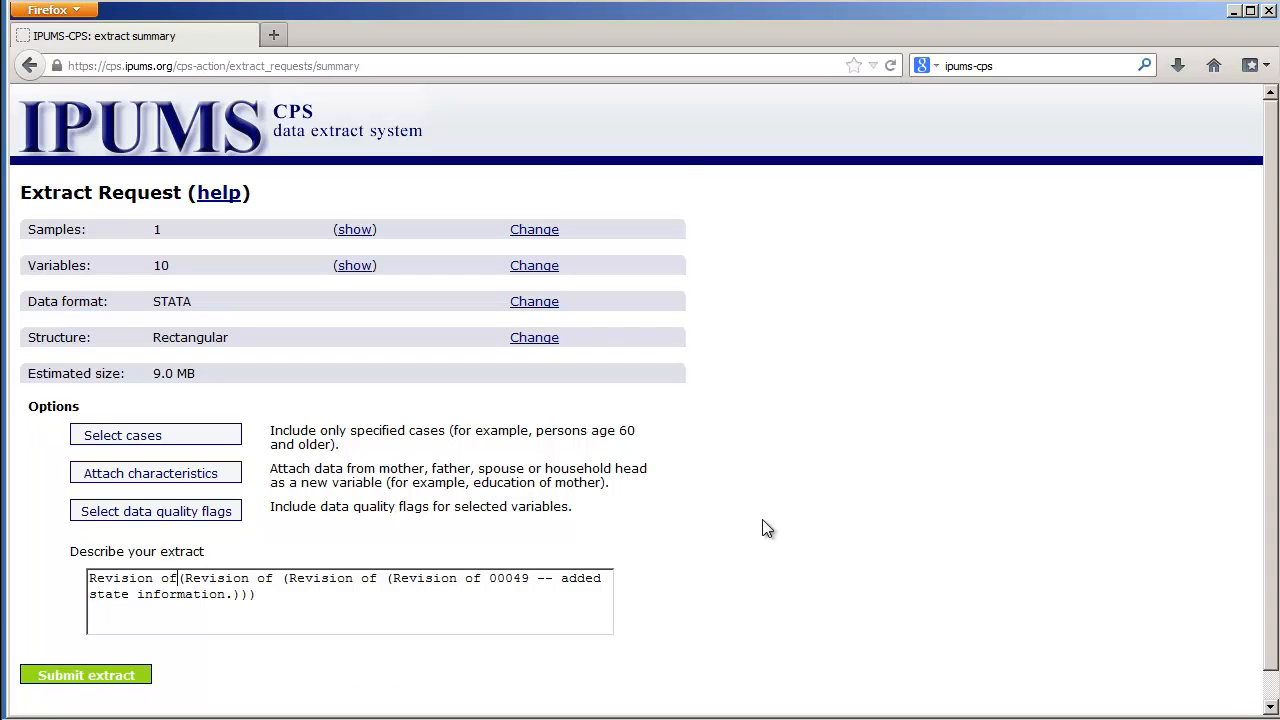
- Delete the space after 'Revision of' in the extract description
{"action": "key", "text": "Backspace"}
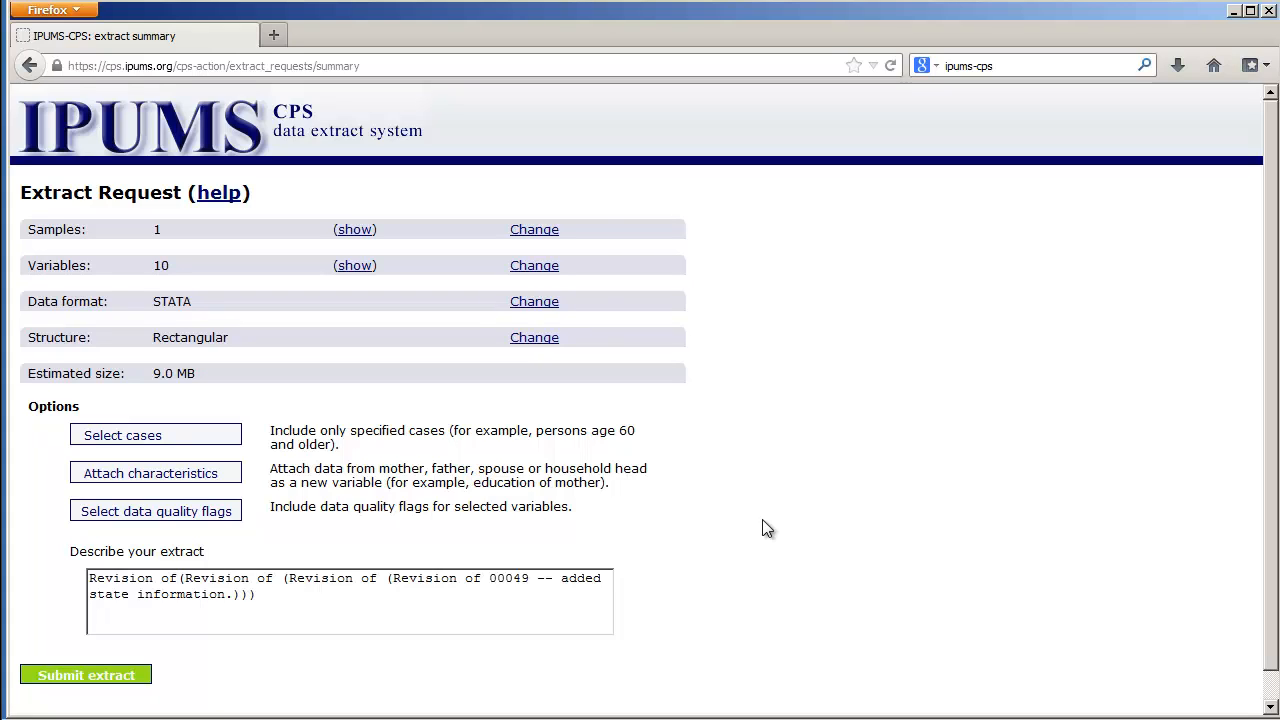
{"action": "mouse_move", "coordinate": [712, 478]}
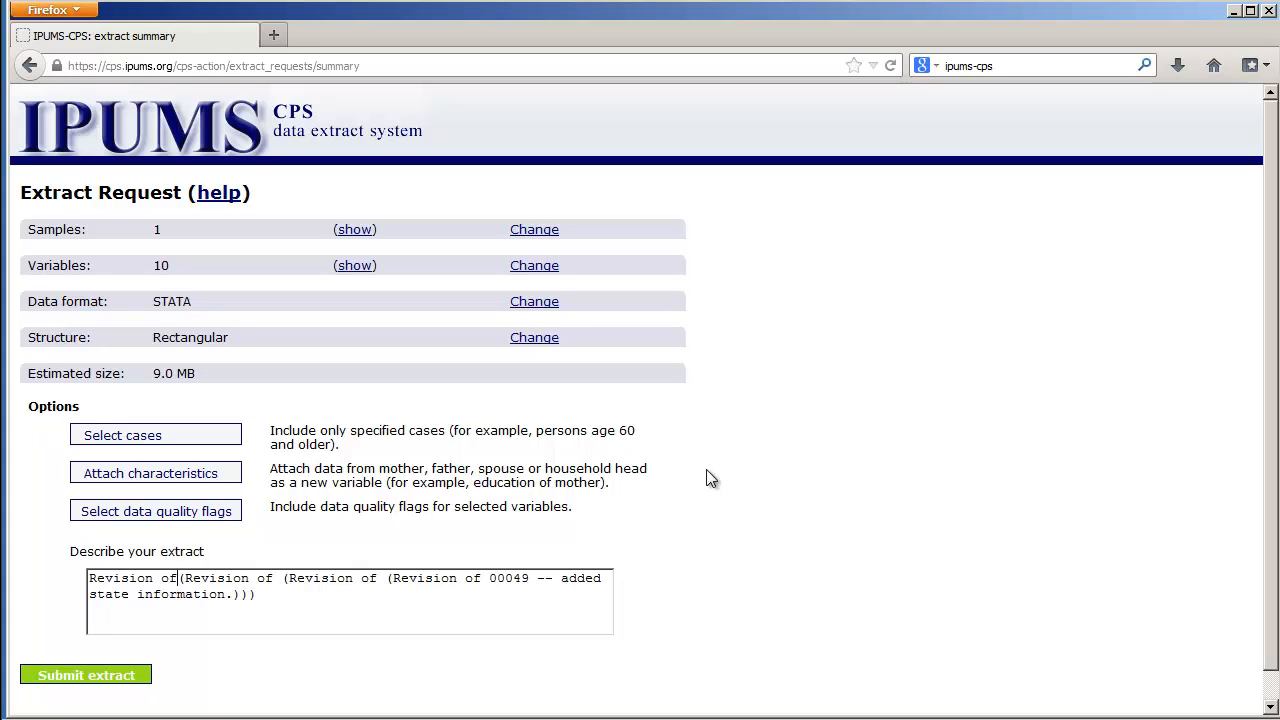
{"action": "mouse_move", "coordinate": [732, 492]}
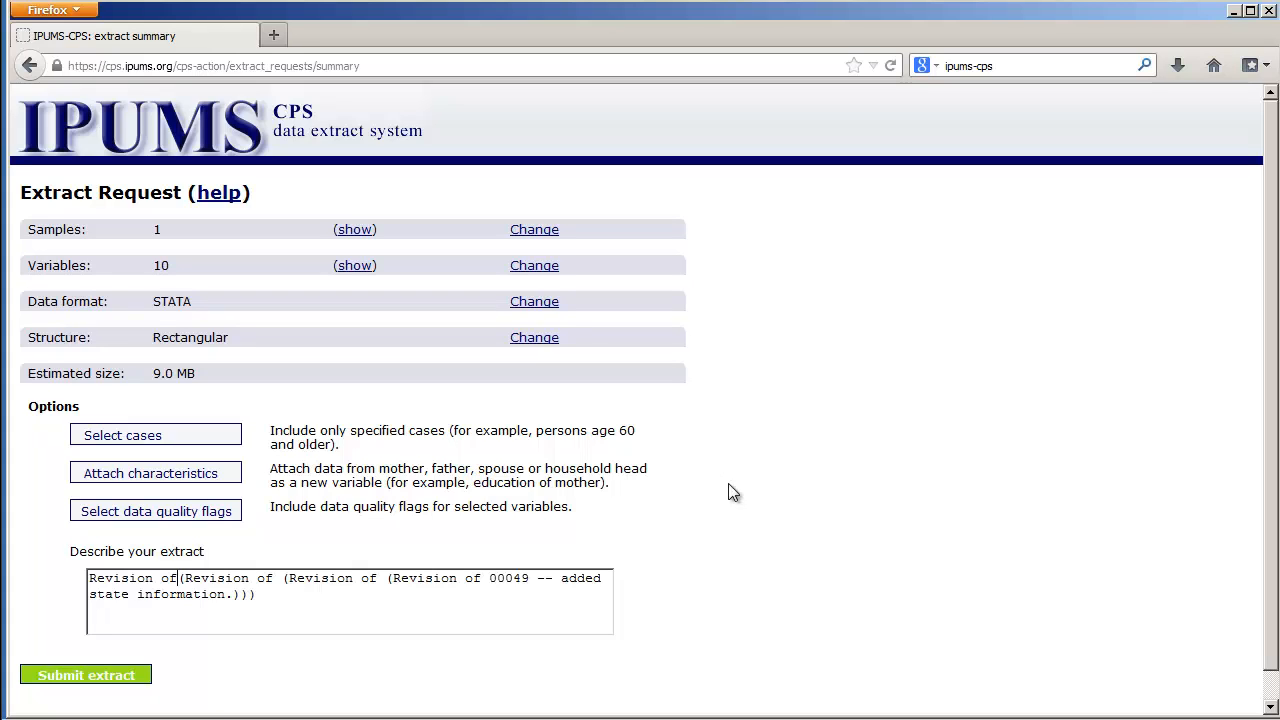